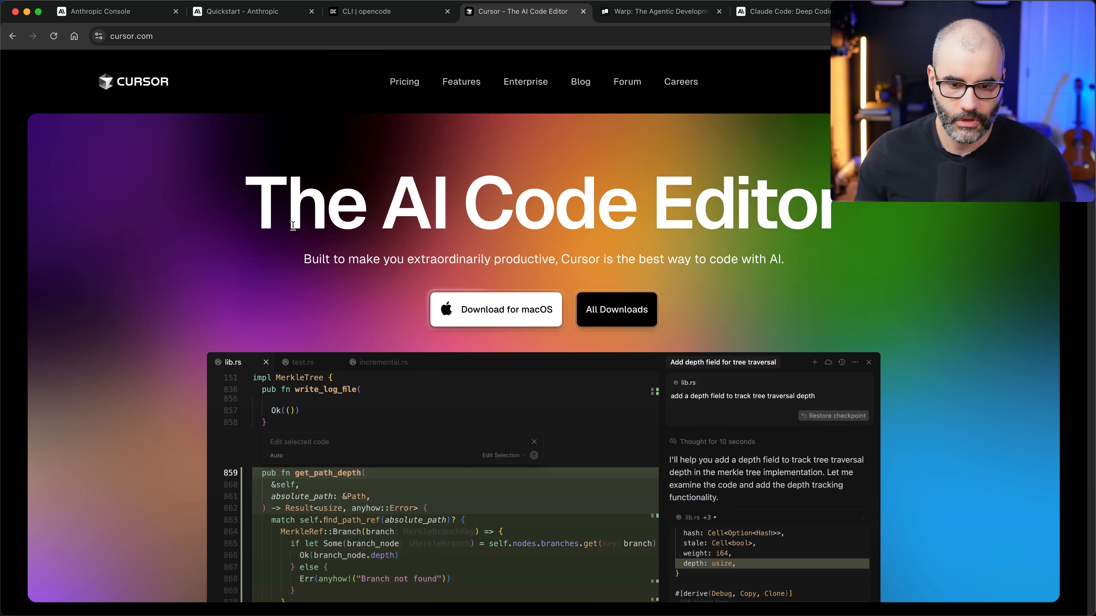
Switch to the Warp homepage and scroll into its agentic development demo.
scroll("down", 3)
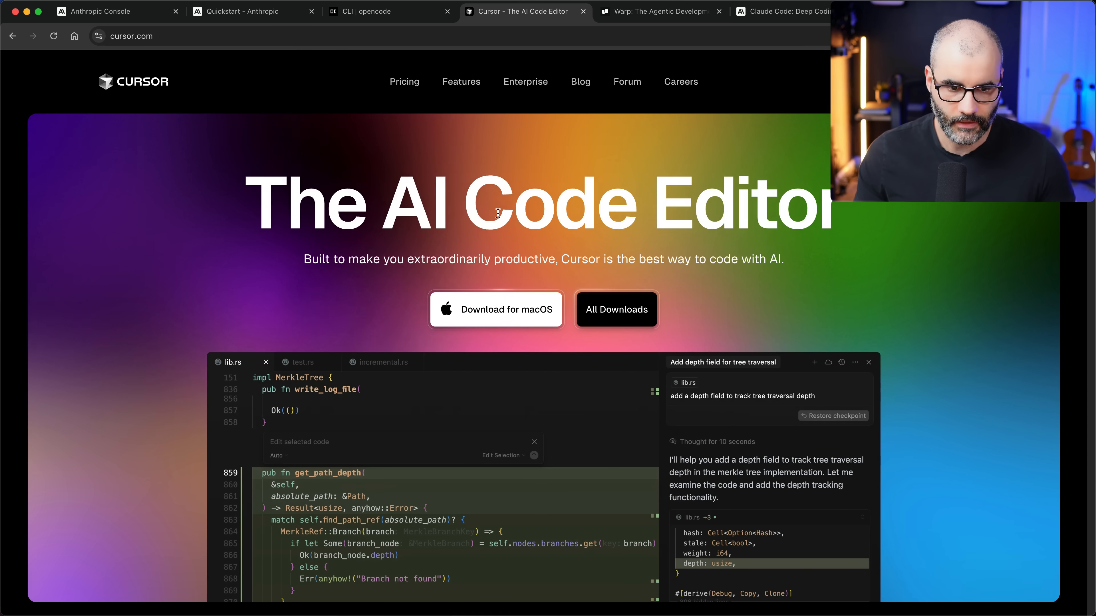
mouse_move(510, 213)
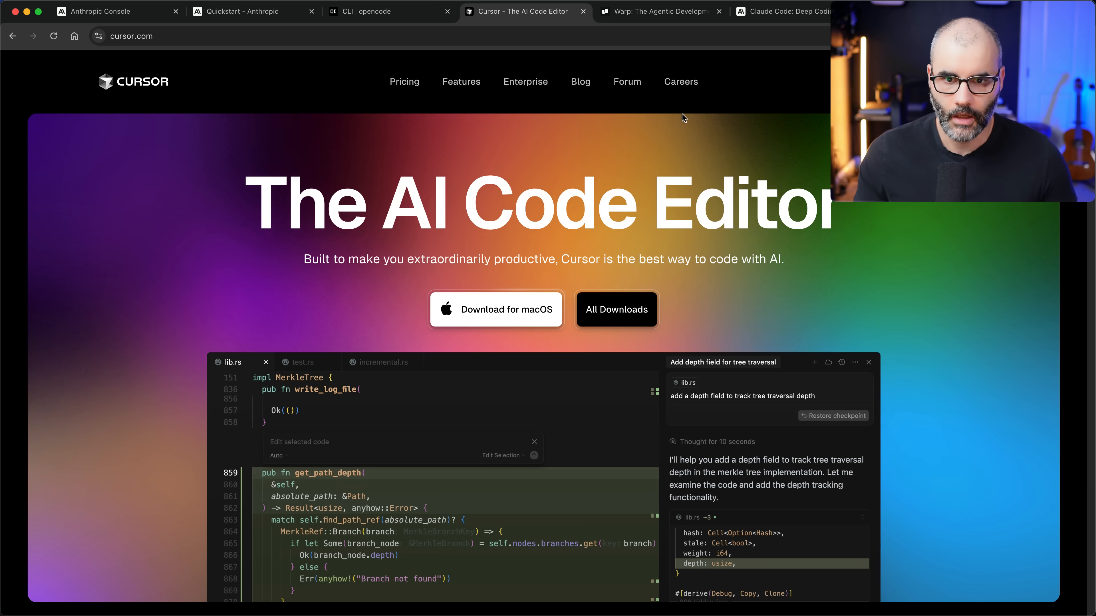
left_click(645, 13)
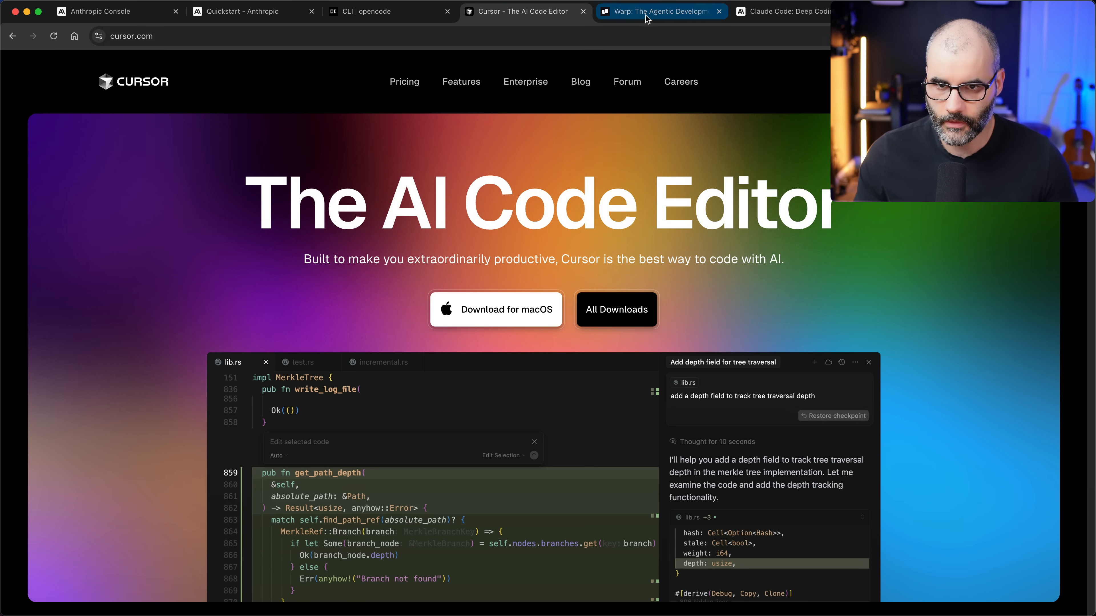
left_click(650, 12)
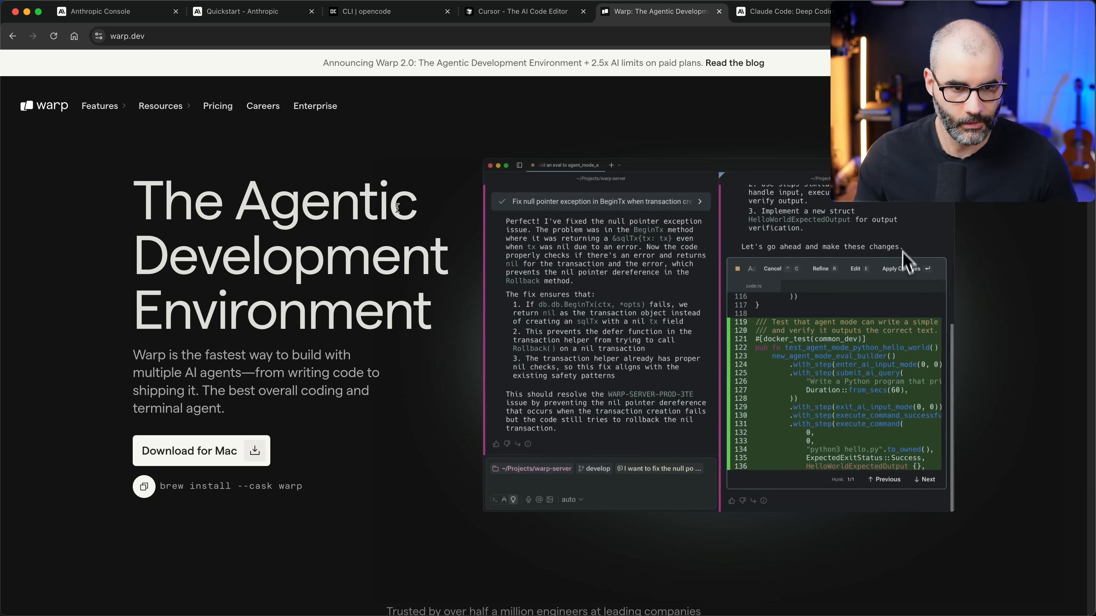
scroll("down", 3)
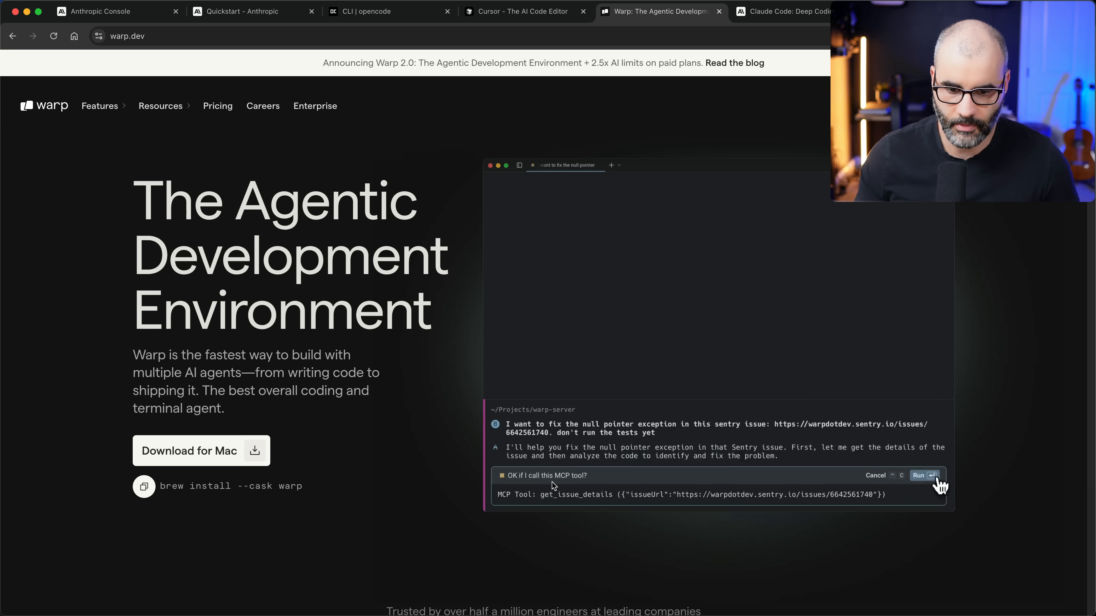
left_click(924, 476)
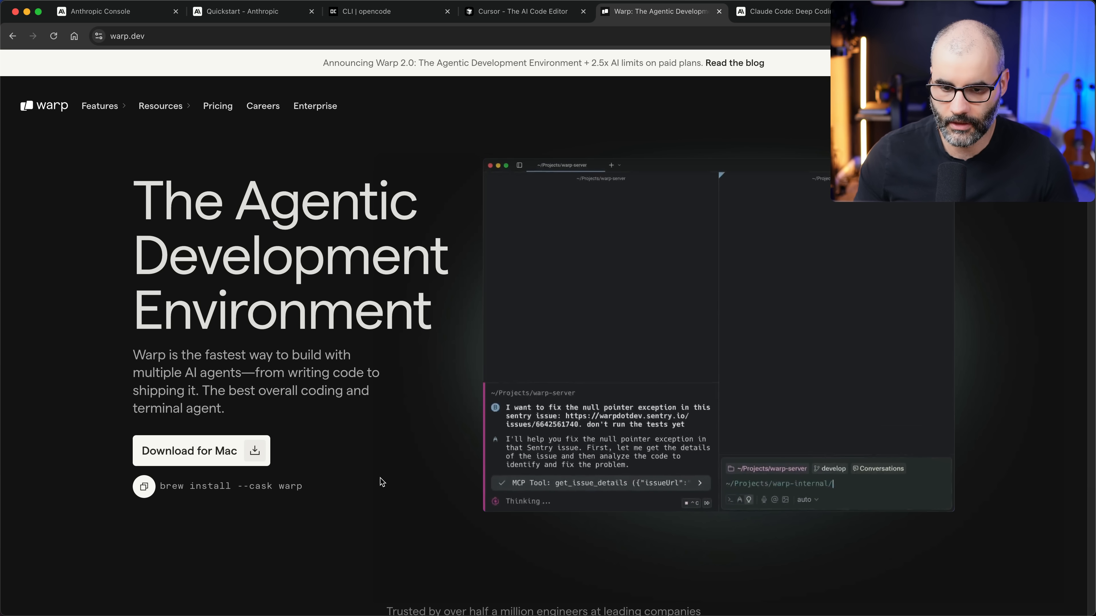
type("add an eval to @code e")
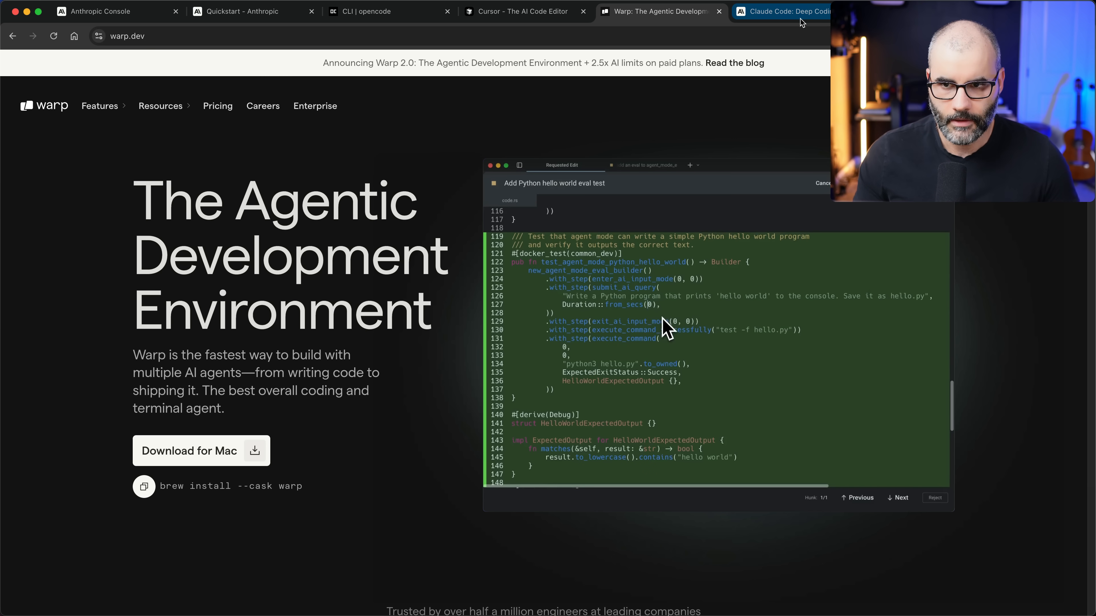
Switch to the Claude Code product page and scroll down through its features.
left_click(788, 12)
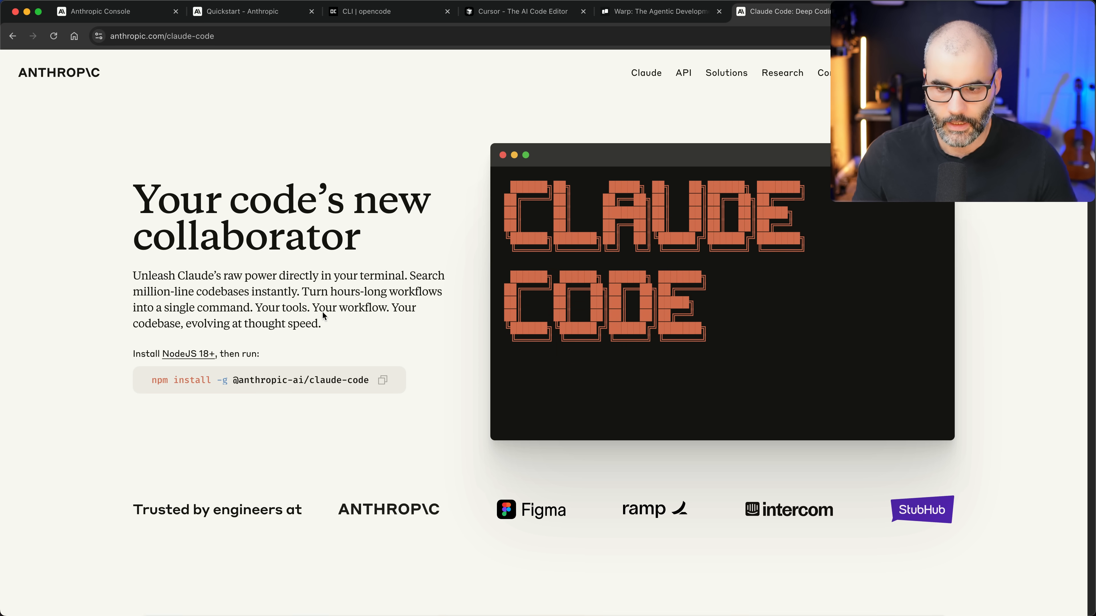
scroll("down", 3)
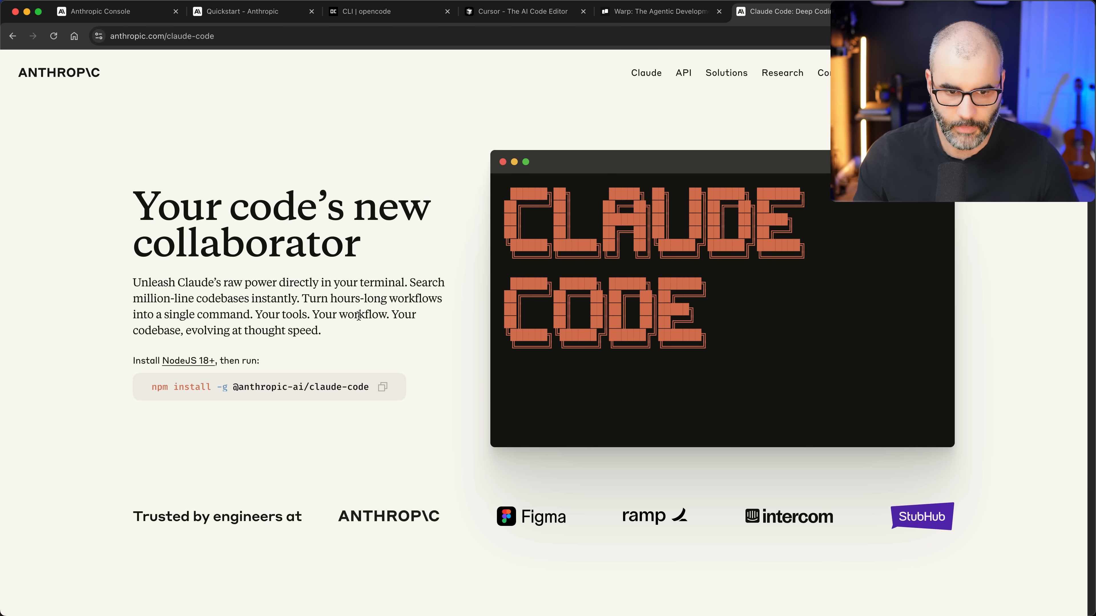
scroll("down", 3)
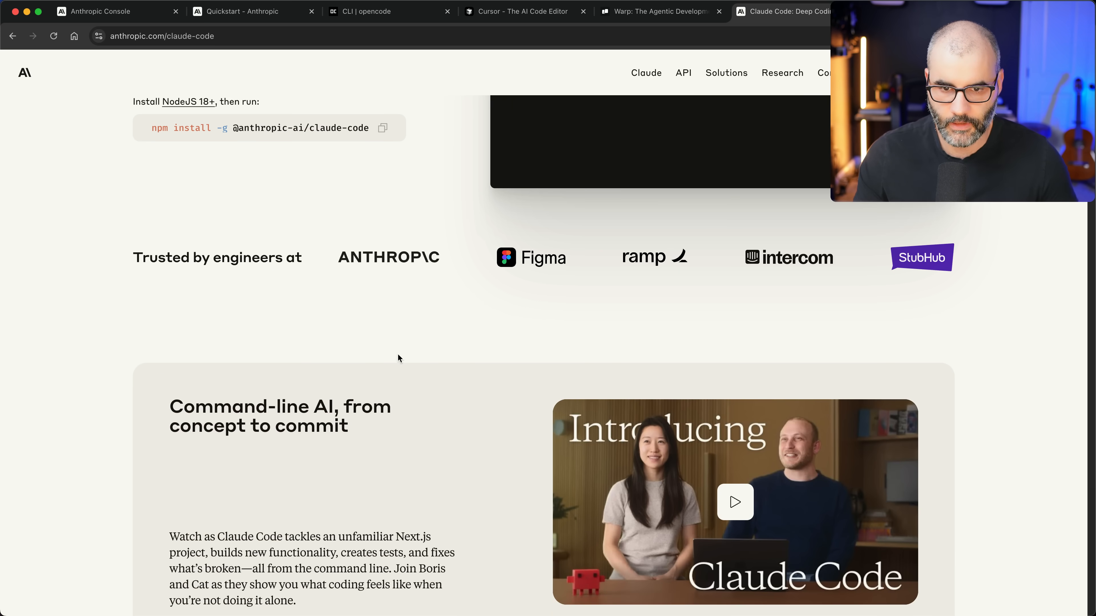
scroll("down", 3)
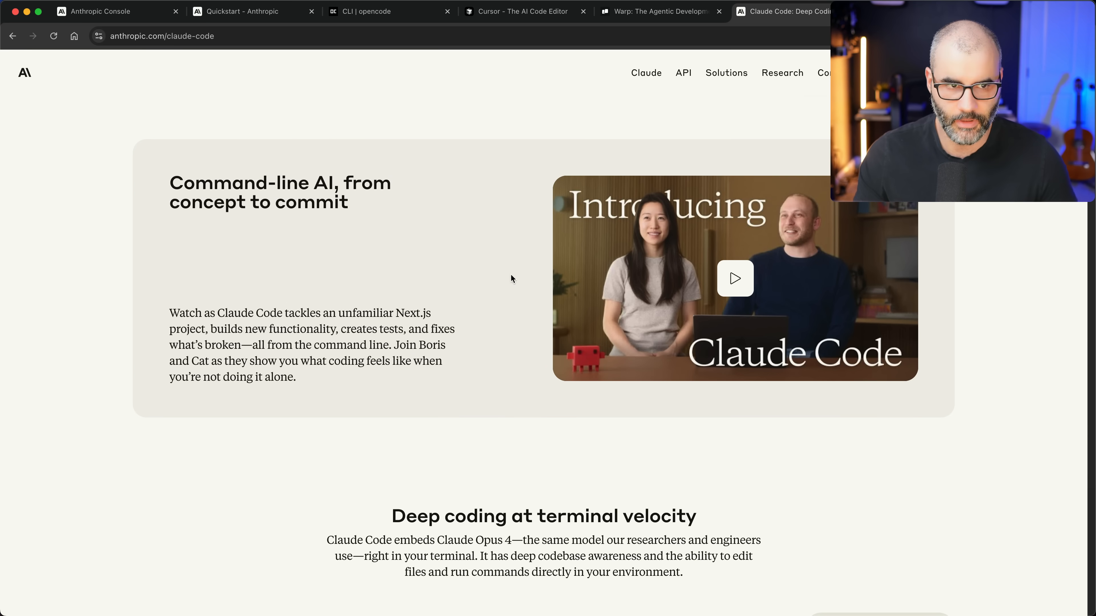
scroll("down", 3)
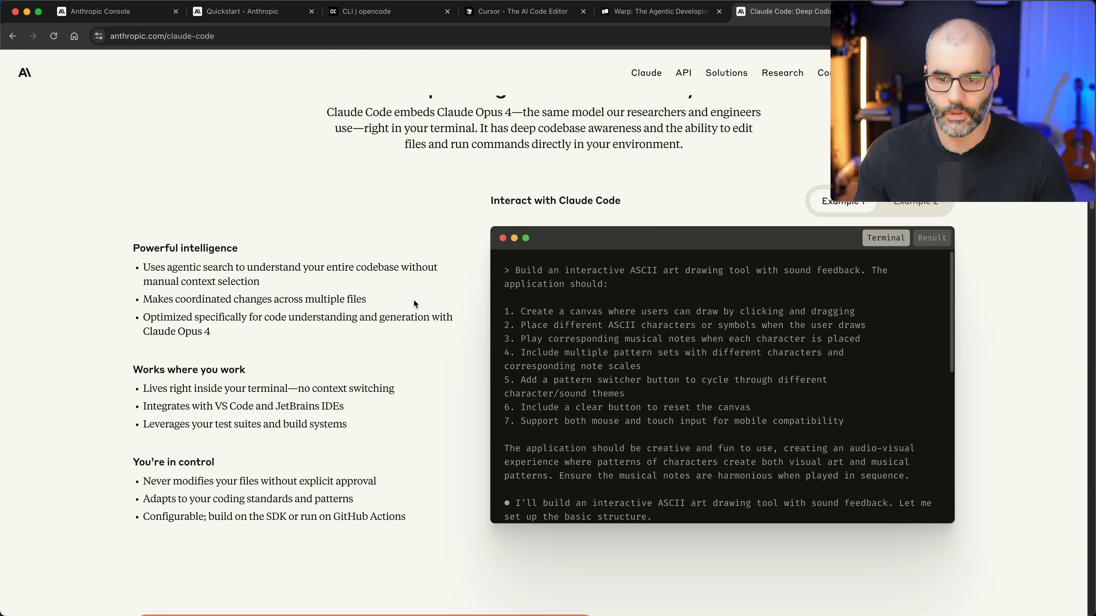
scroll("down", 3)
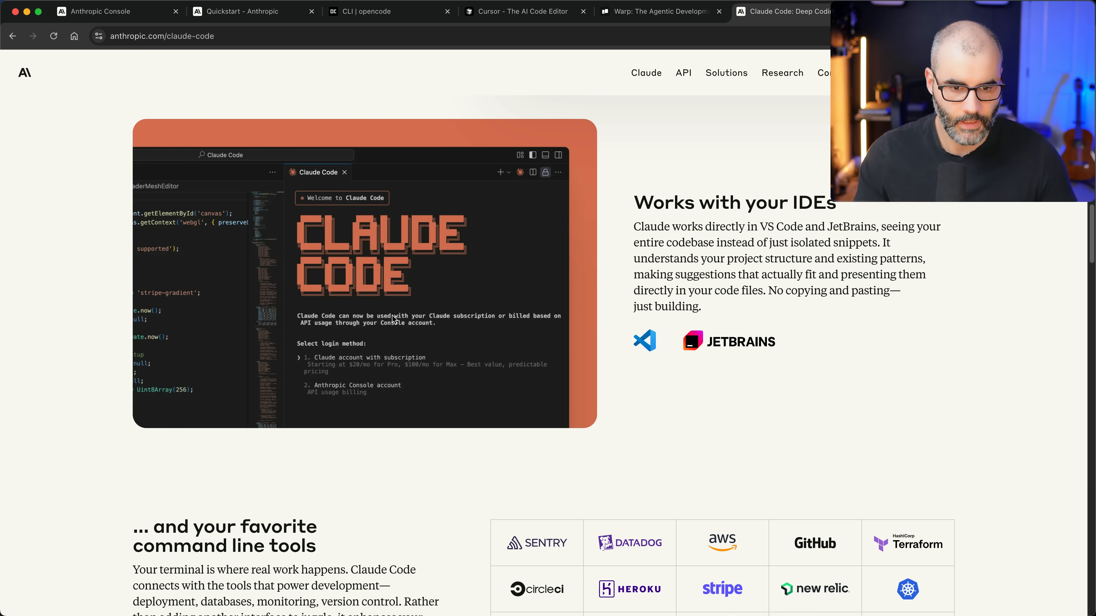
Scroll to the Pro, Max 5x and Max 20x plans and highlight the $100 Max 5x price.
scroll("down", 3)
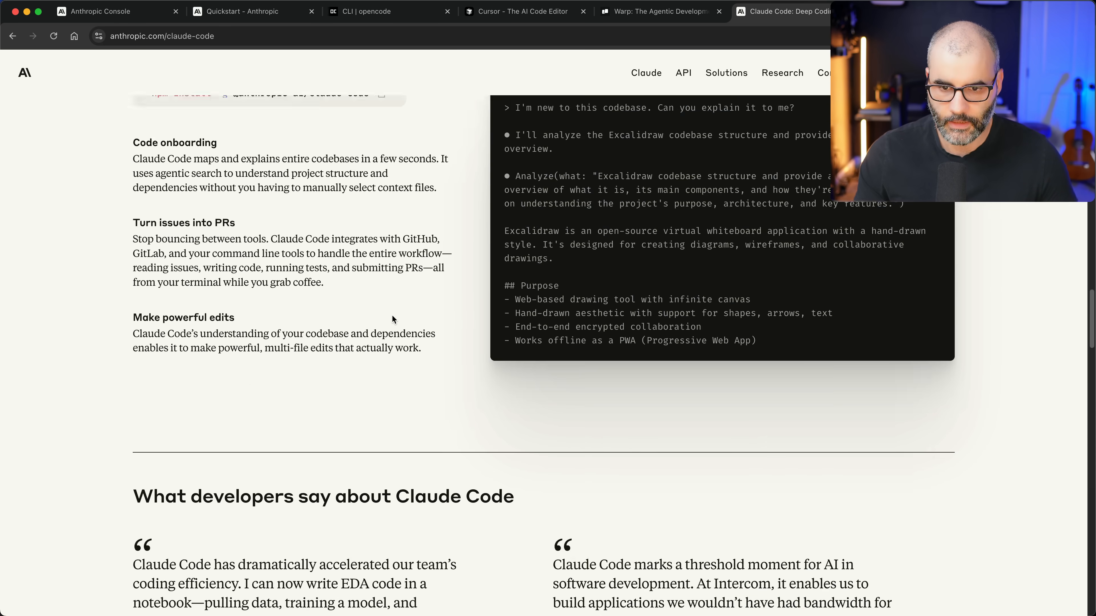
scroll("down", 3)
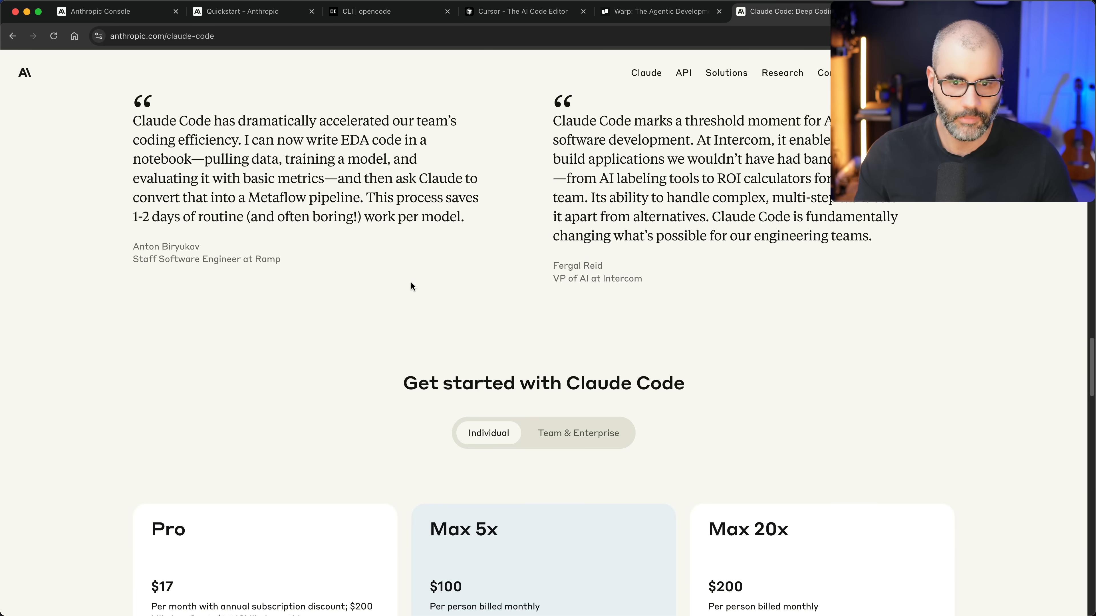
scroll("down", 3)
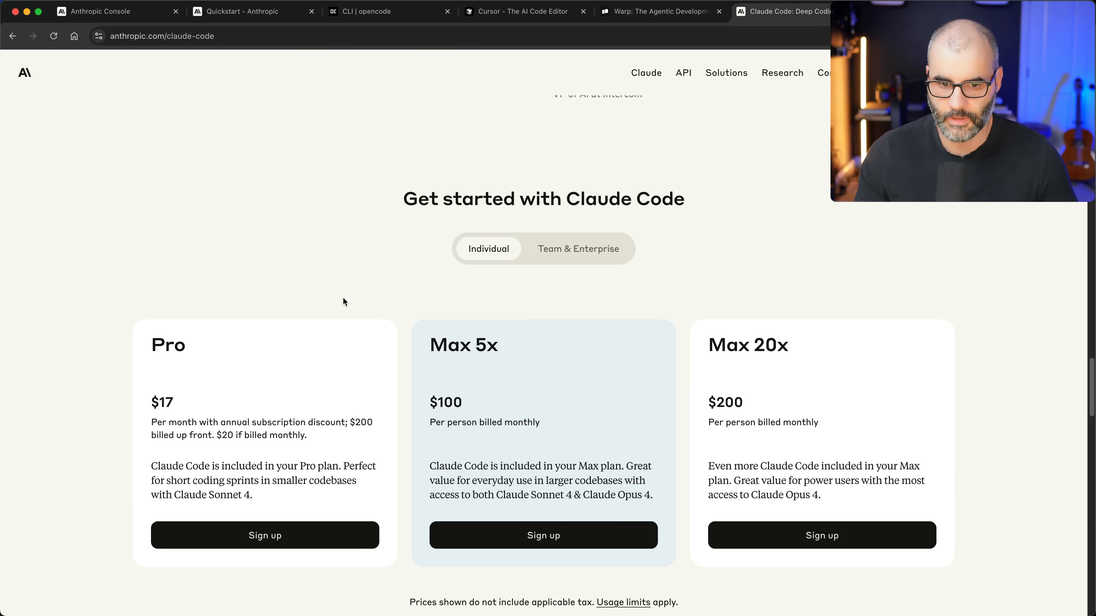
scroll("down", 3)
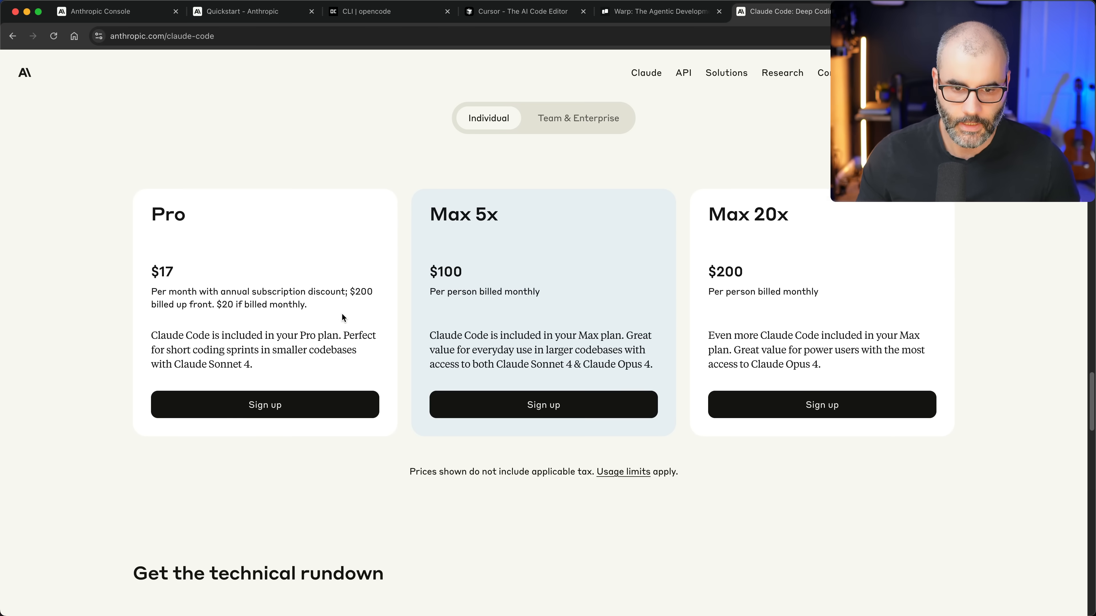
mouse_move(470, 270)
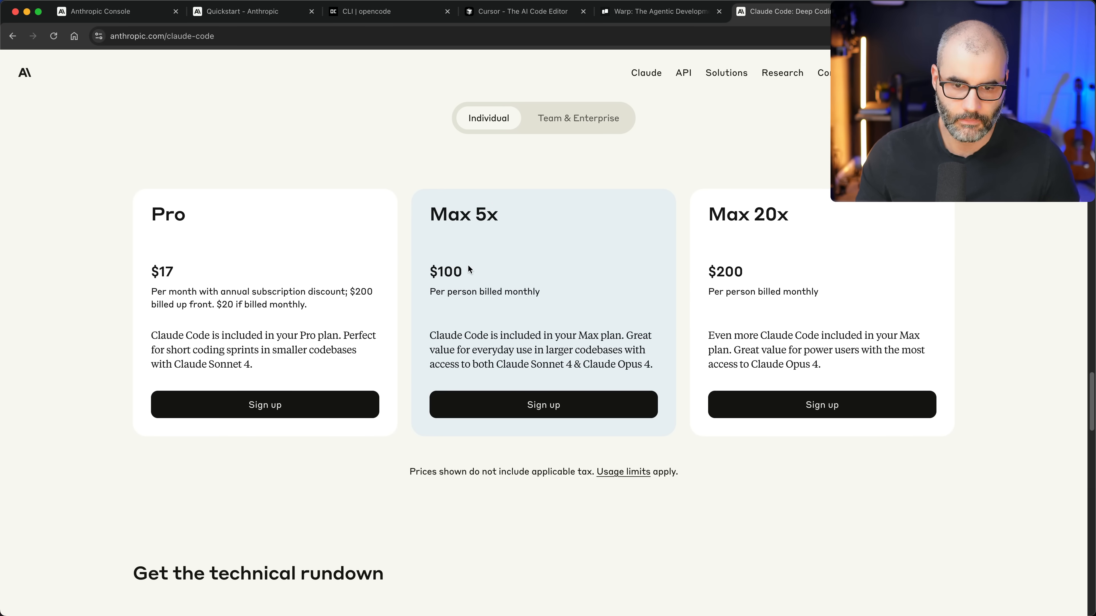
double_click(448, 272)
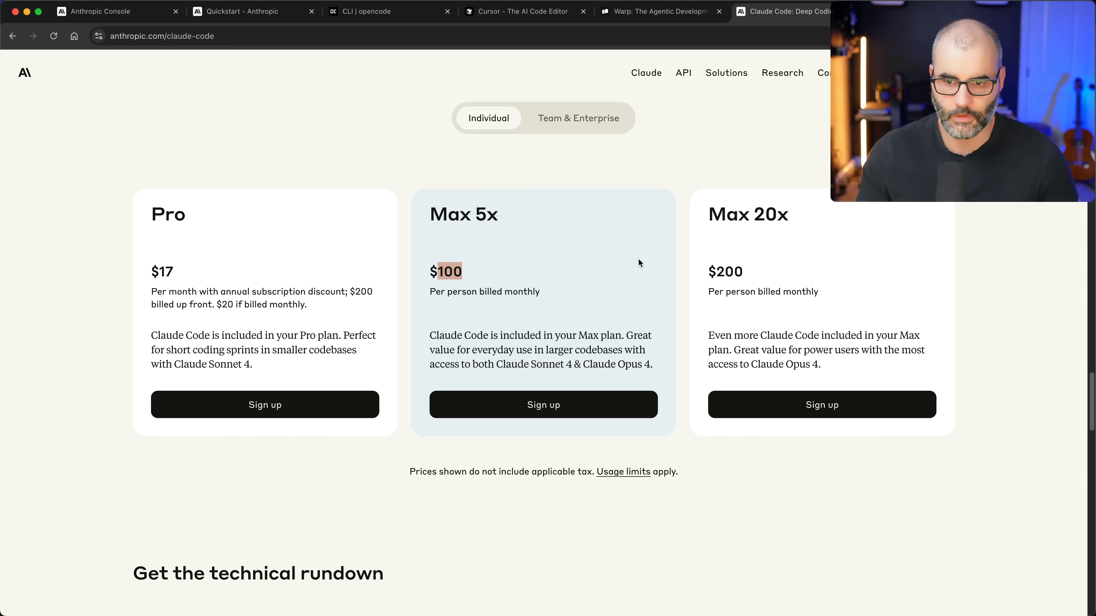
mouse_move(584, 263)
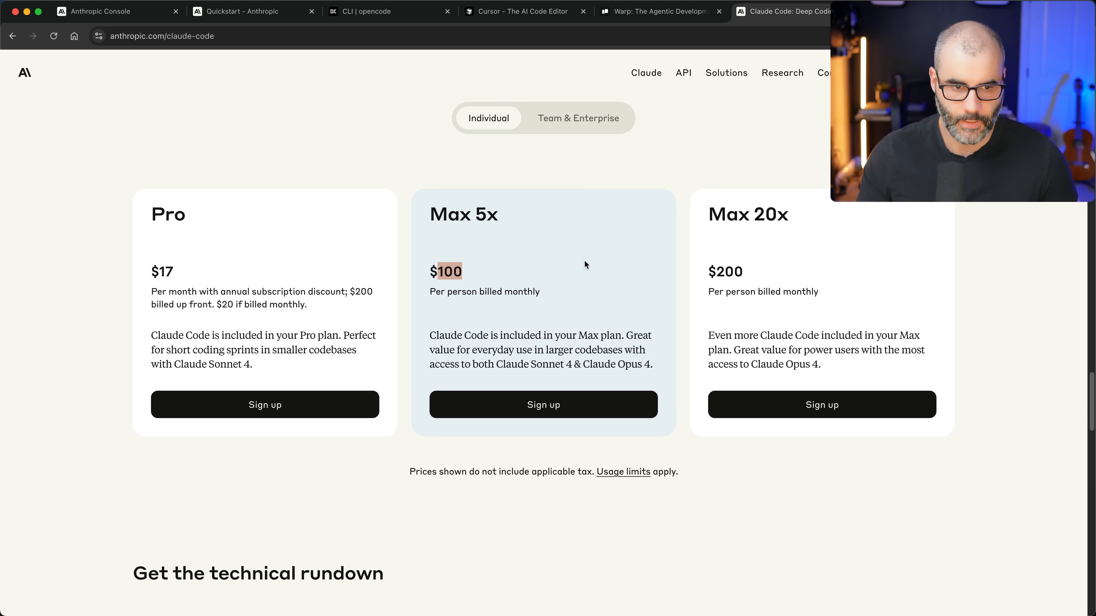
scroll("down", 3)
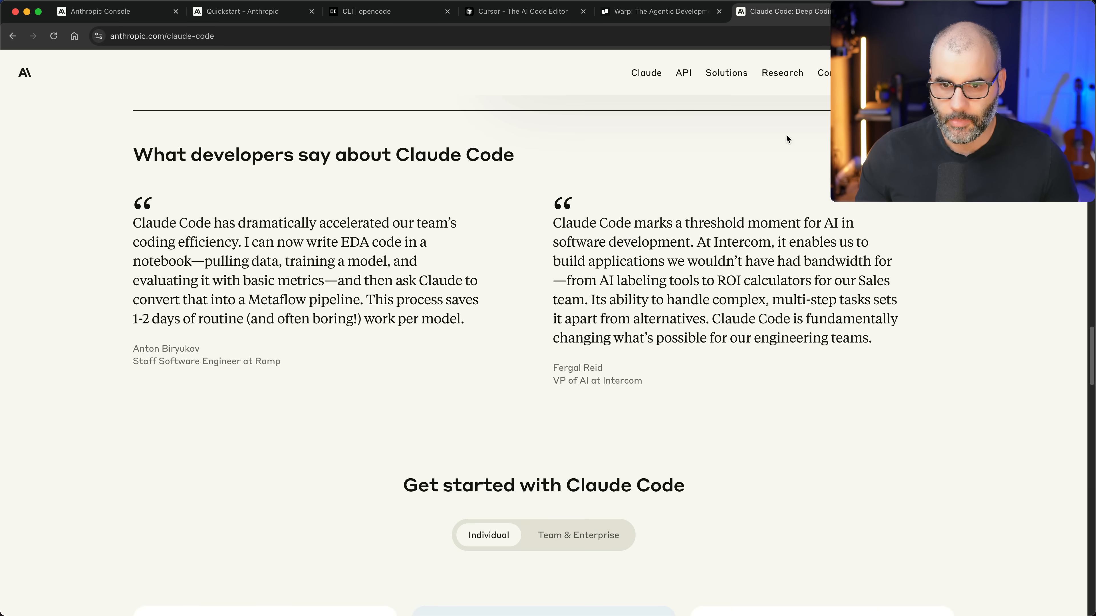
Switch to the opencode homepage and look over its feature list and install command.
left_click(366, 12)
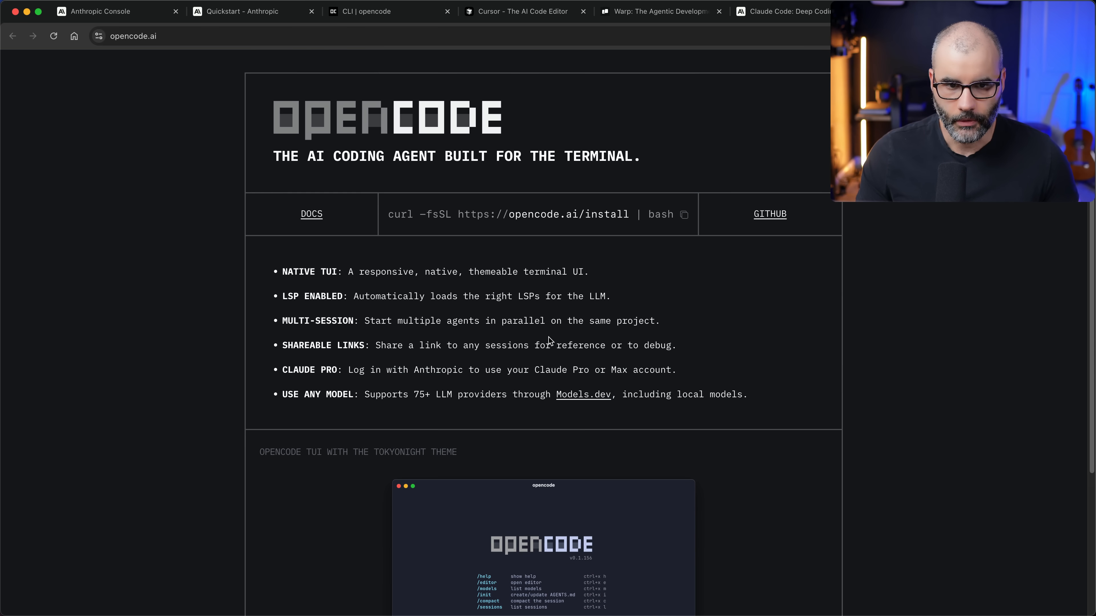
mouse_move(635, 290)
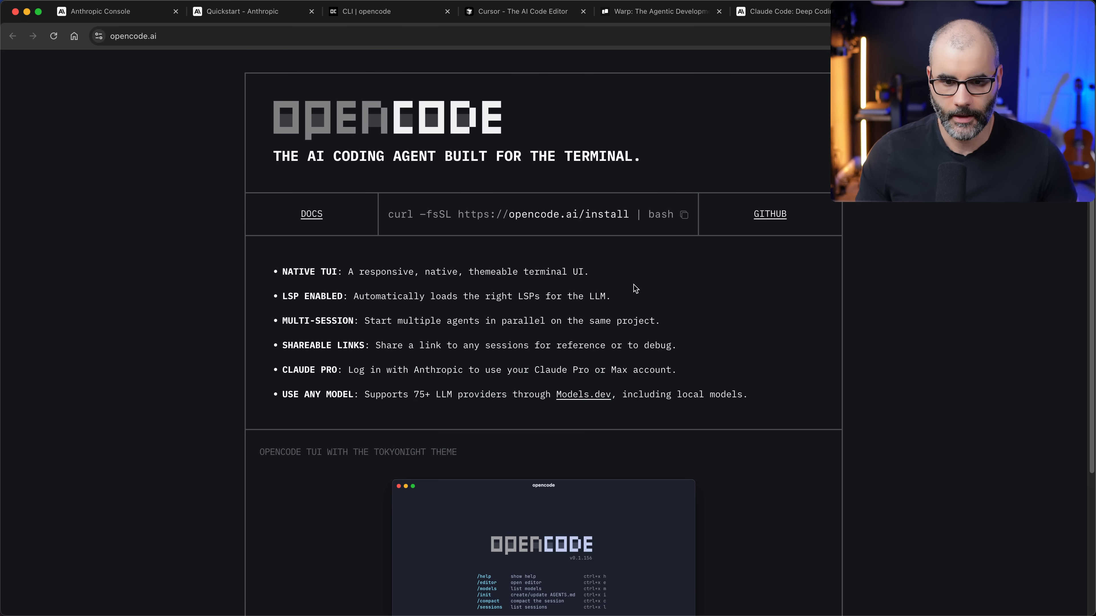
mouse_move(613, 292)
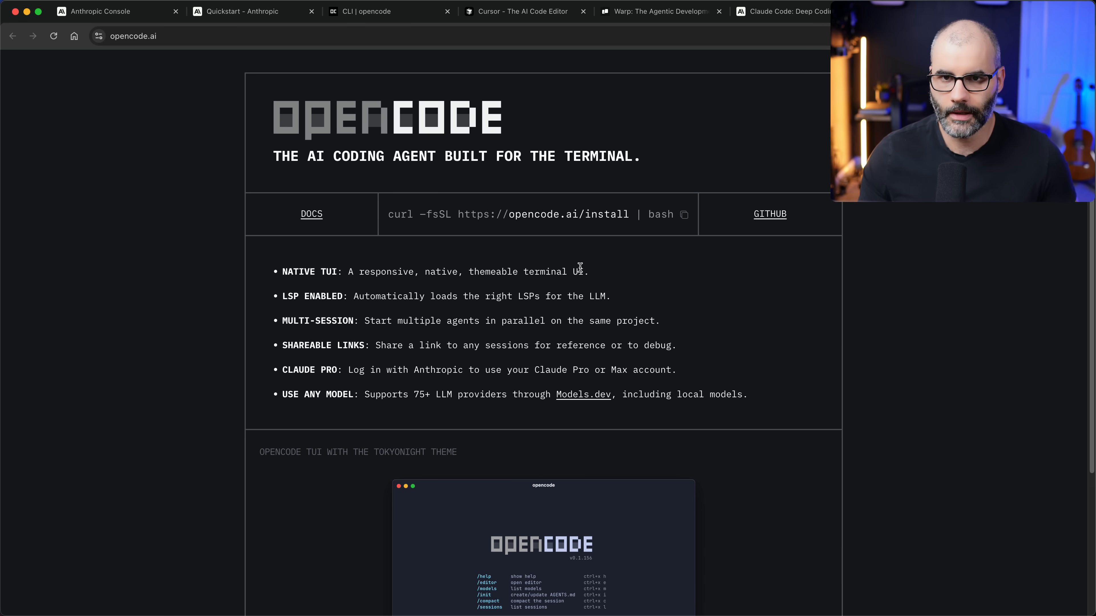
mouse_move(624, 235)
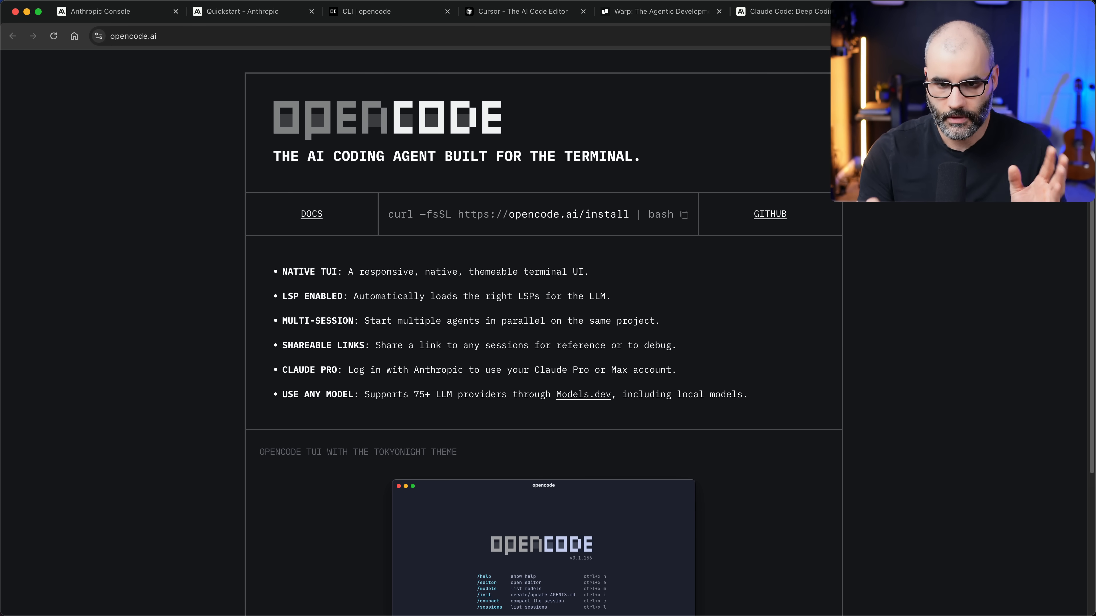
scroll("down", 3)
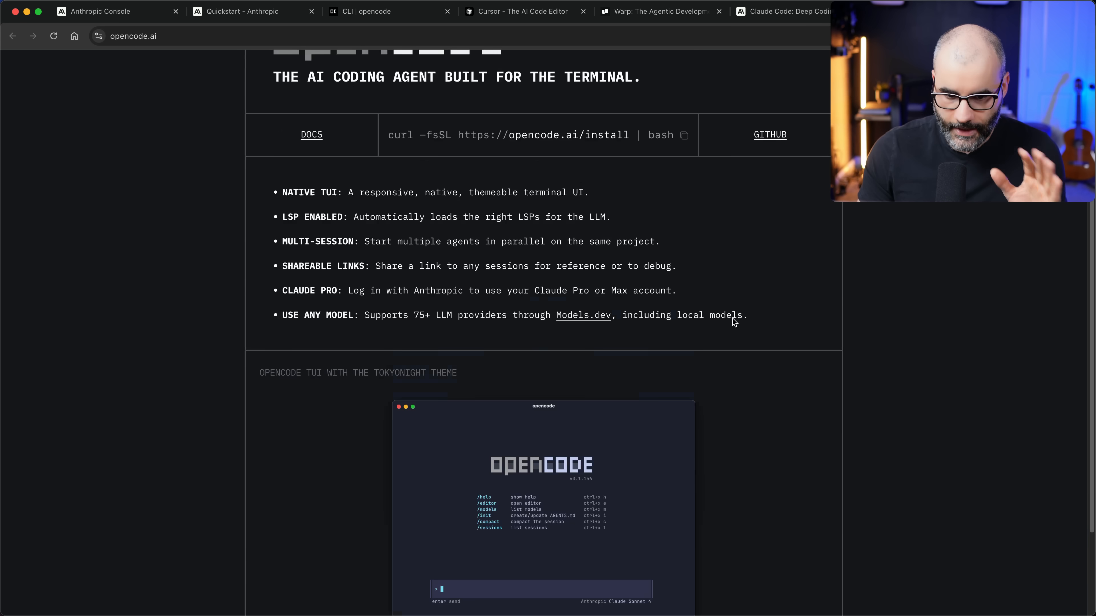
scroll("down", 3)
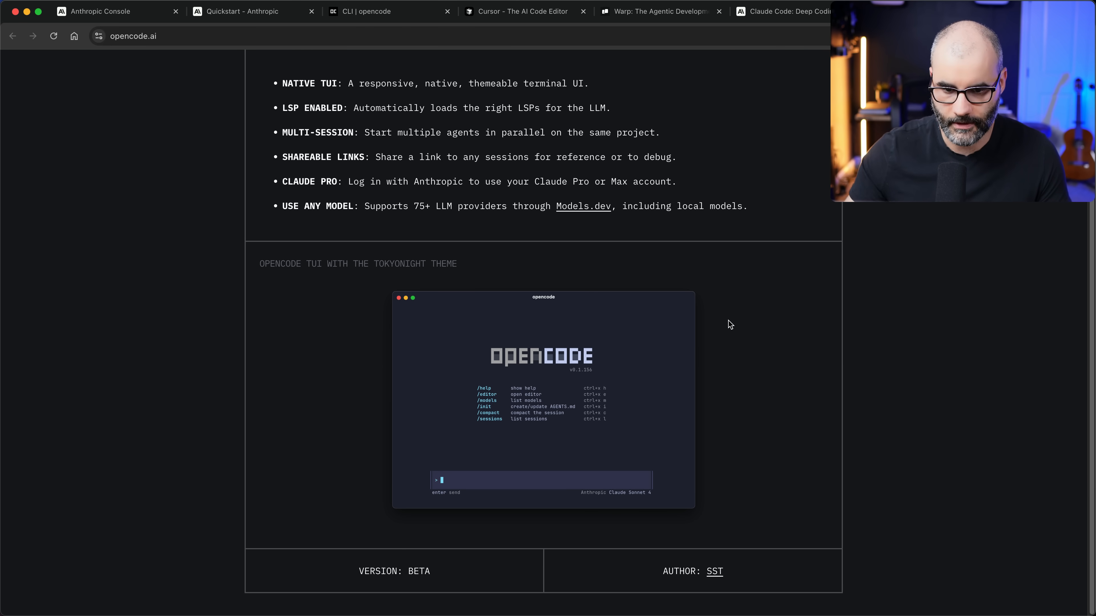
scroll("up", 3)
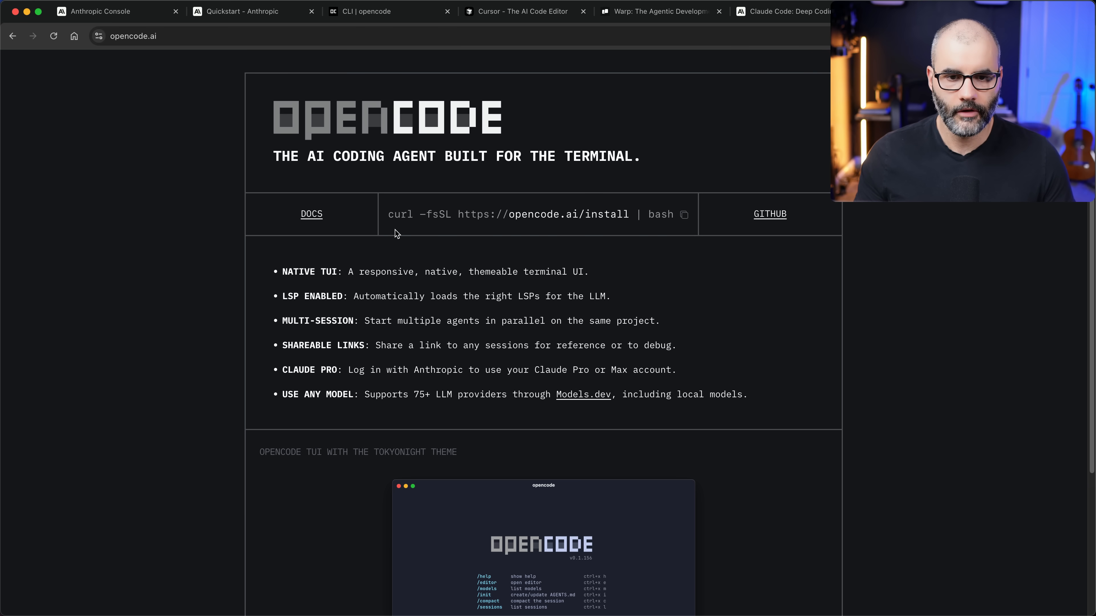
mouse_move(461, 288)
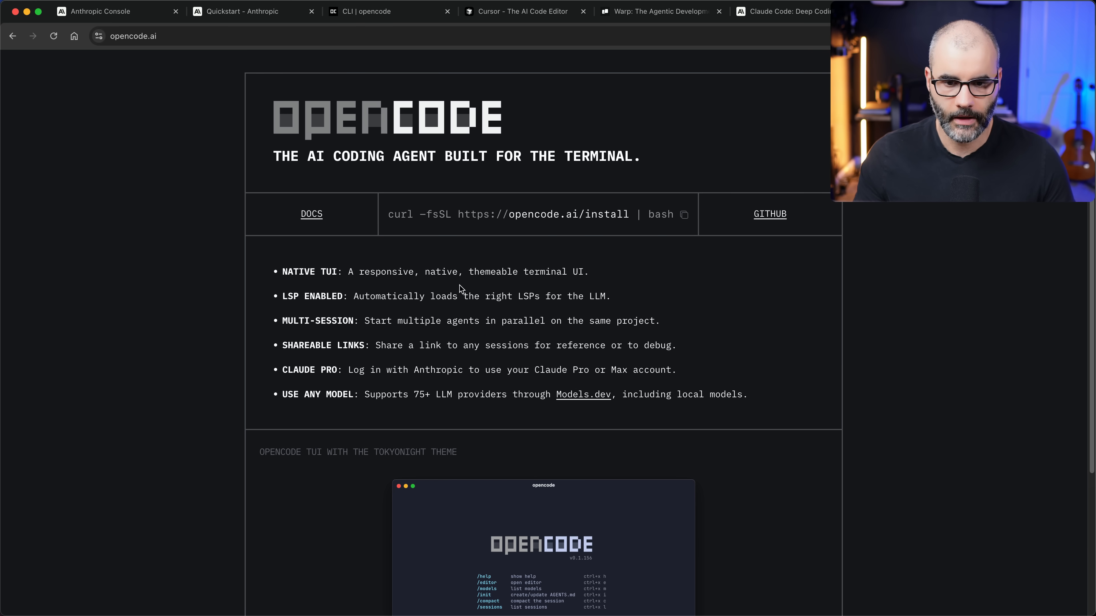
mouse_move(256, 243)
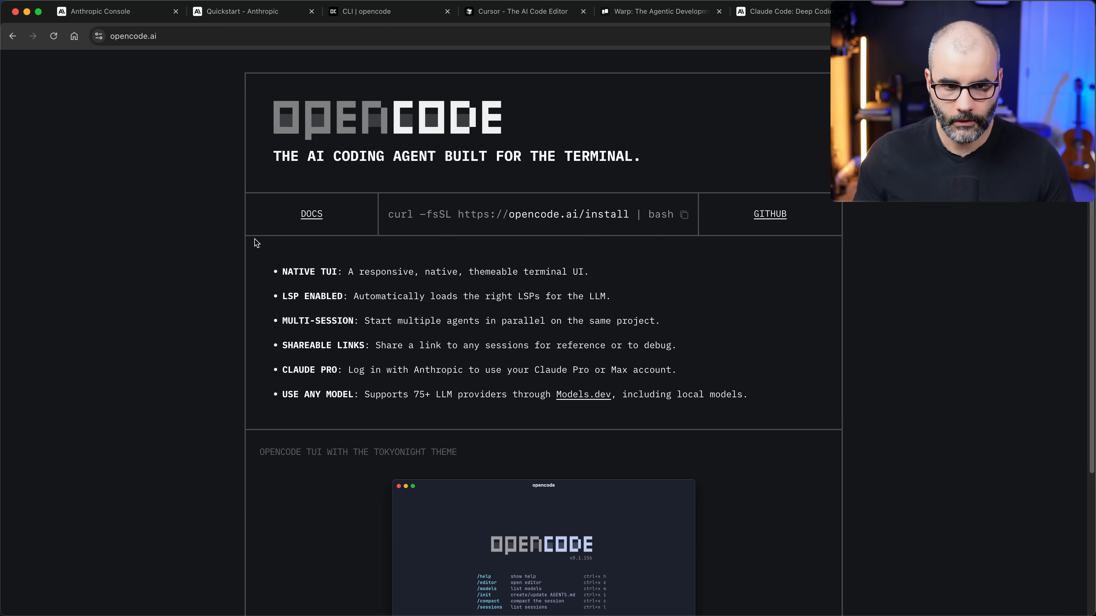
Open the opencode docs, skim the Intro and CLI pages, and return to the Intro.
left_click(312, 214)
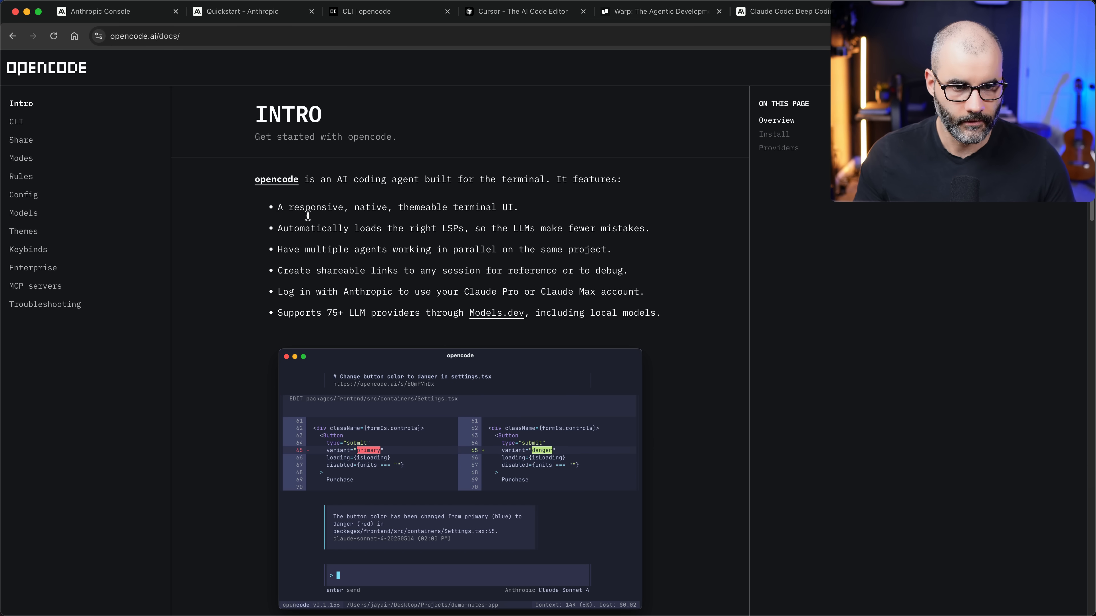
scroll("down", 3)
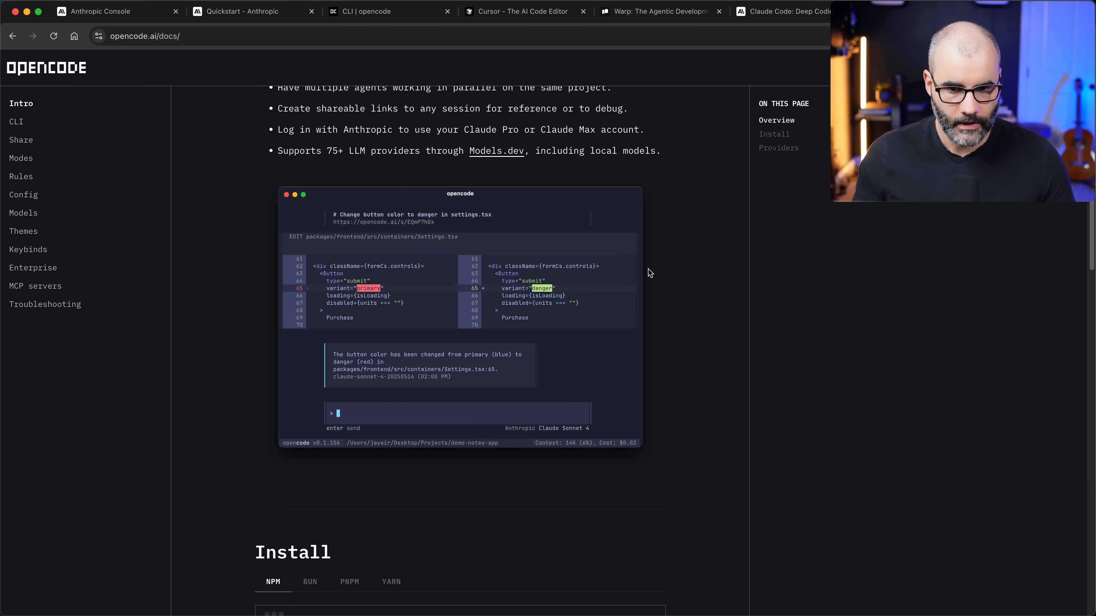
scroll("down", 3)
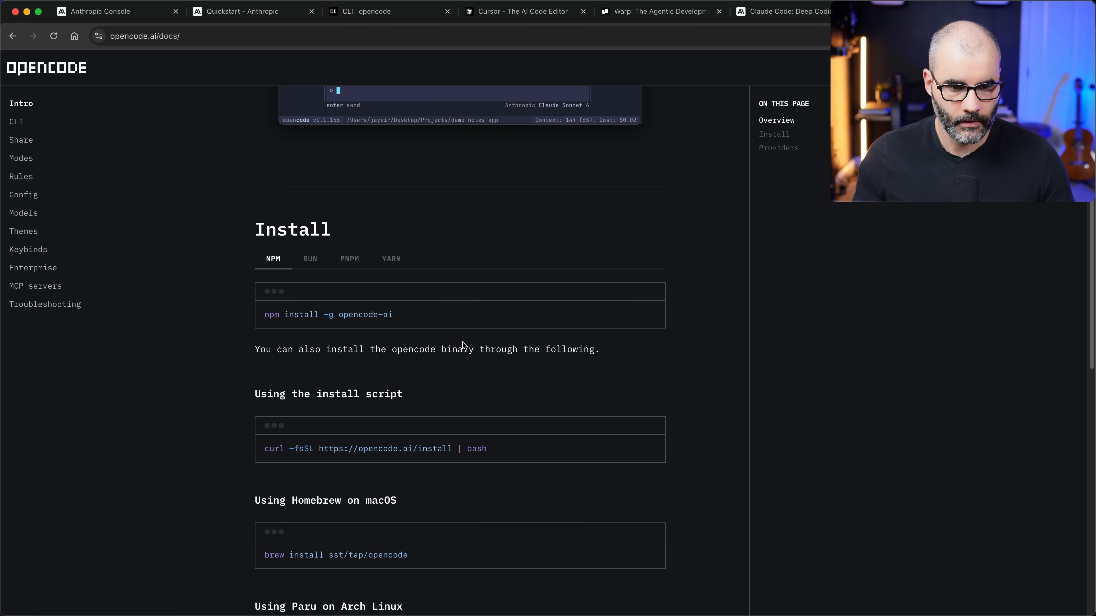
mouse_move(280, 321)
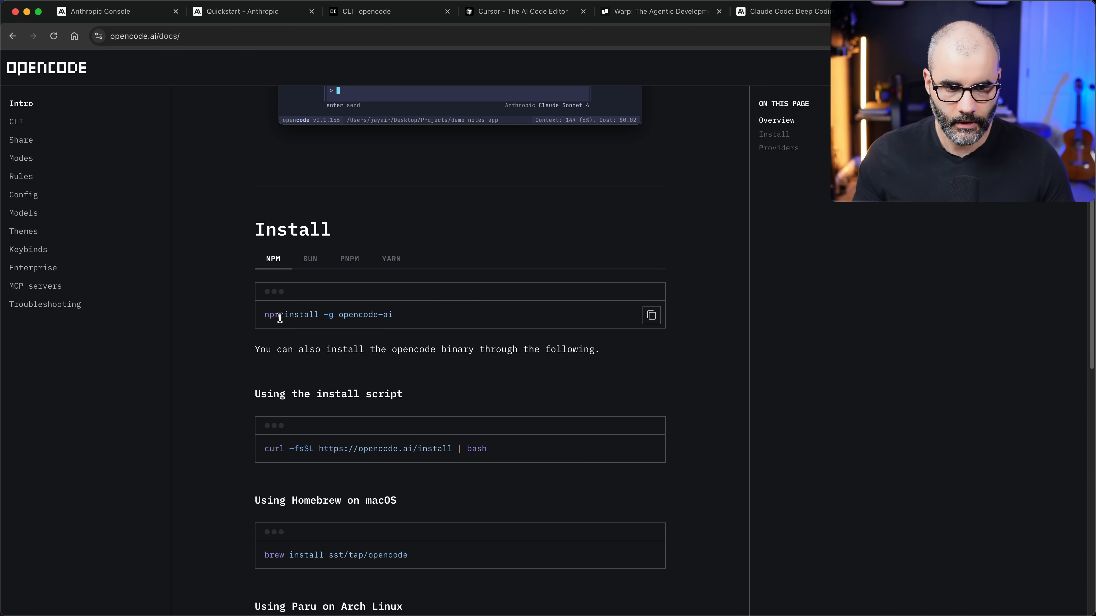
scroll("down", 3)
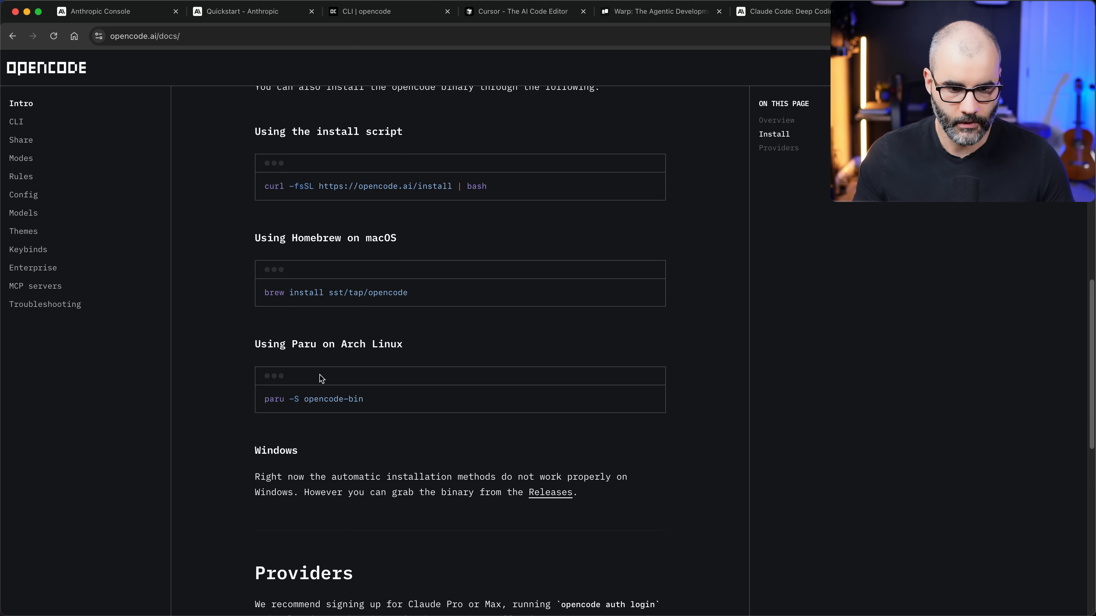
mouse_move(227, 280)
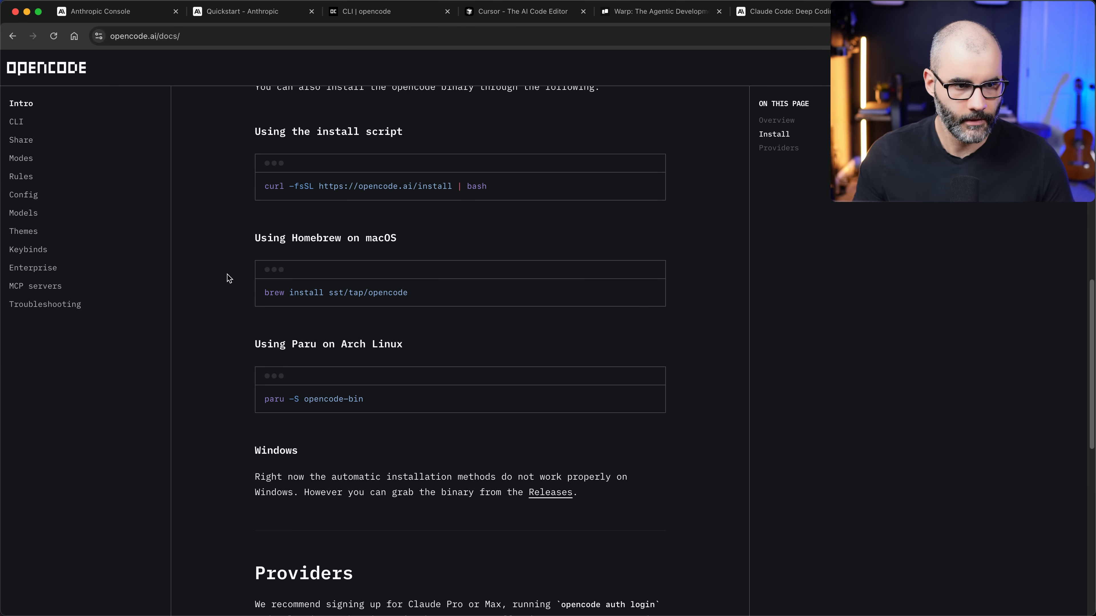
left_click(16, 122)
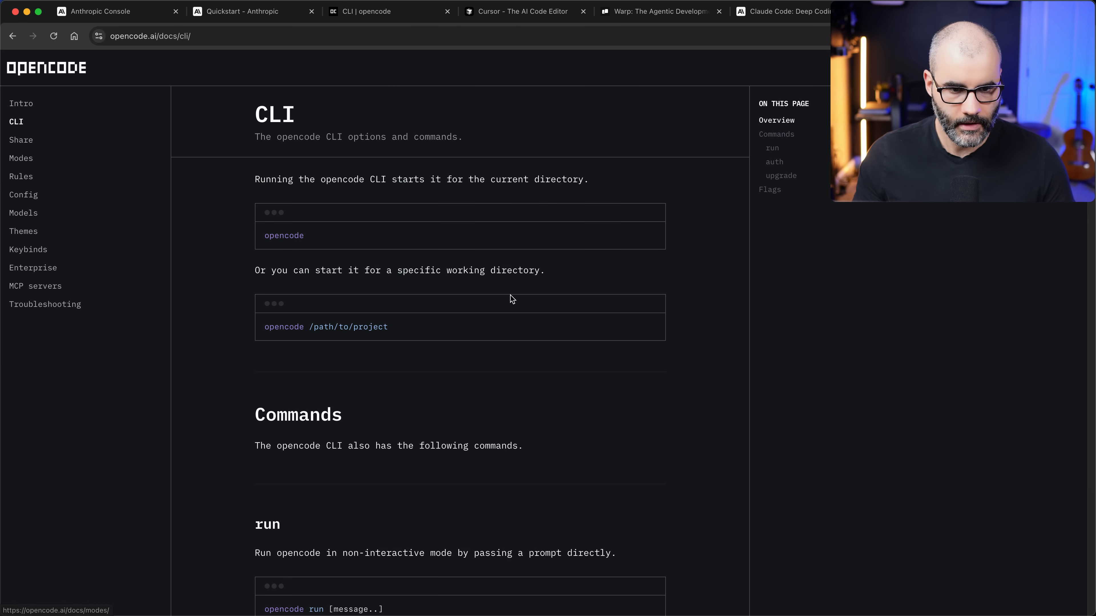
scroll("down", 3)
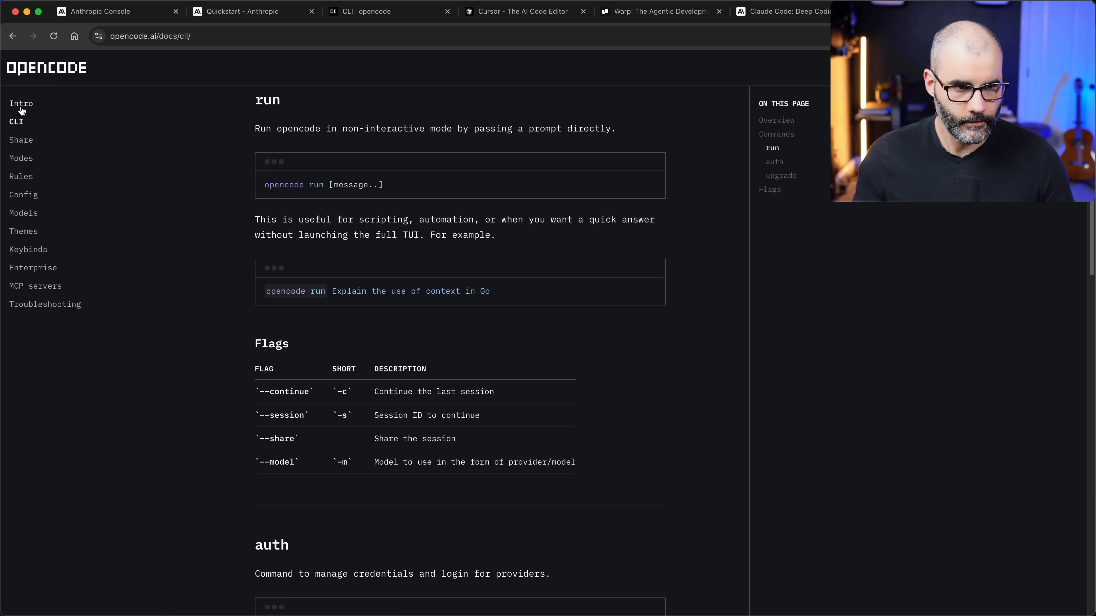
left_click(20, 104)
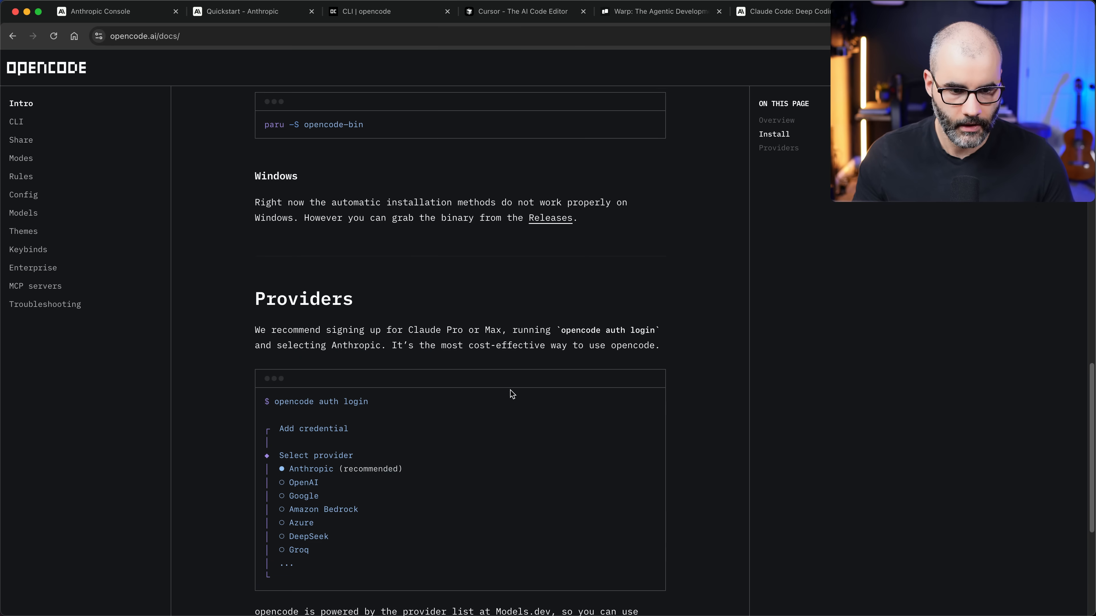
Scroll to the Providers section and highlight the auth.json credentials file path.
scroll("down", 3)
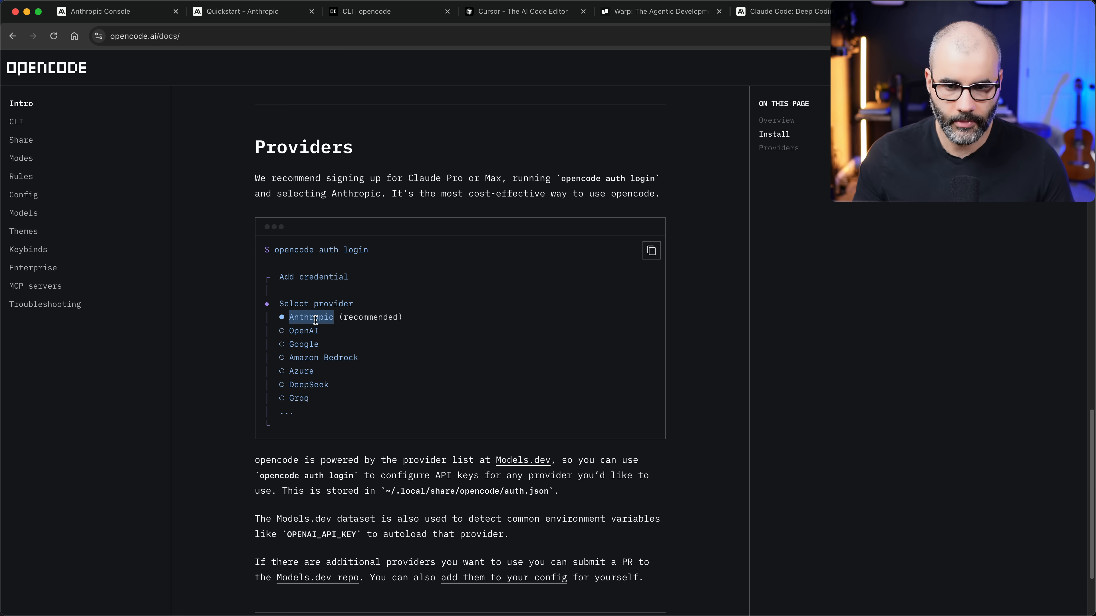
mouse_move(752, 256)
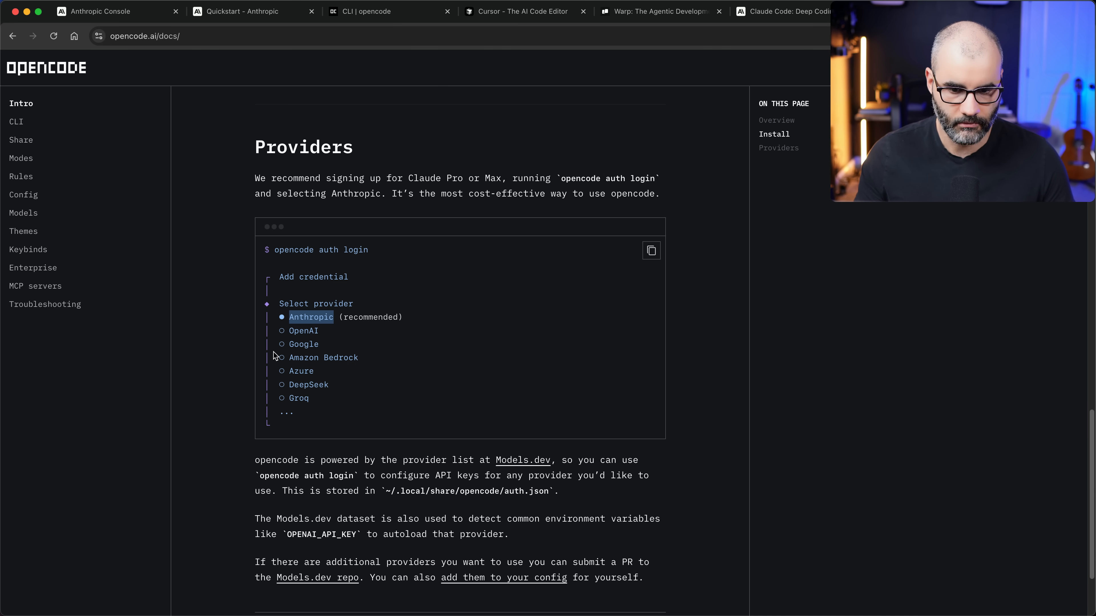
scroll("down", 3)
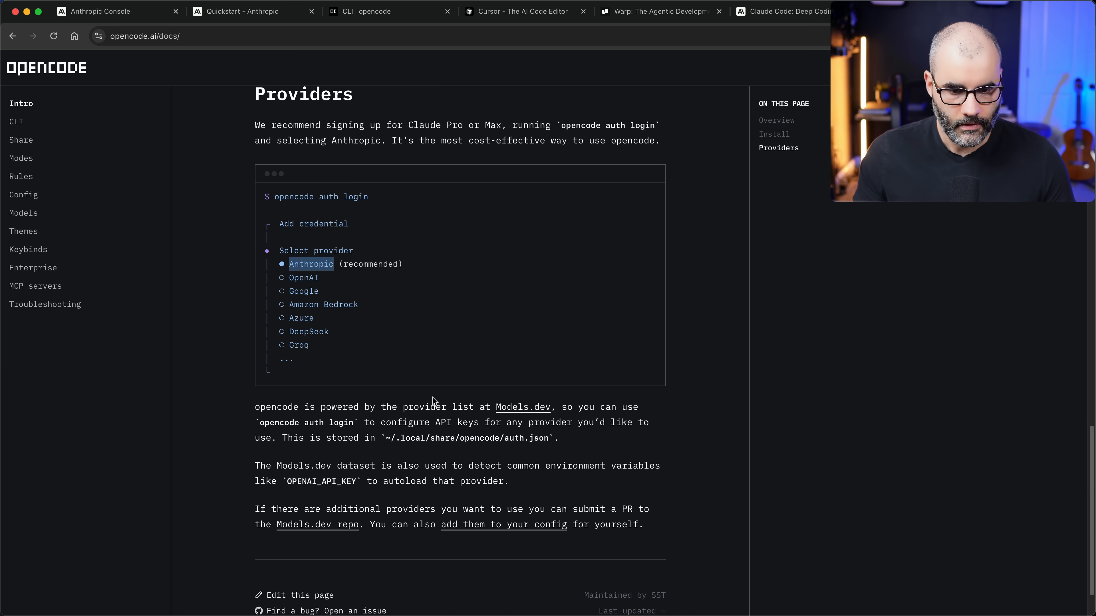
mouse_move(406, 435)
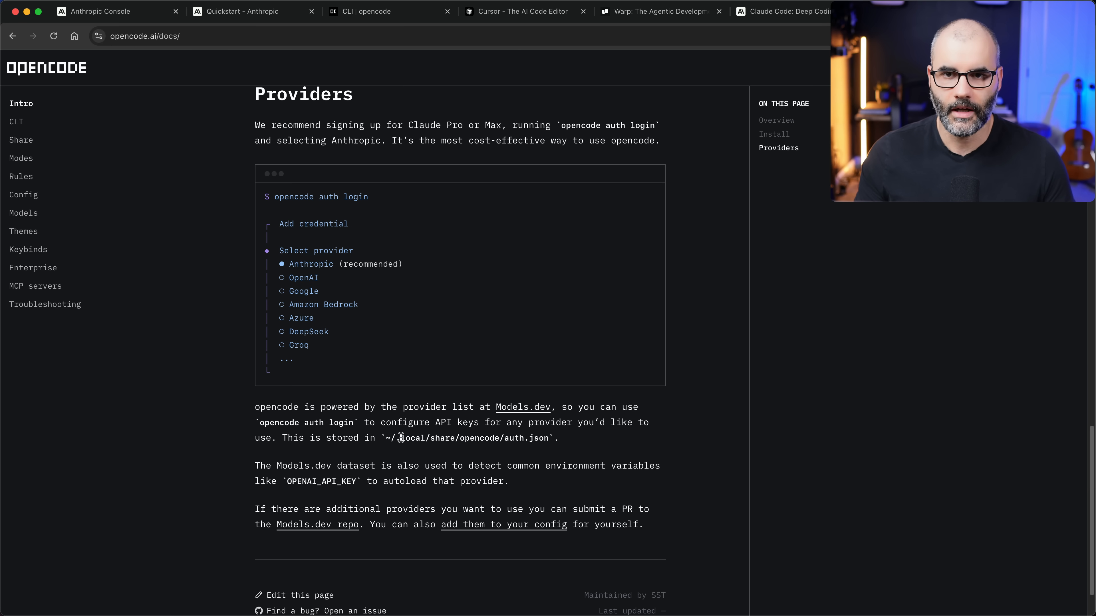
left_click_drag(393, 438, 549, 439)
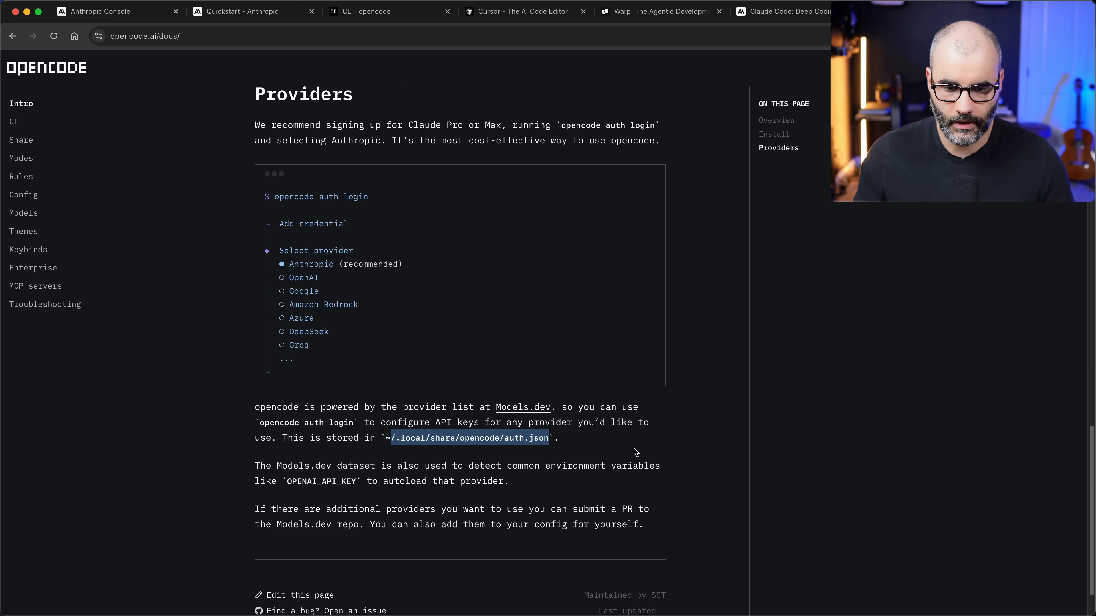
scroll("down", 3)
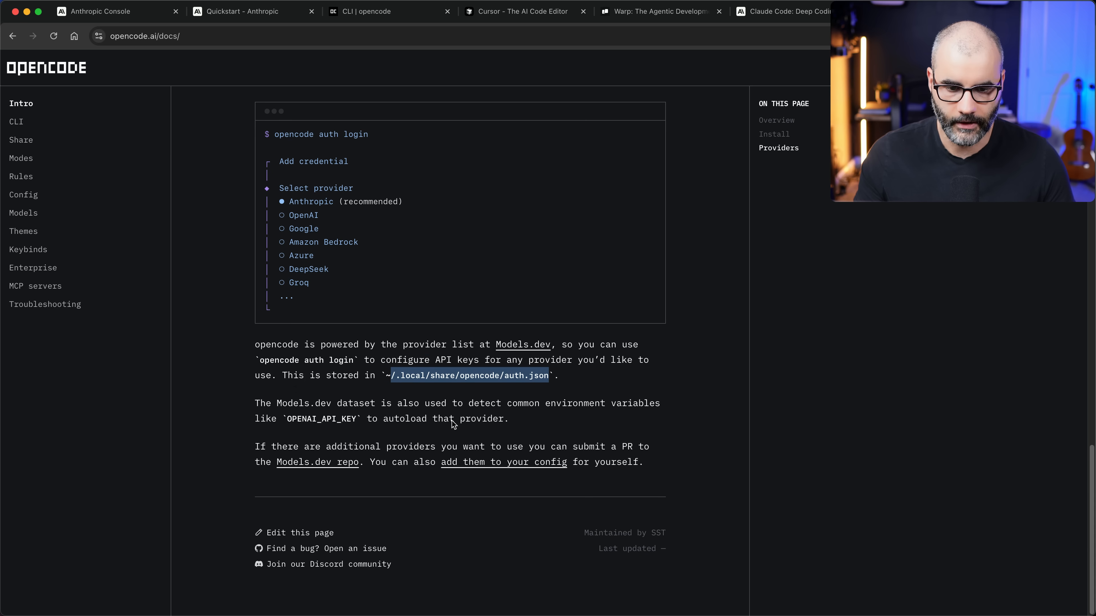
mouse_move(403, 417)
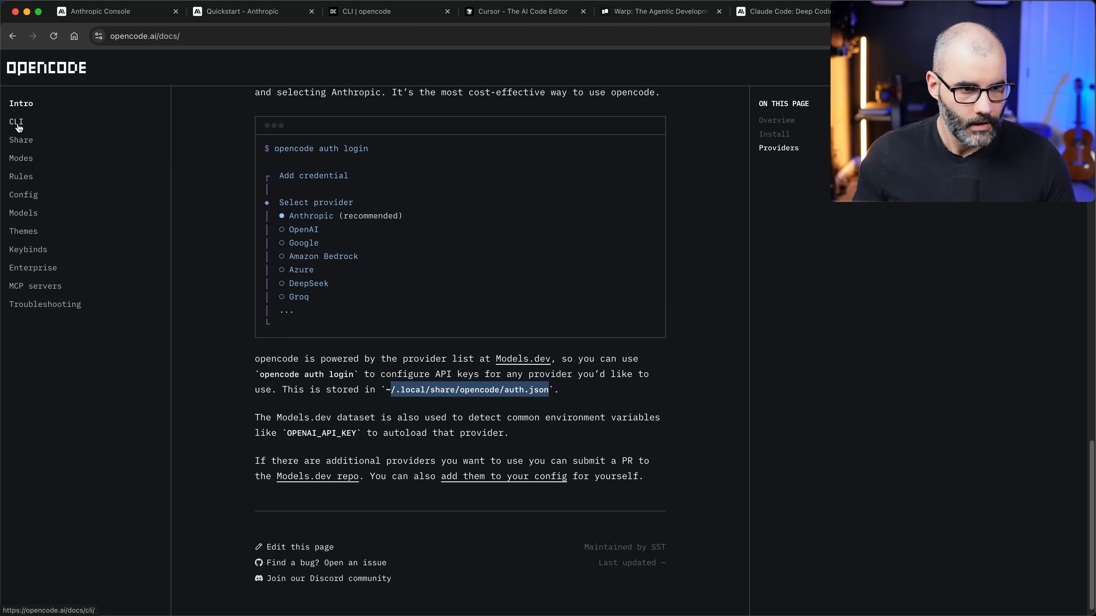
Open the CLI docs page and scroll down to the auth login, list and logout commands.
left_click(16, 122)
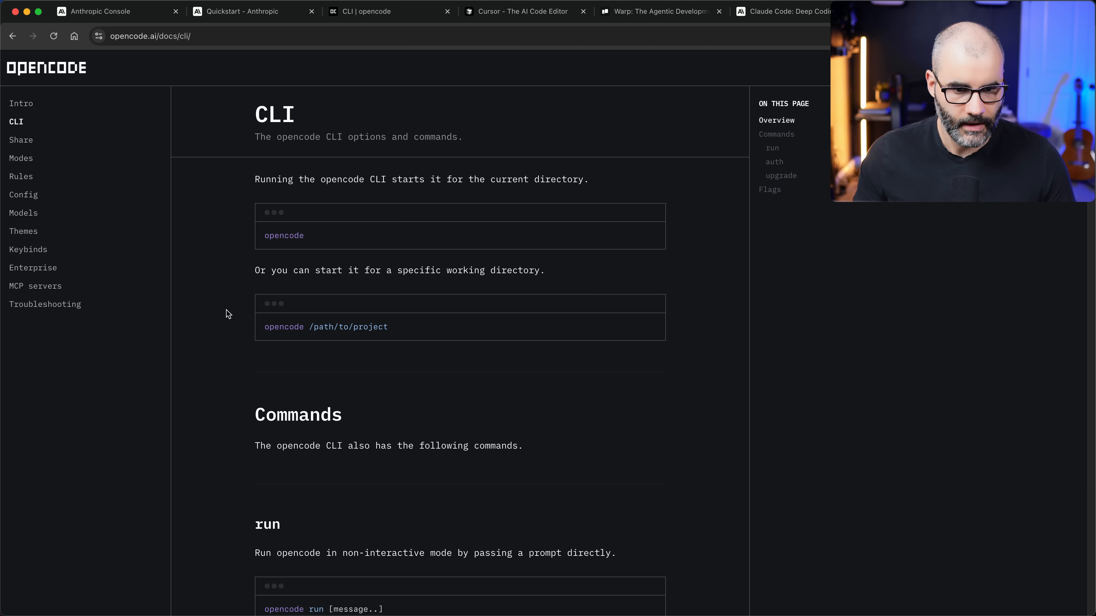
scroll("down", 3)
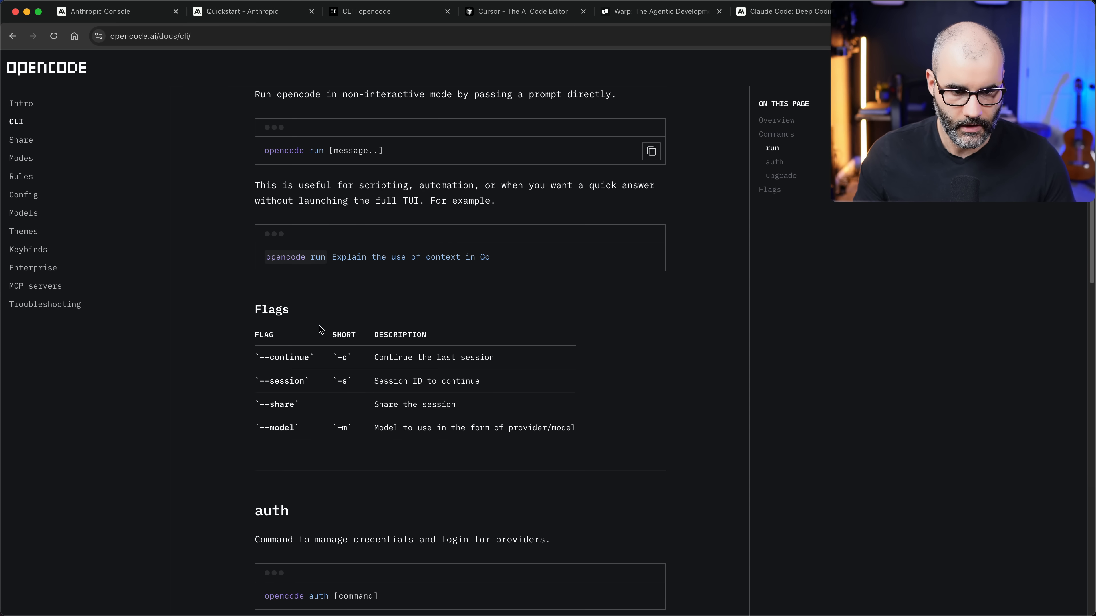
scroll("down", 3)
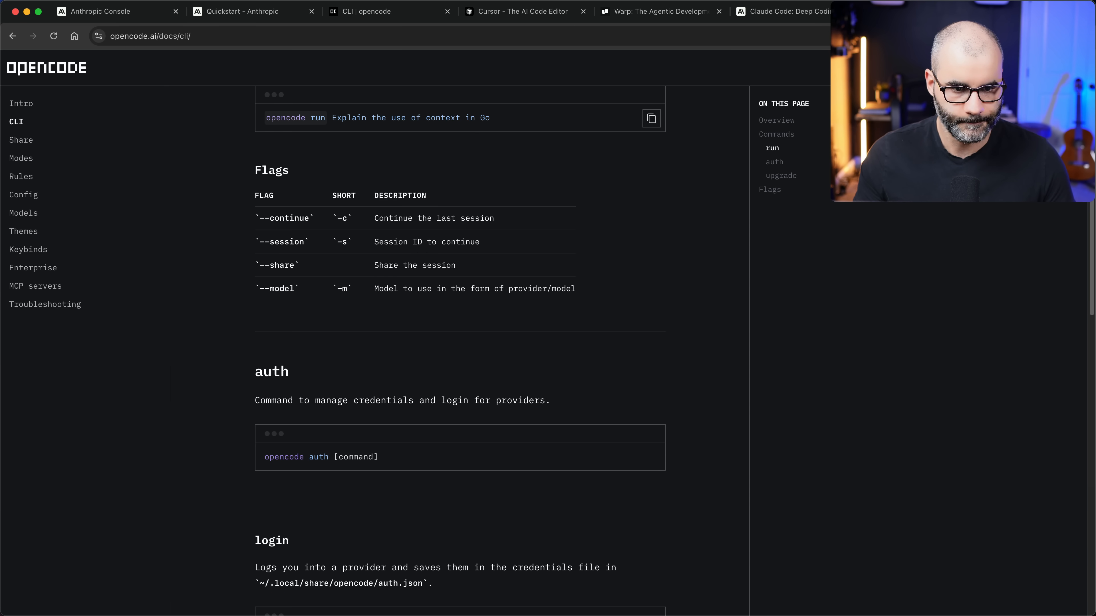
scroll("down", 3)
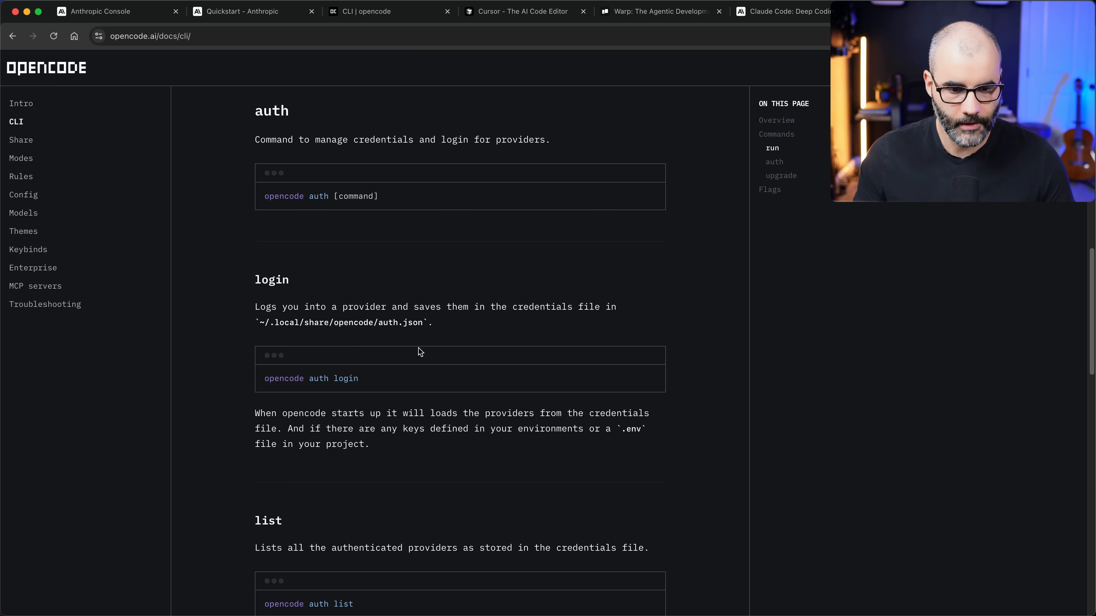
scroll("down", 3)
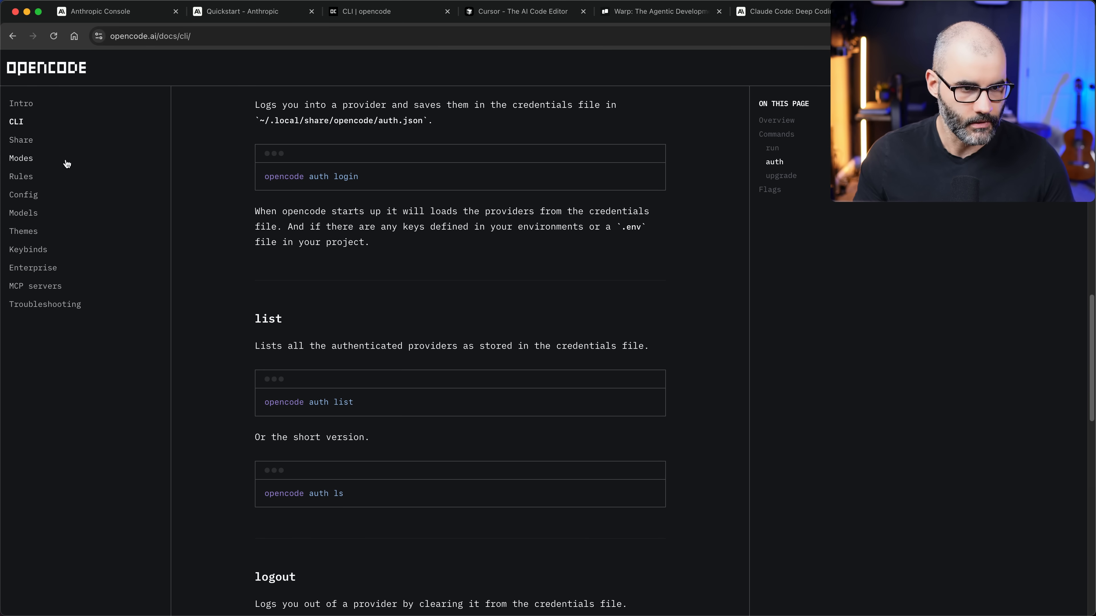
left_click(22, 159)
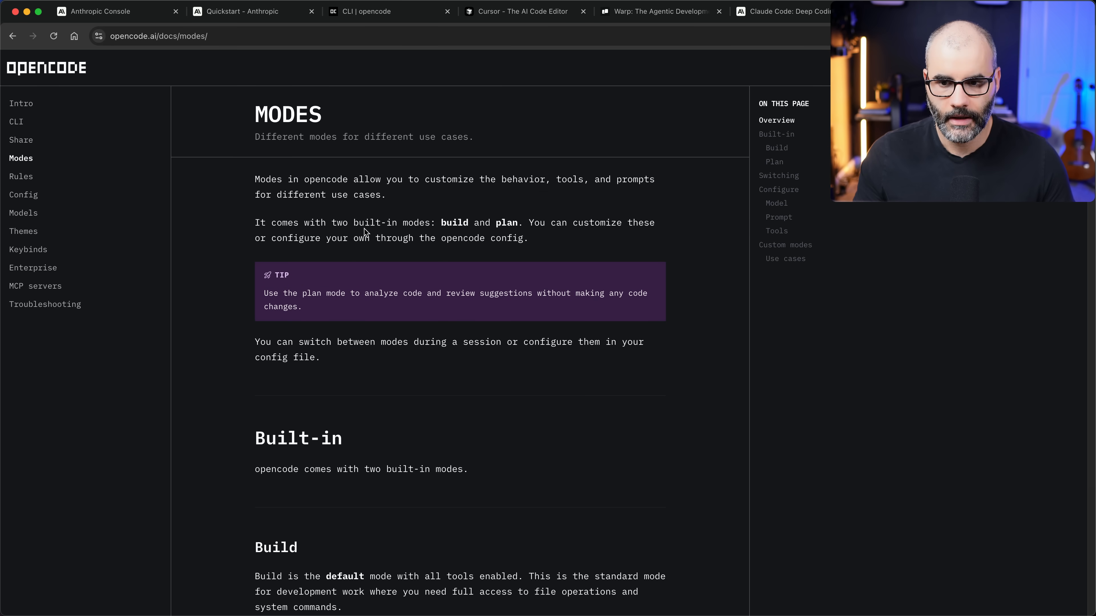
mouse_move(358, 232)
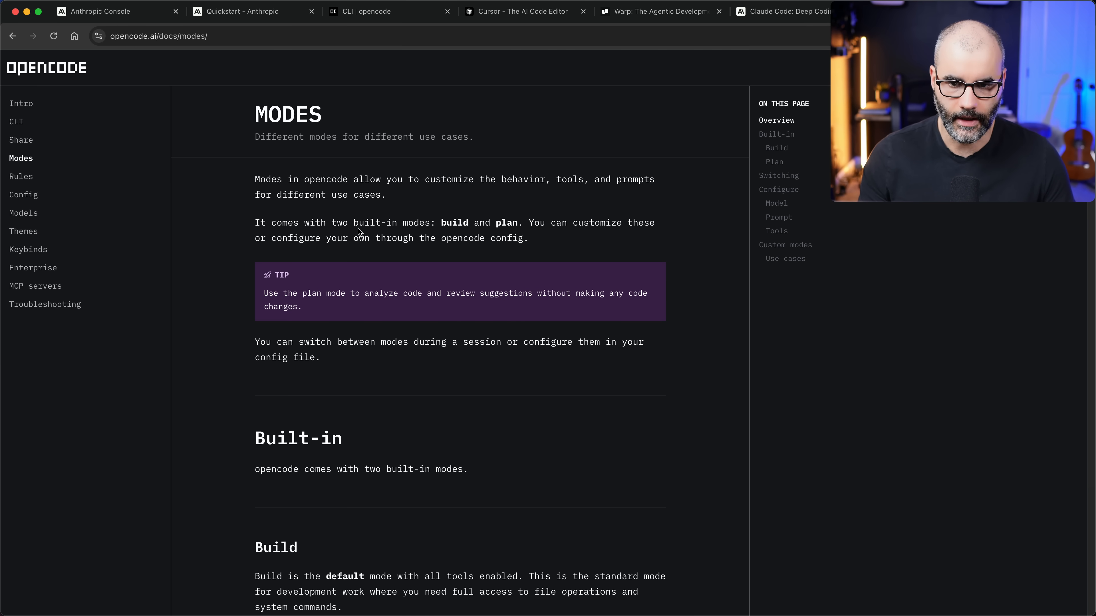
scroll("down", 3)
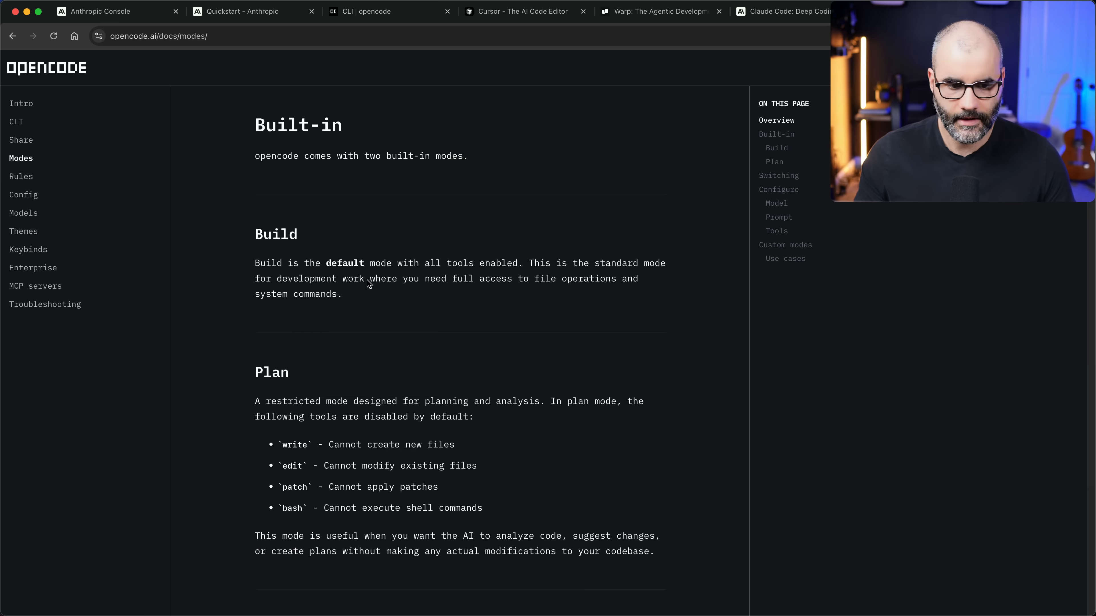
scroll("down", 3)
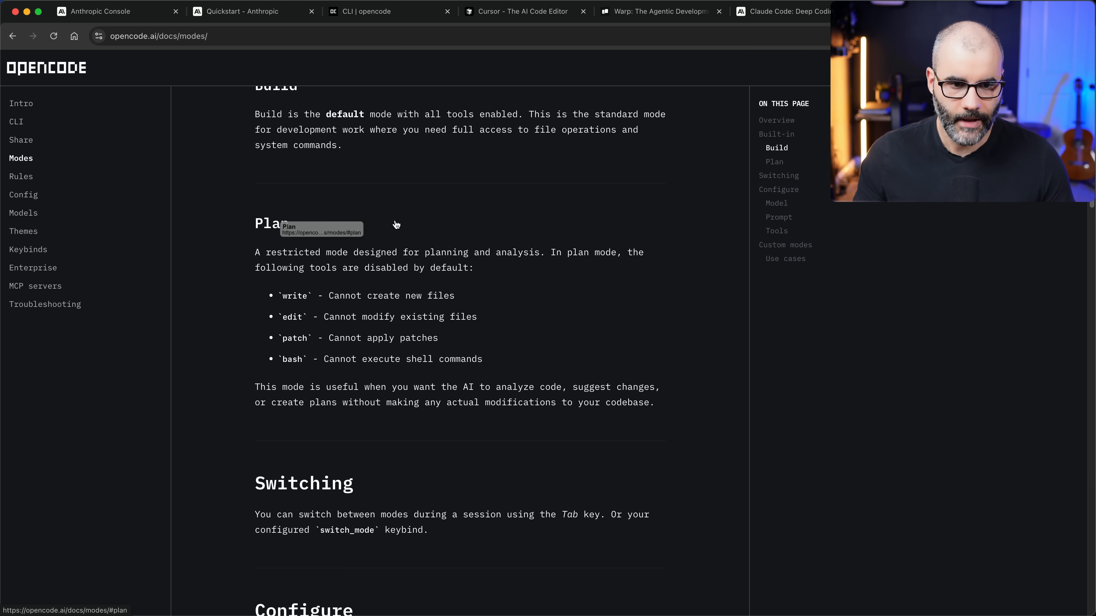
scroll("up", 3)
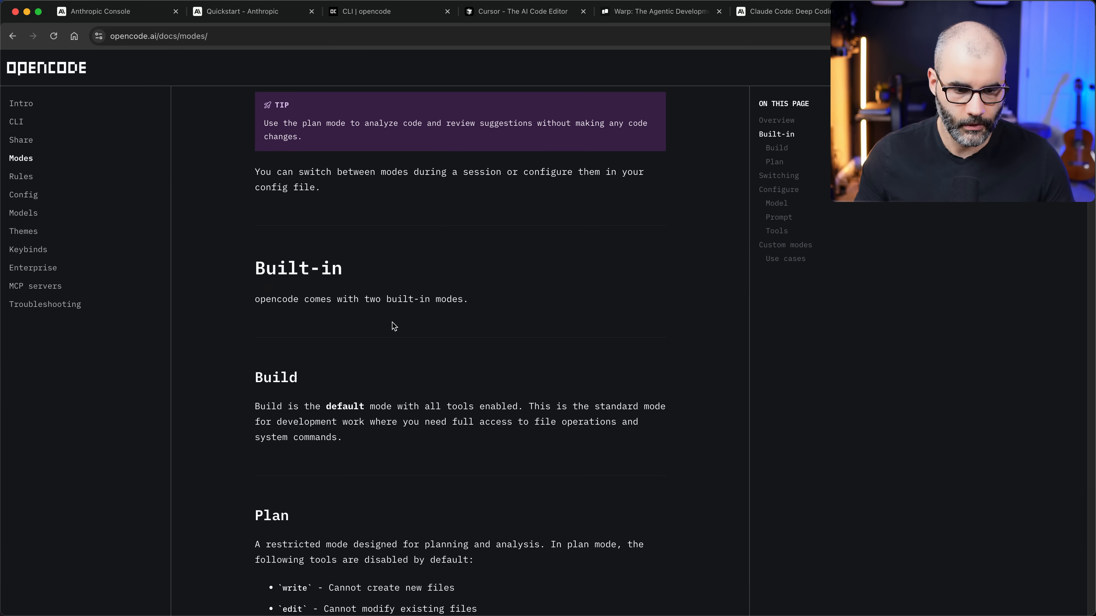
scroll("down", 3)
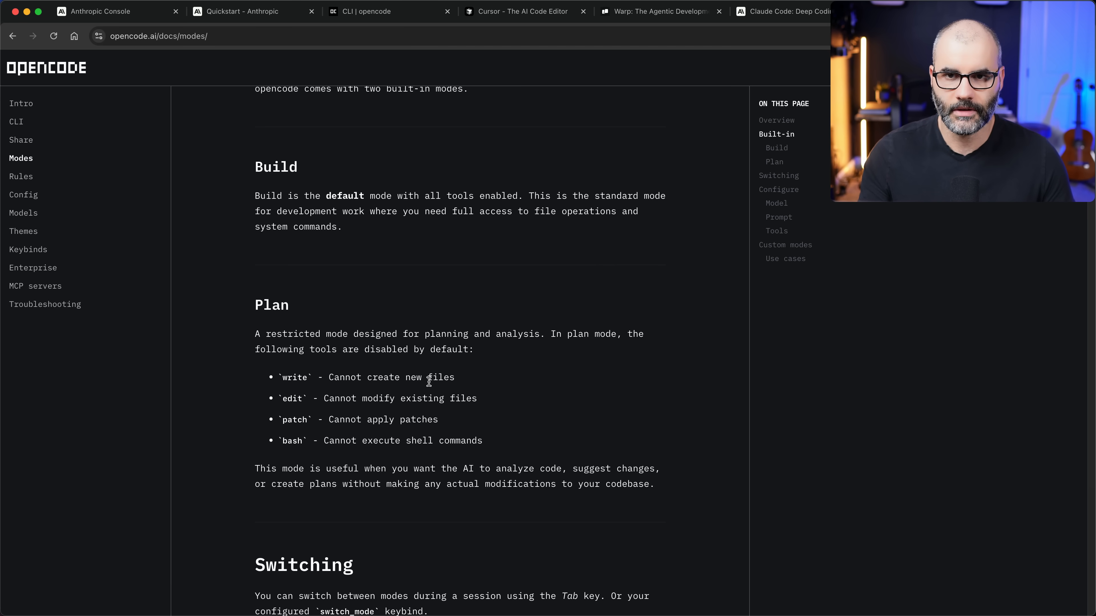
mouse_move(243, 342)
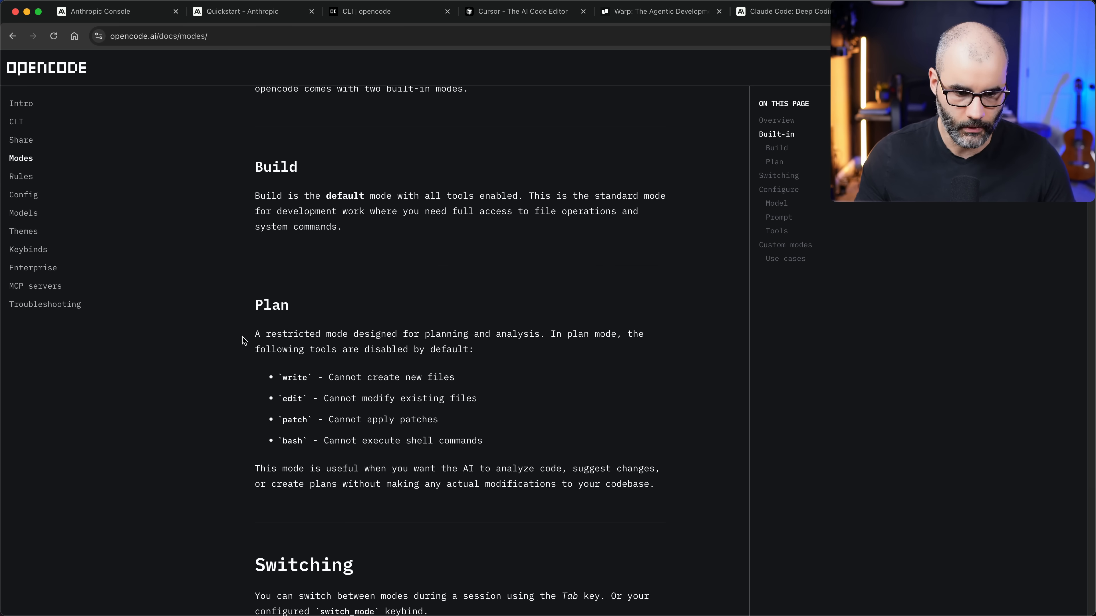
scroll("down", 3)
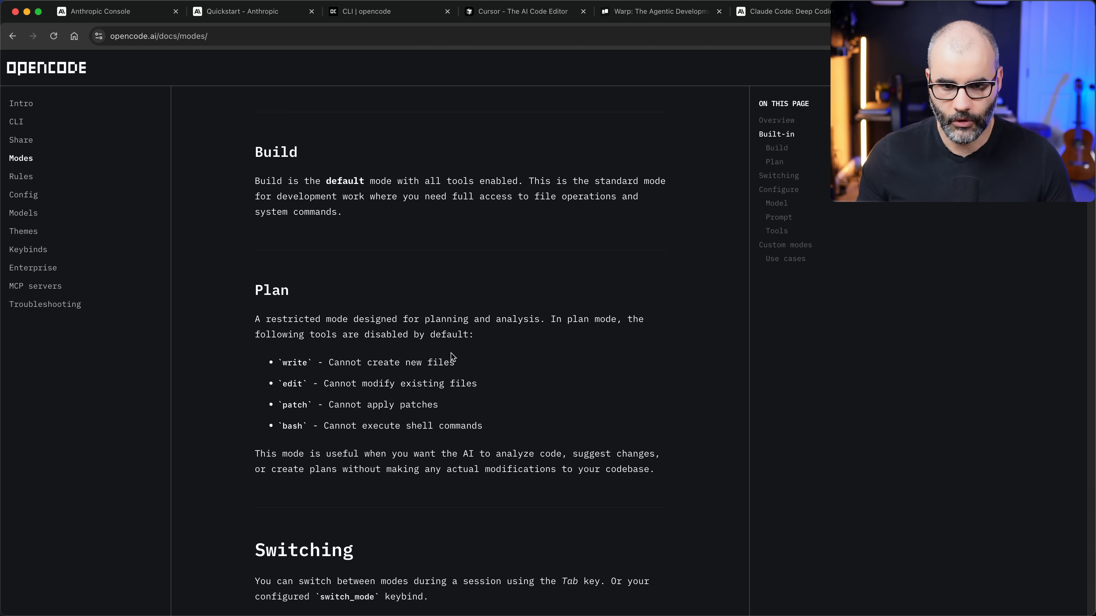
mouse_move(599, 302)
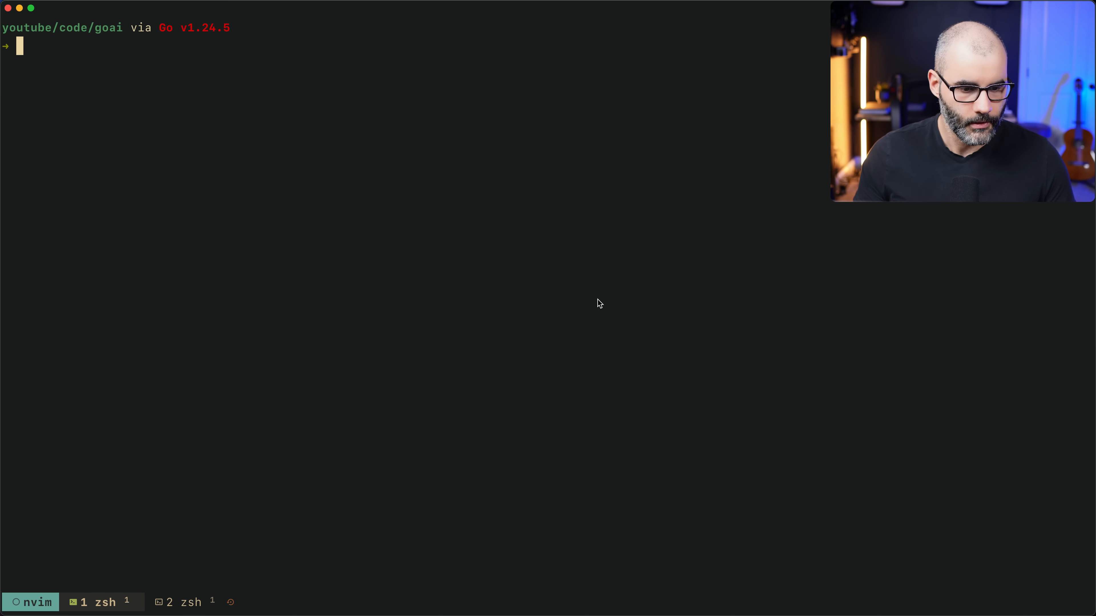
List the goai project folder contents with ls before launching opencode.
type("ls")
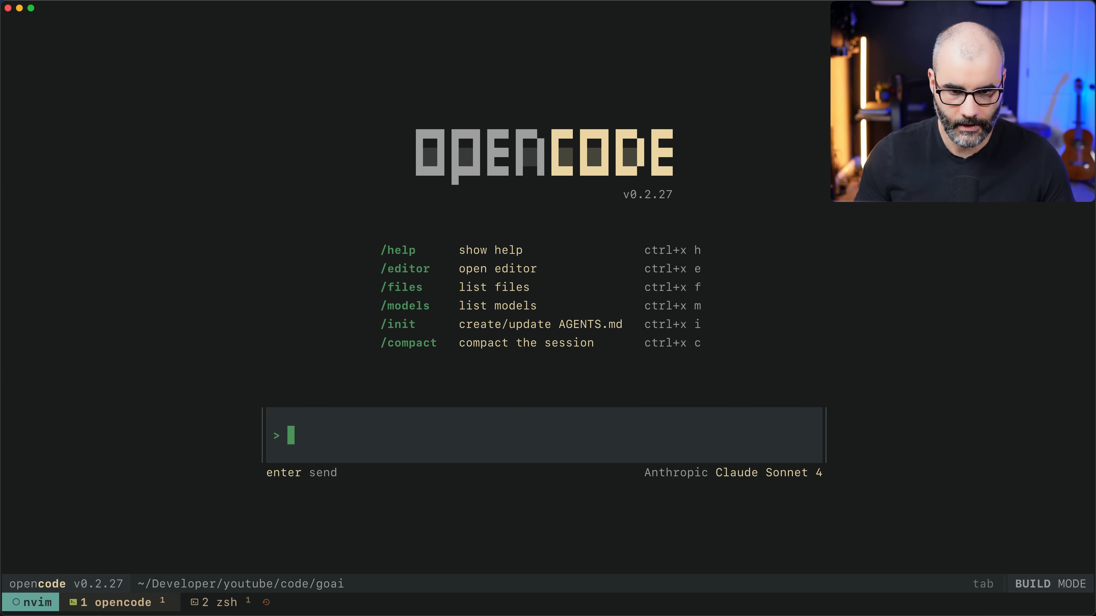
type("/")
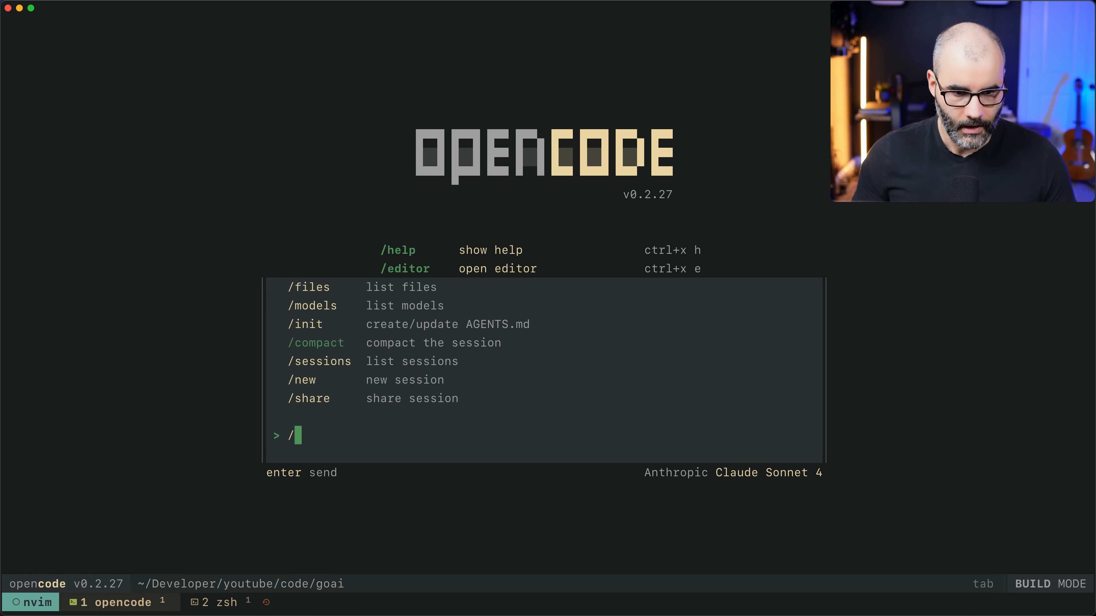
scroll("down", 3)
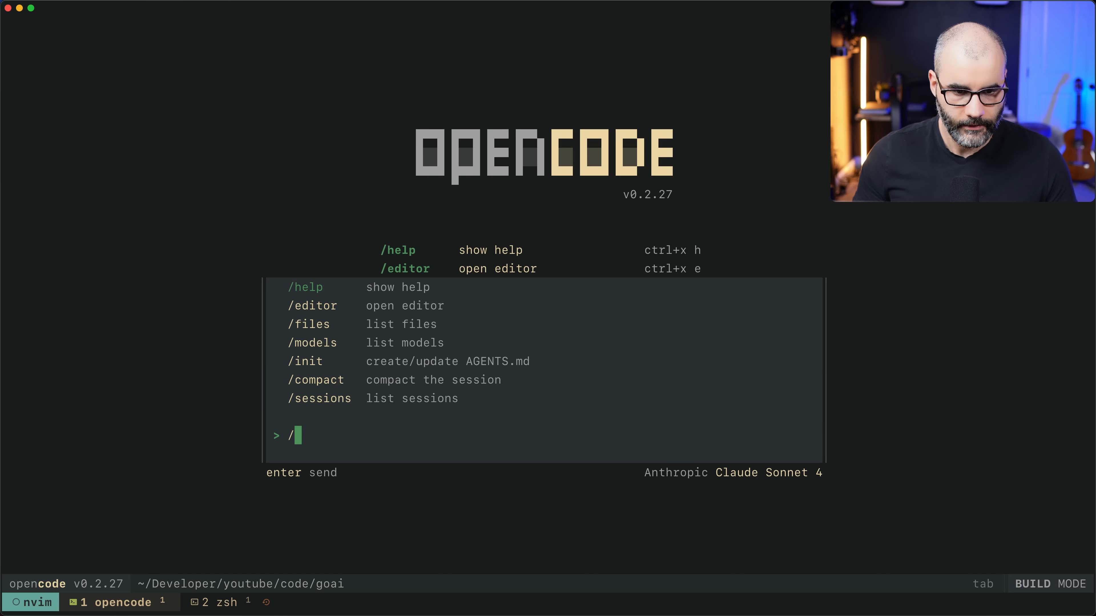
type("models")
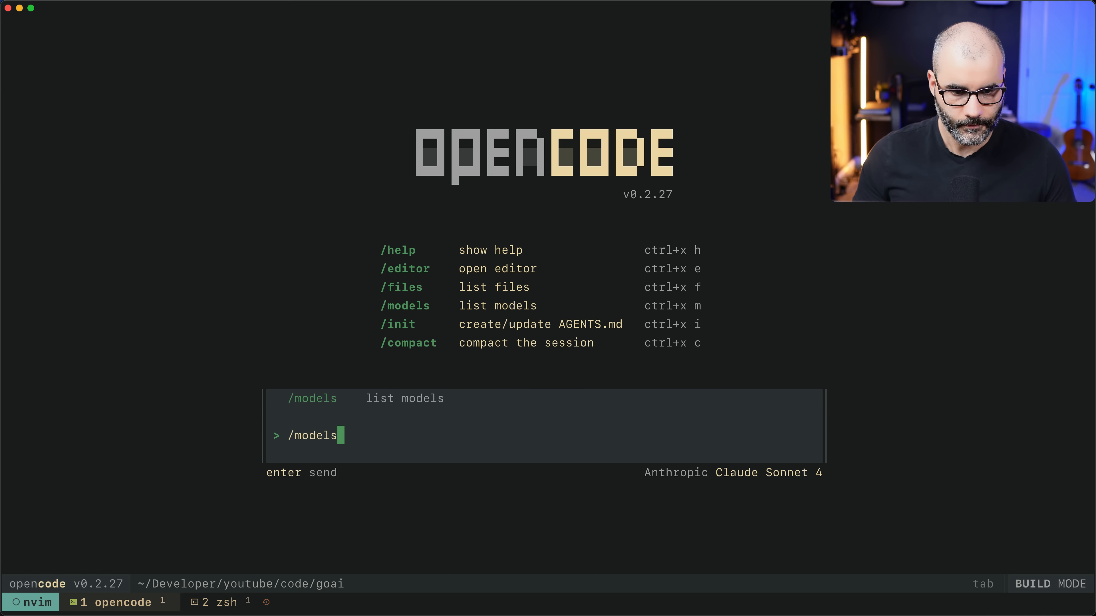
key("Enter")
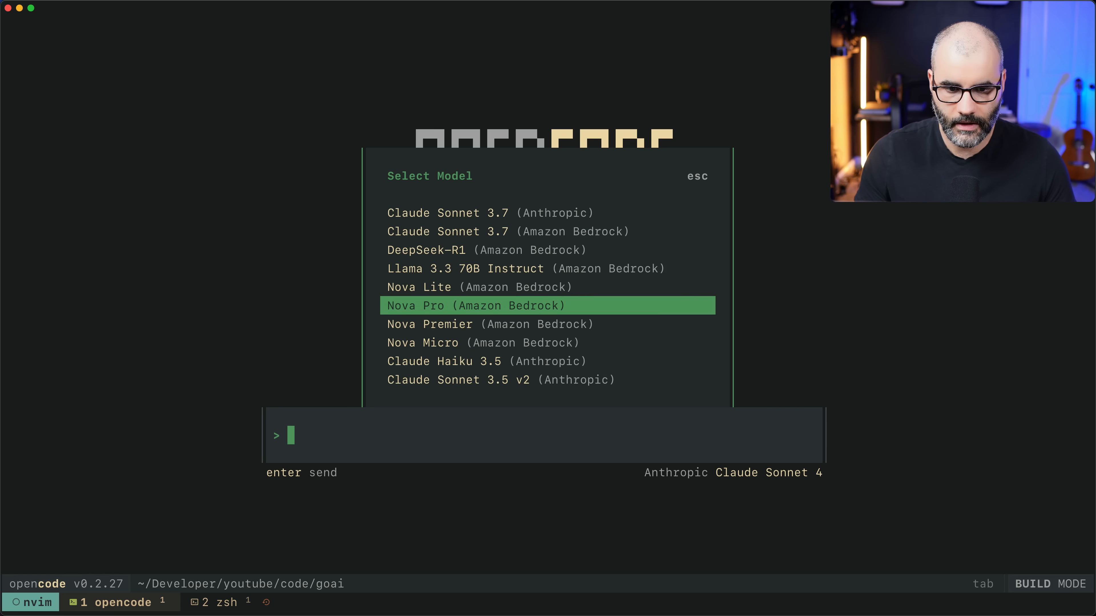
scroll("down", 3)
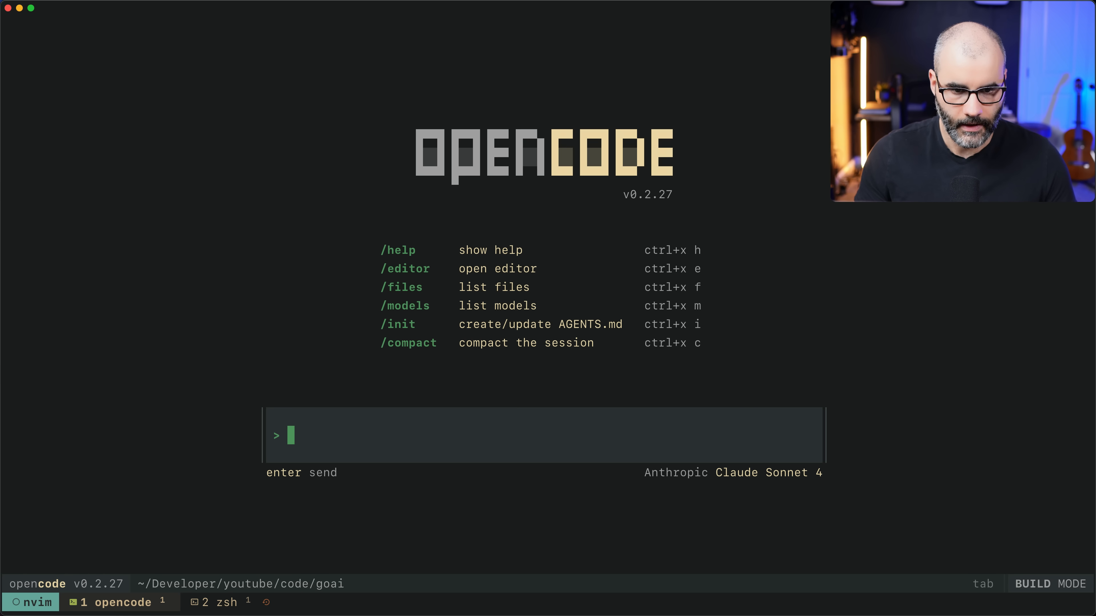
Type the request 'write me an http server that returns hello world' into the opencode prompt.
type("i")
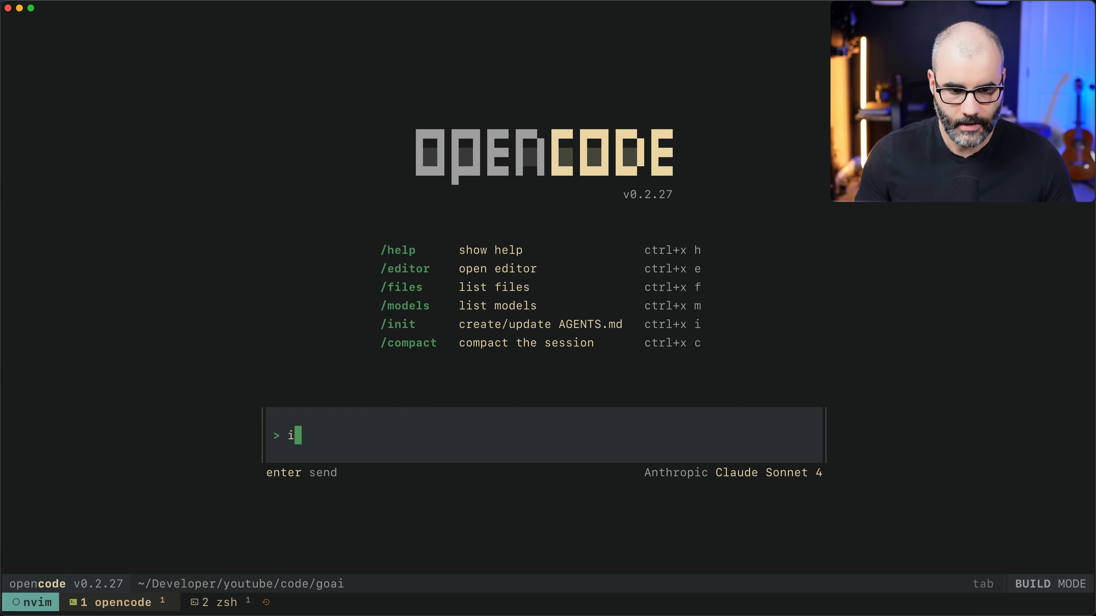
key("Backspace")
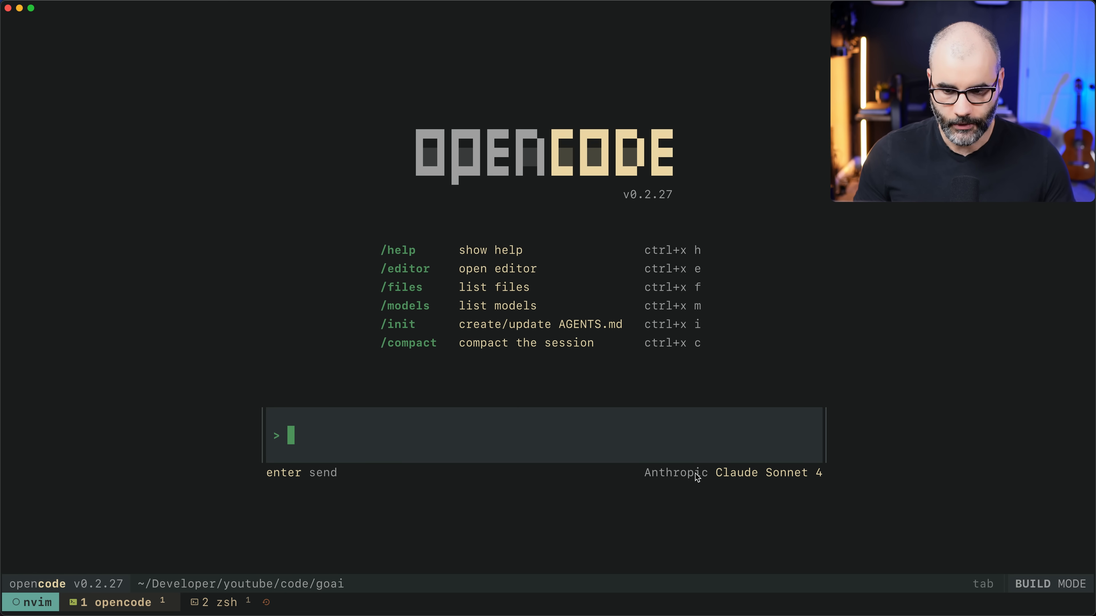
type("write me")
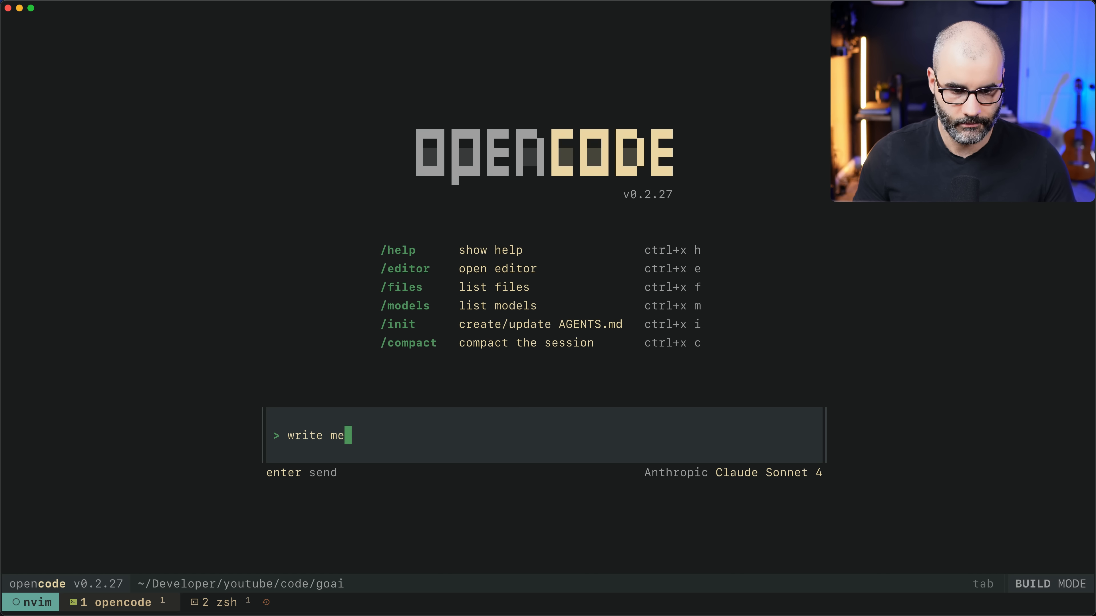
type("an http server that retu")
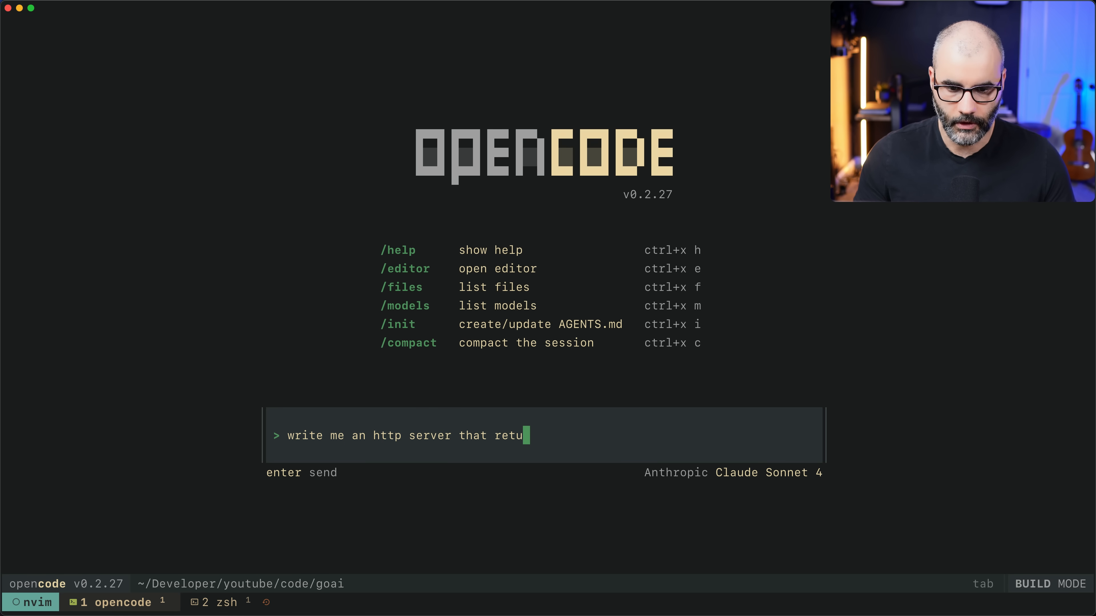
type("rn hello work")
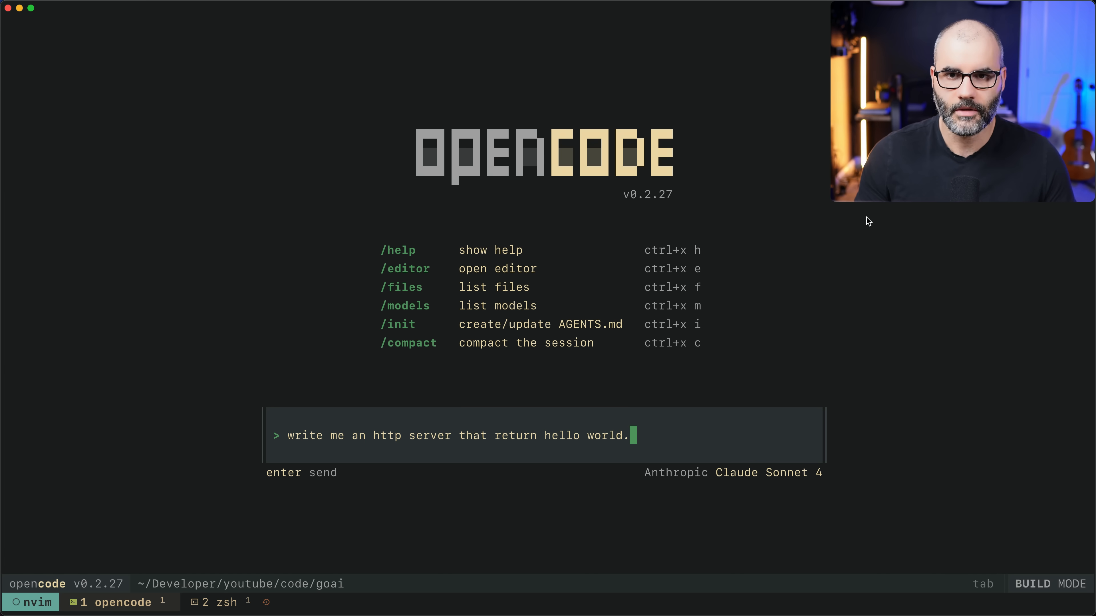
key("ctrl+x e")
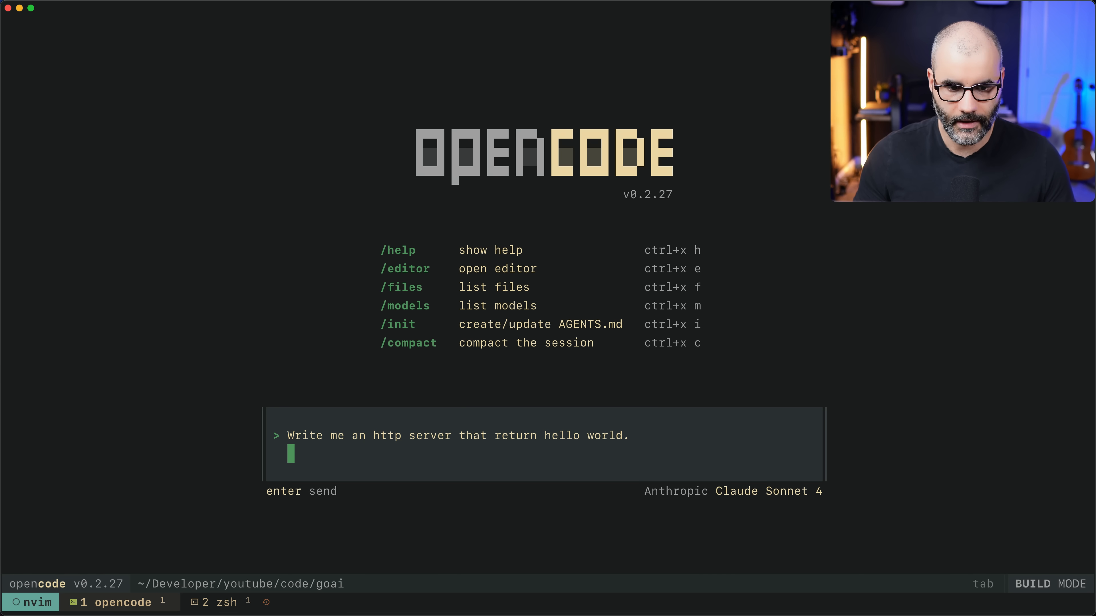
mouse_move(262, 390)
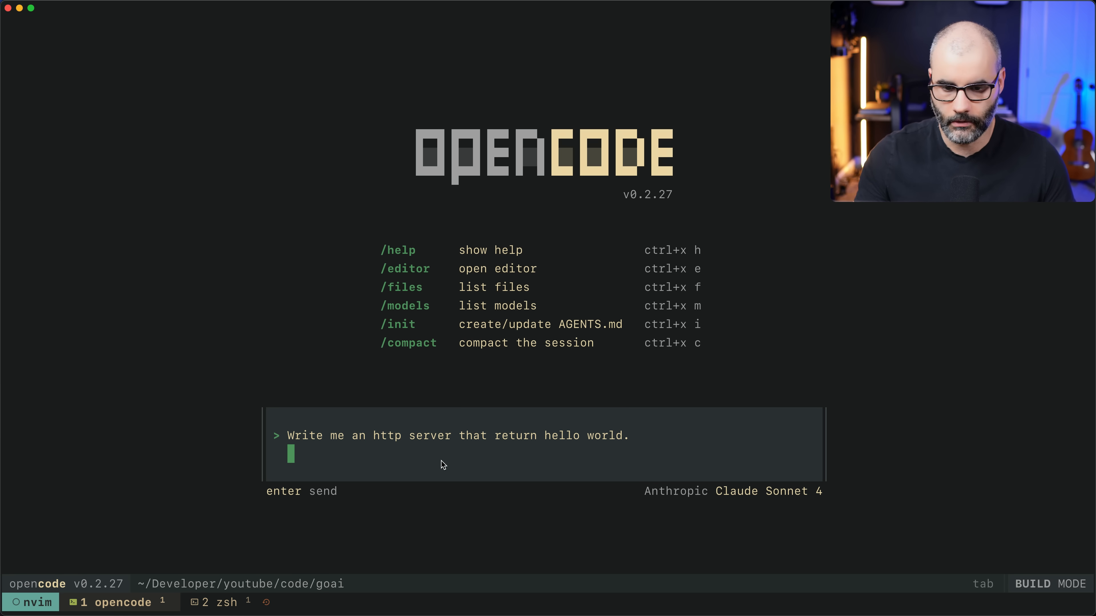
Send the hello world server request, review the main.go diff, and quit opencode with q.
key("Enter")
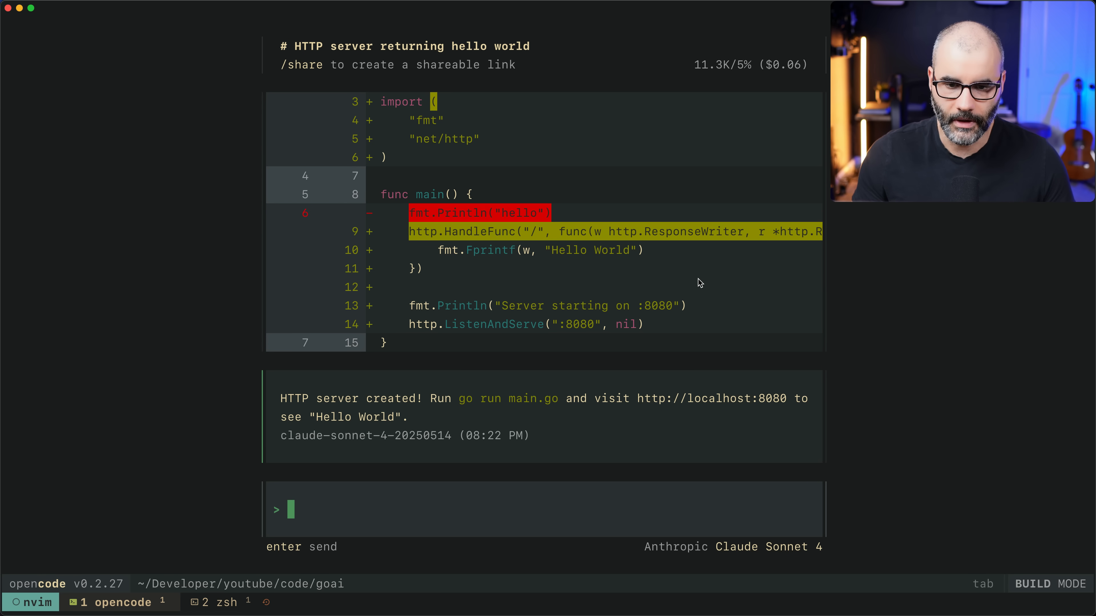
mouse_move(534, 276)
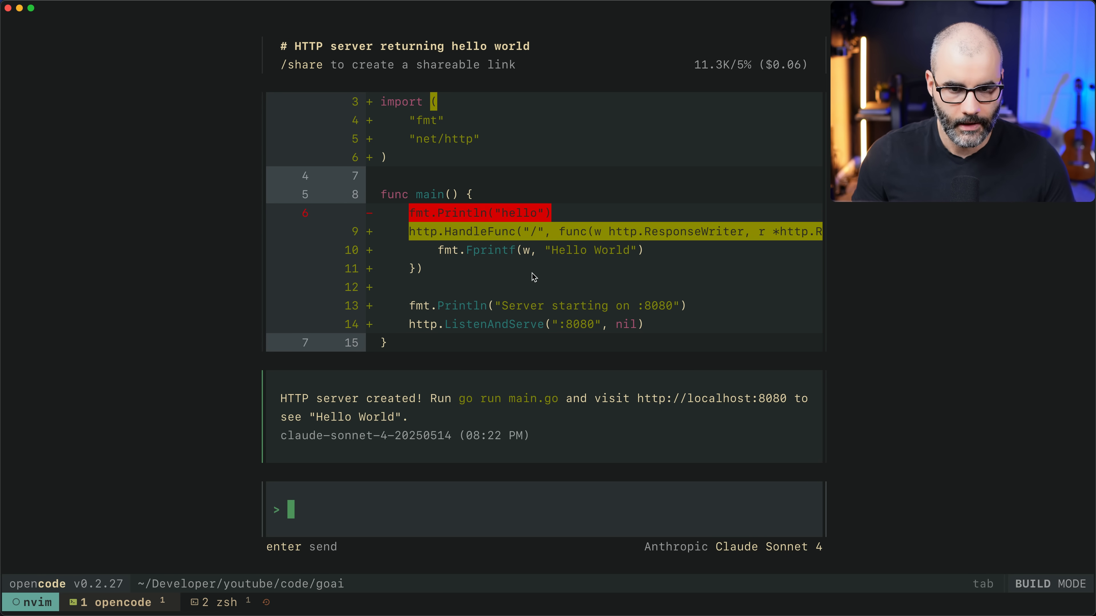
type("q")
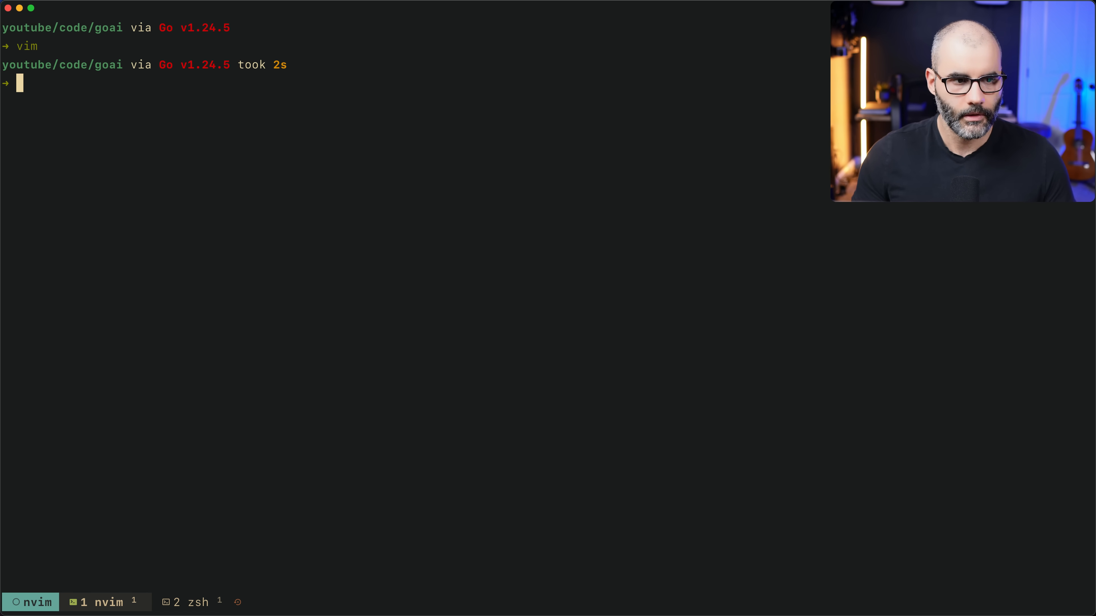
type("vim ~/.tmux.conf")
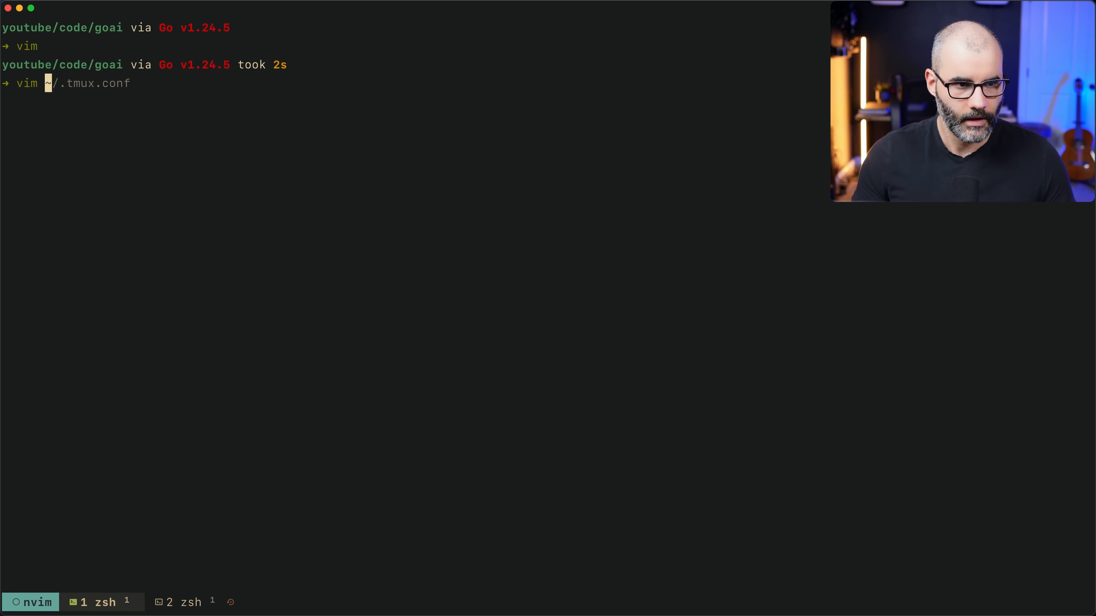
key("Enter")
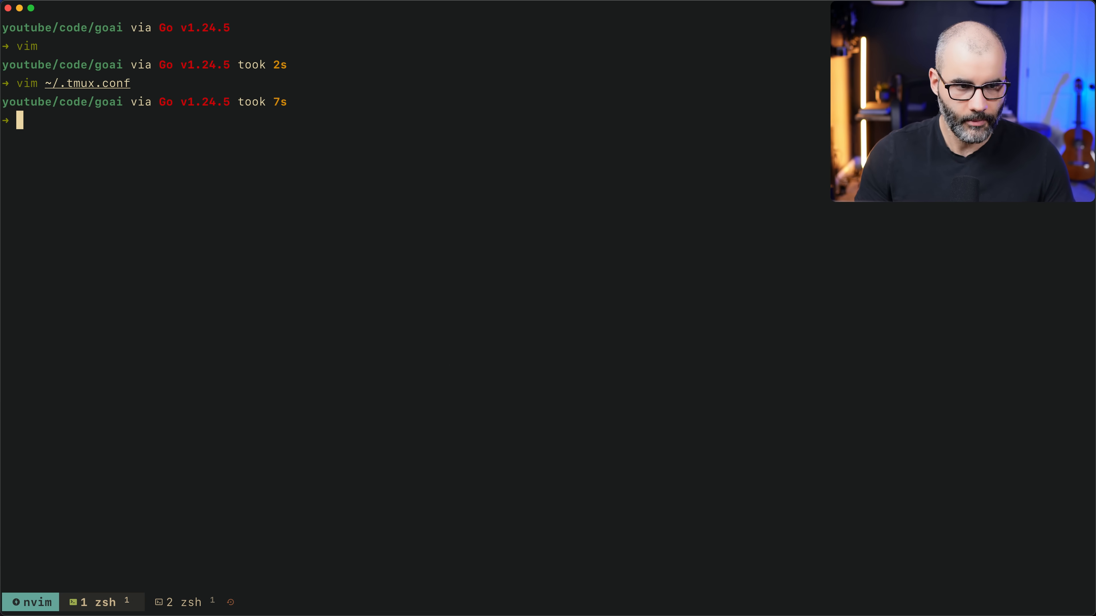
Launch opencode in a tmux popup and send the request 'write a package for logging.'.
type("opencode")
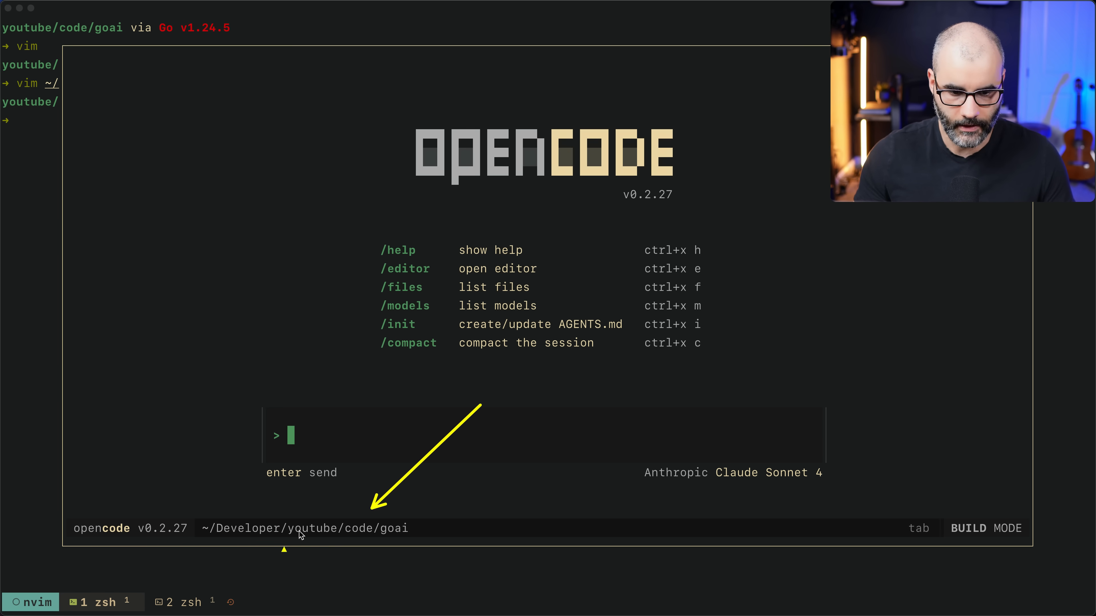
mouse_move(460, 517)
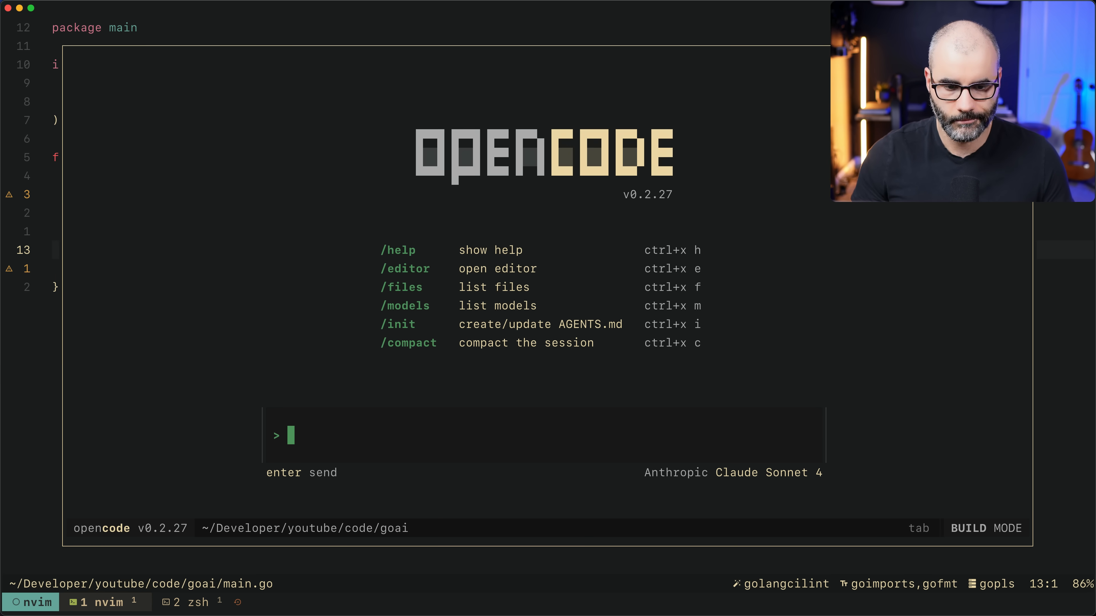
type("write a packg")
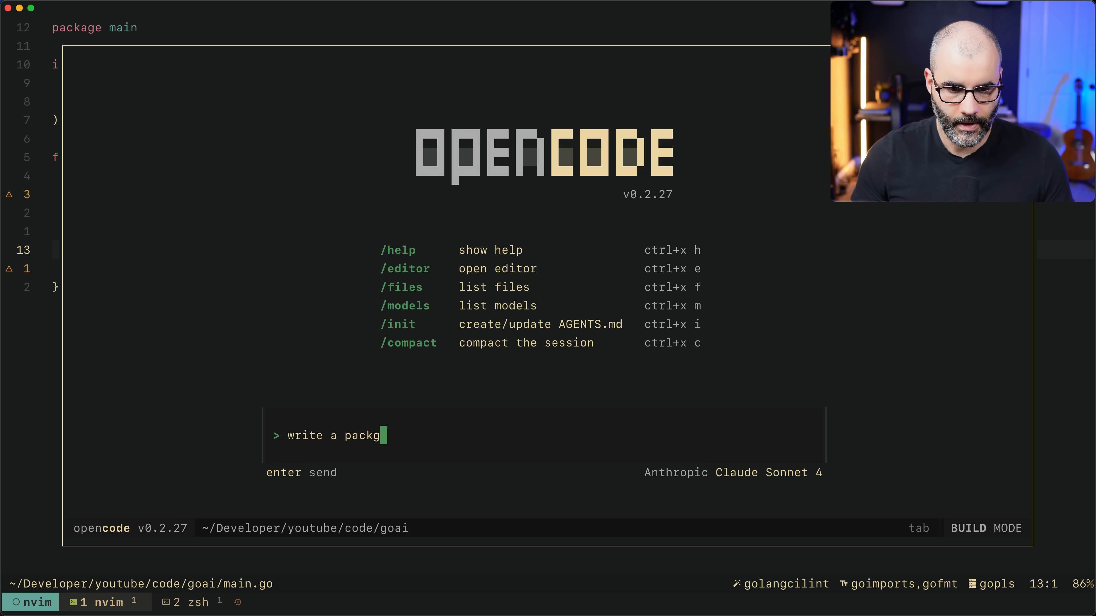
key("BackSpace")
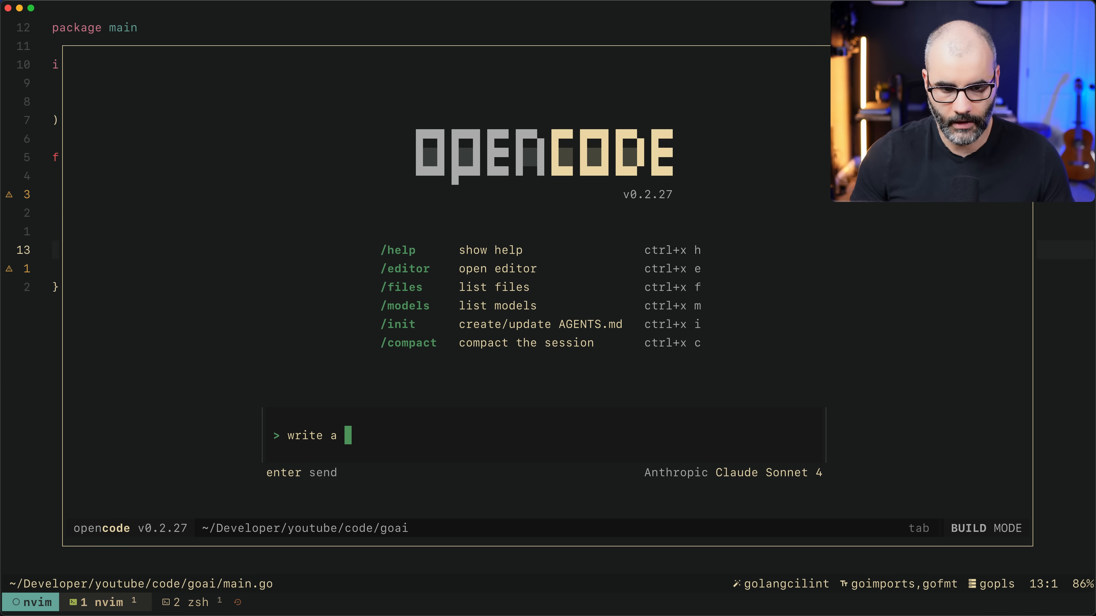
type("package for")
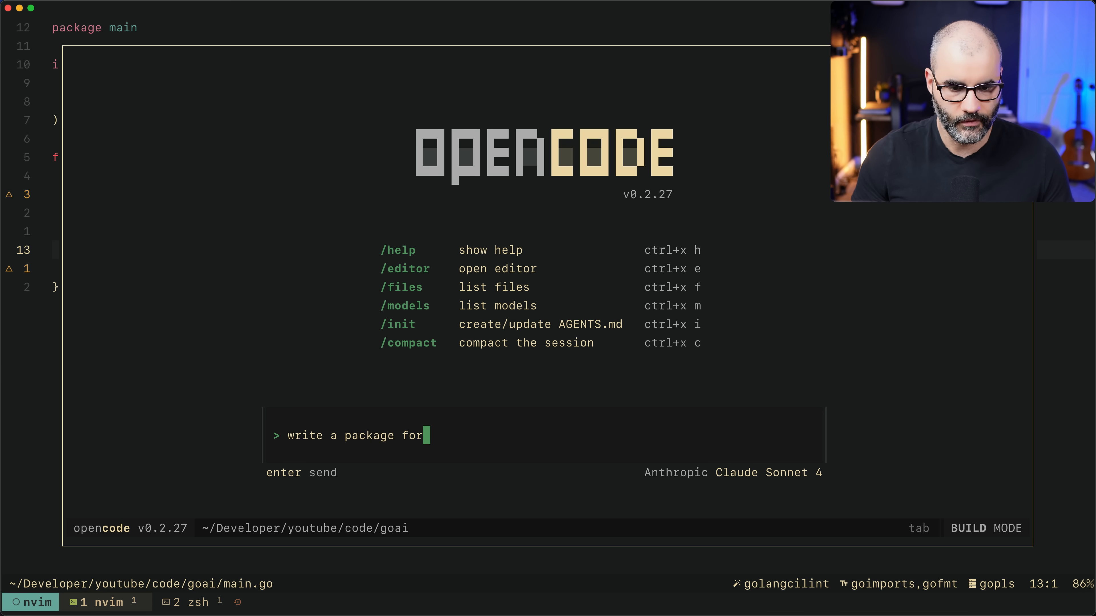
type("logging.")
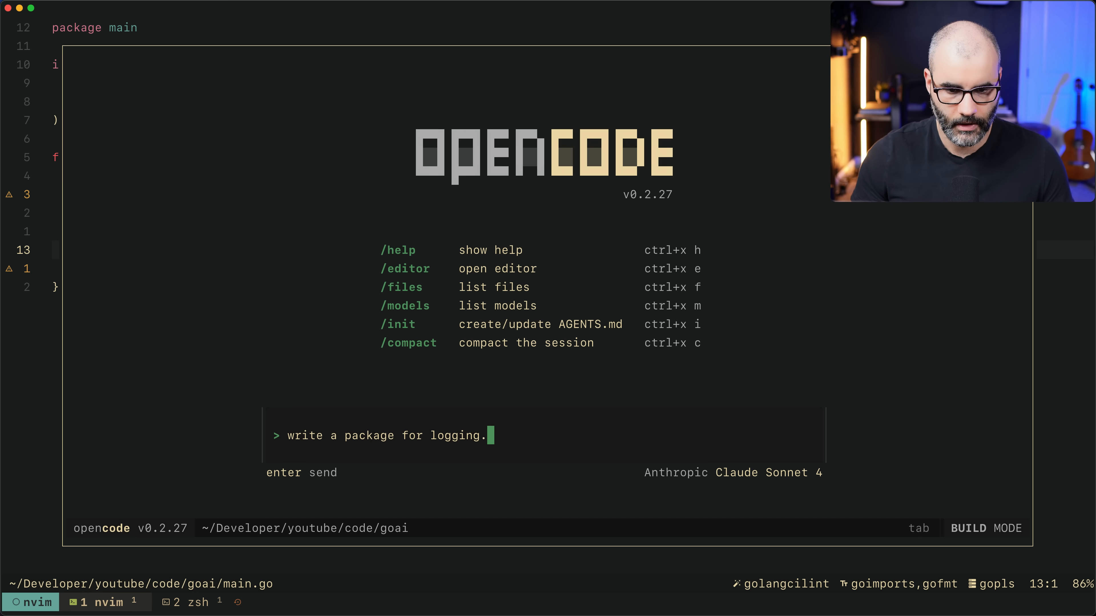
key("Enter")
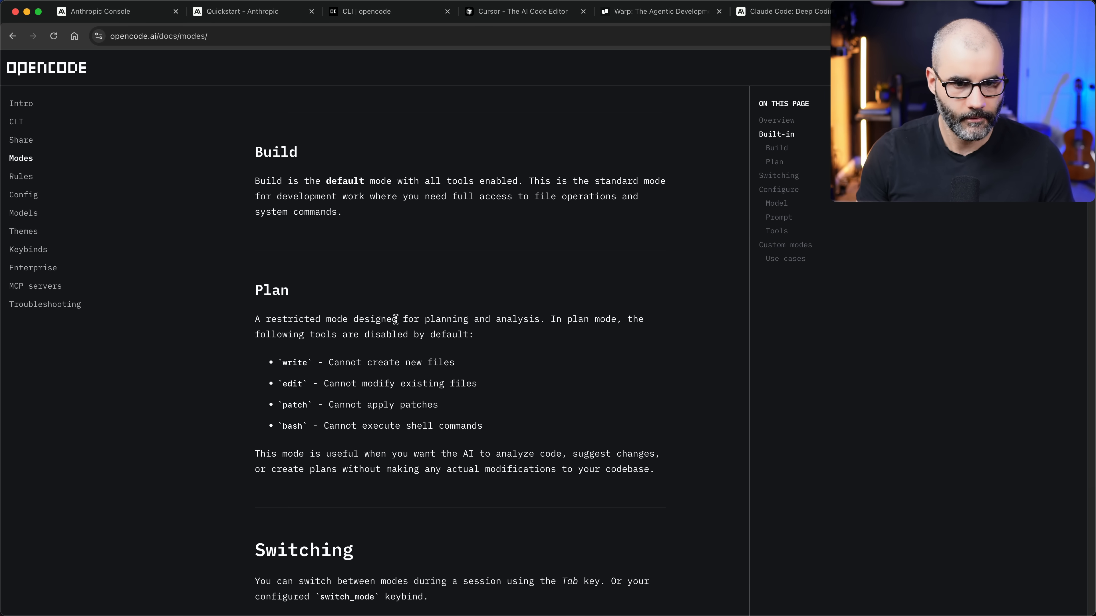
Read the Rules docs page, marking the CLAUDE.md mention and the AGENTS.md rule file paths.
left_click(21, 177)
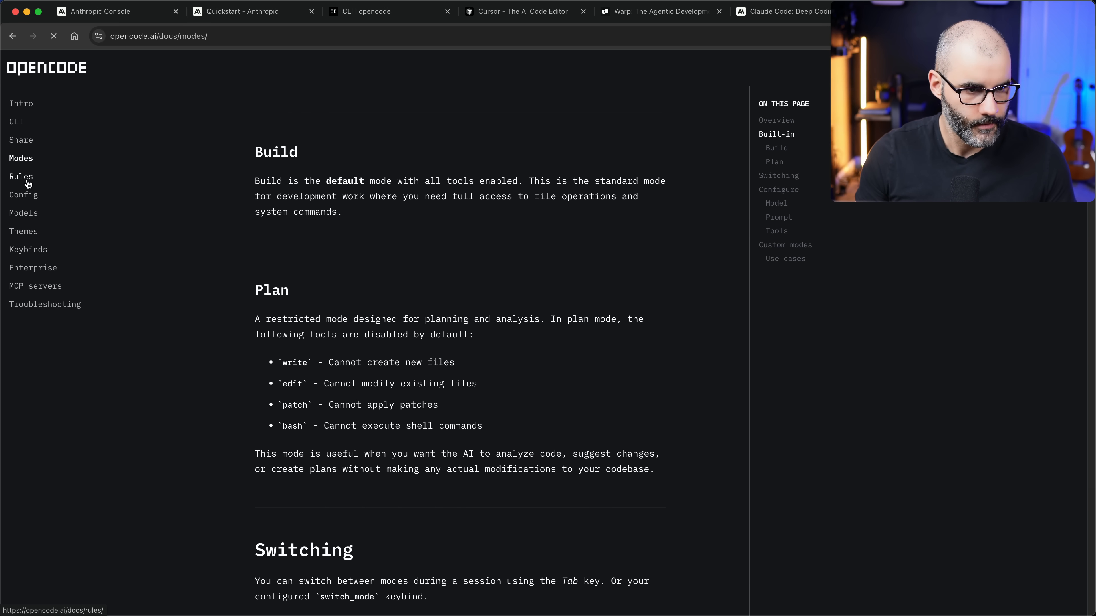
left_click(21, 177)
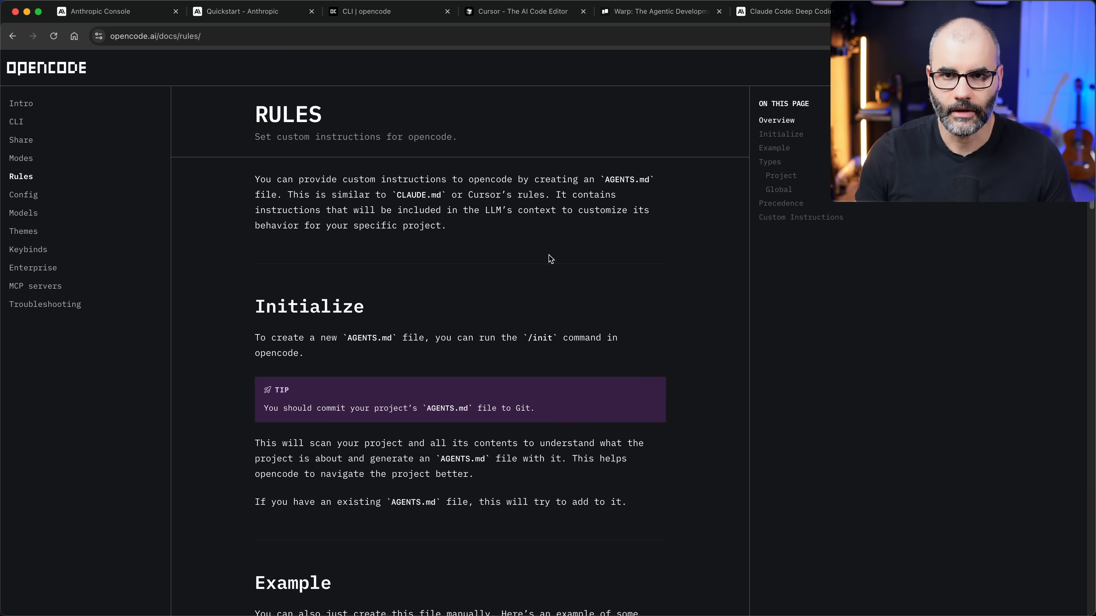
double_click(419, 195)
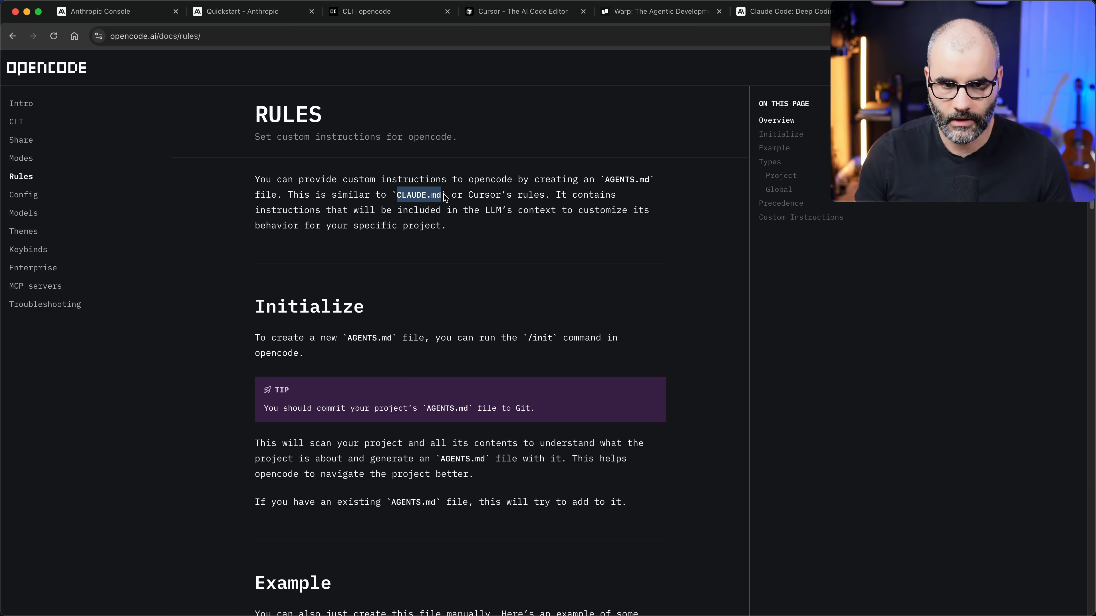
scroll("down", 3)
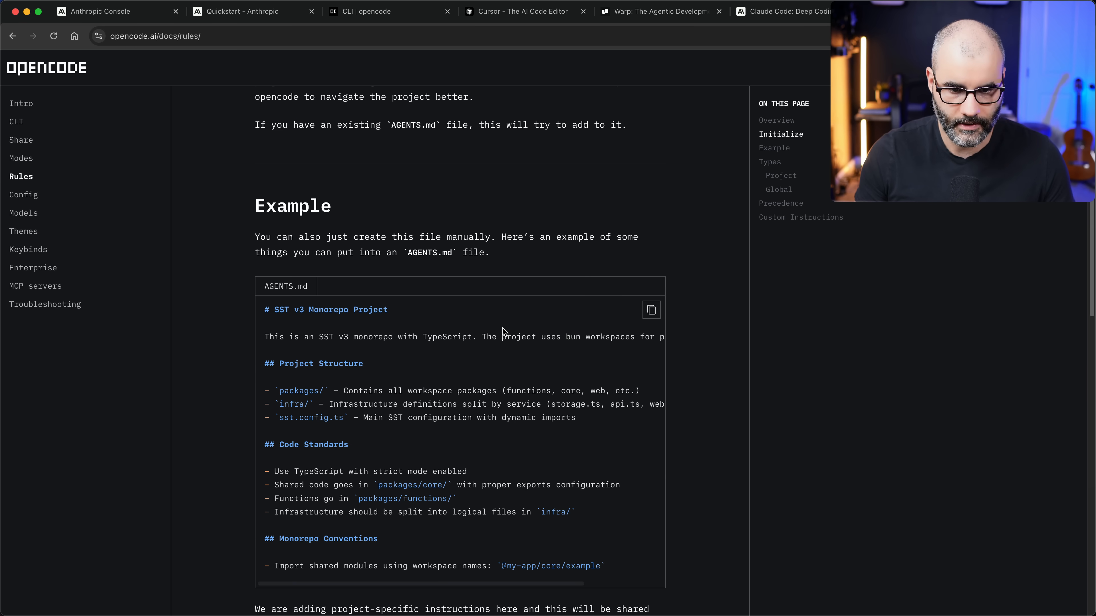
scroll("down", 3)
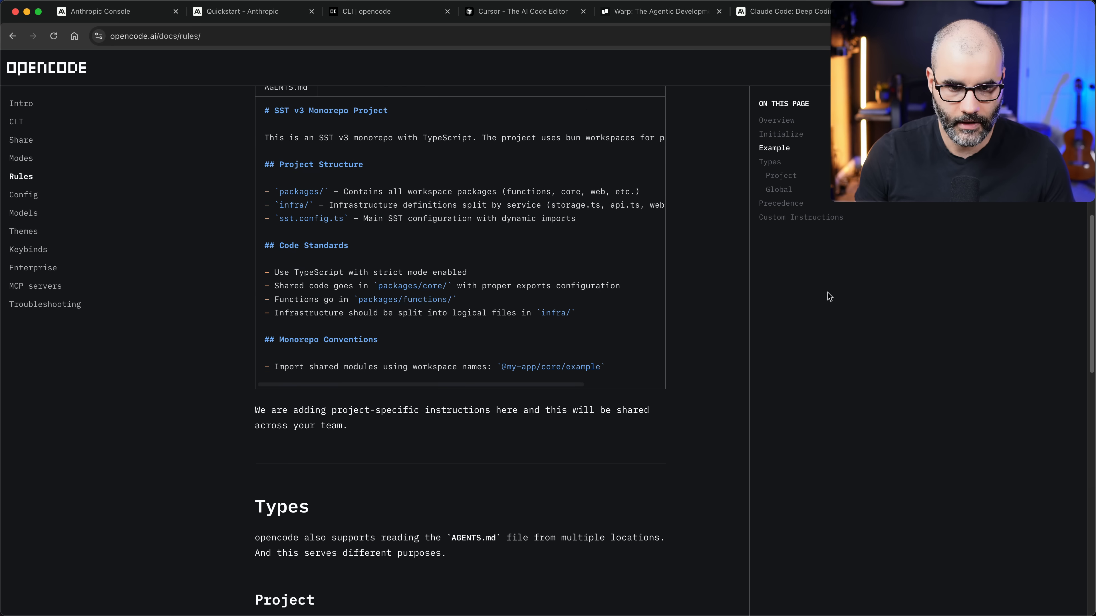
scroll("down", 3)
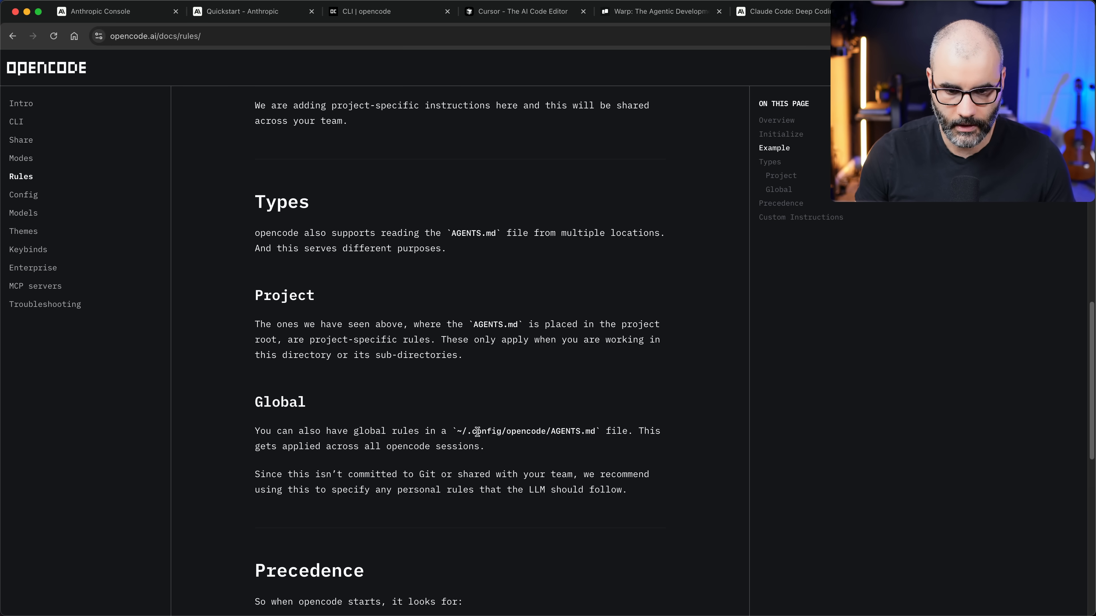
double_click(565, 432)
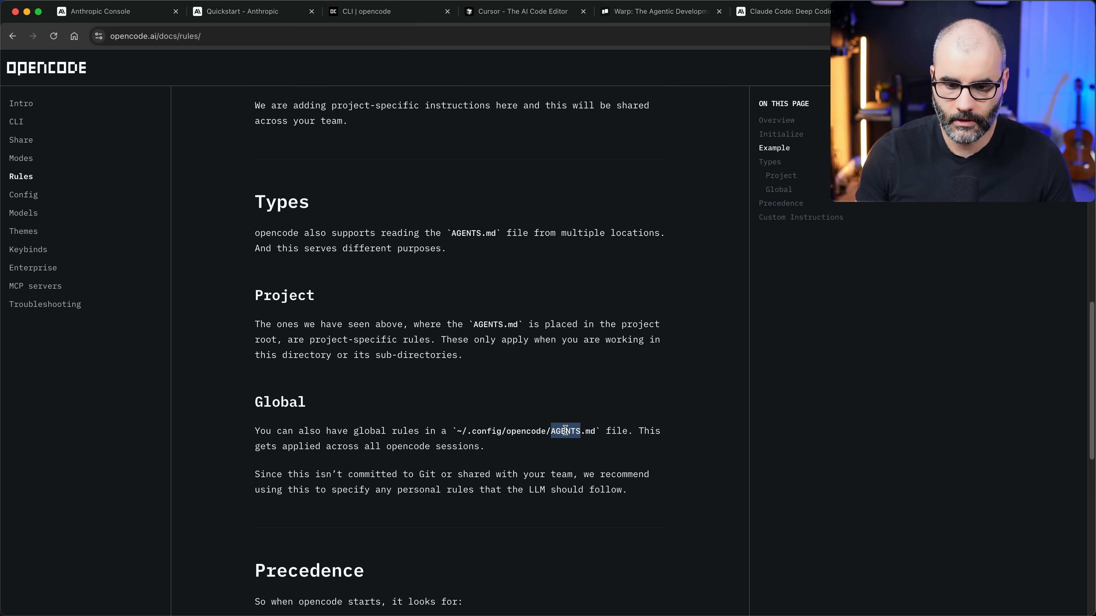
left_click_drag(255, 324, 461, 355)
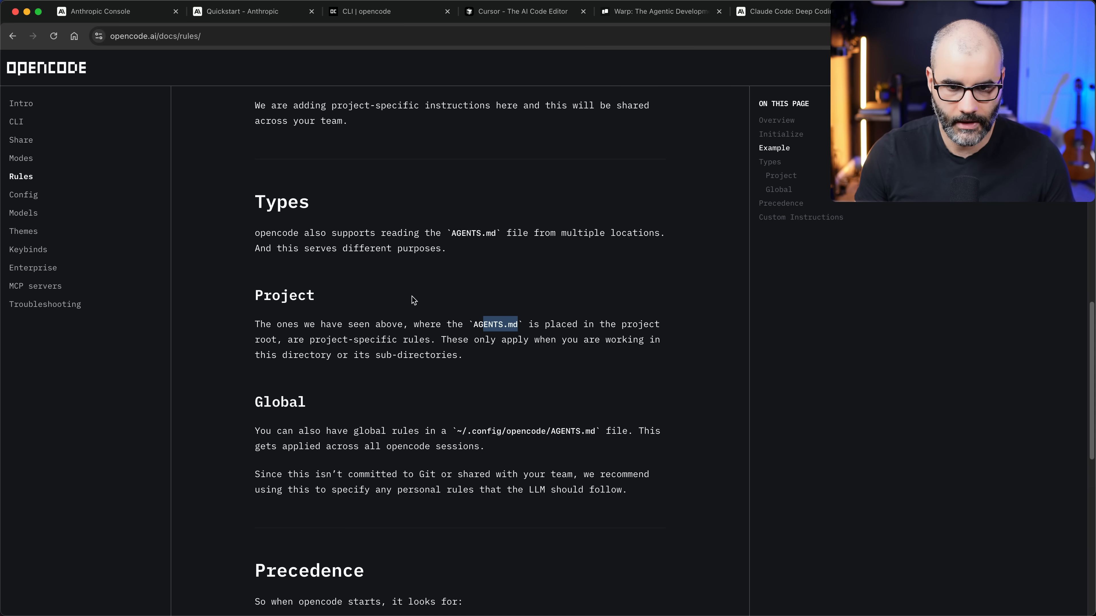
mouse_move(26, 196)
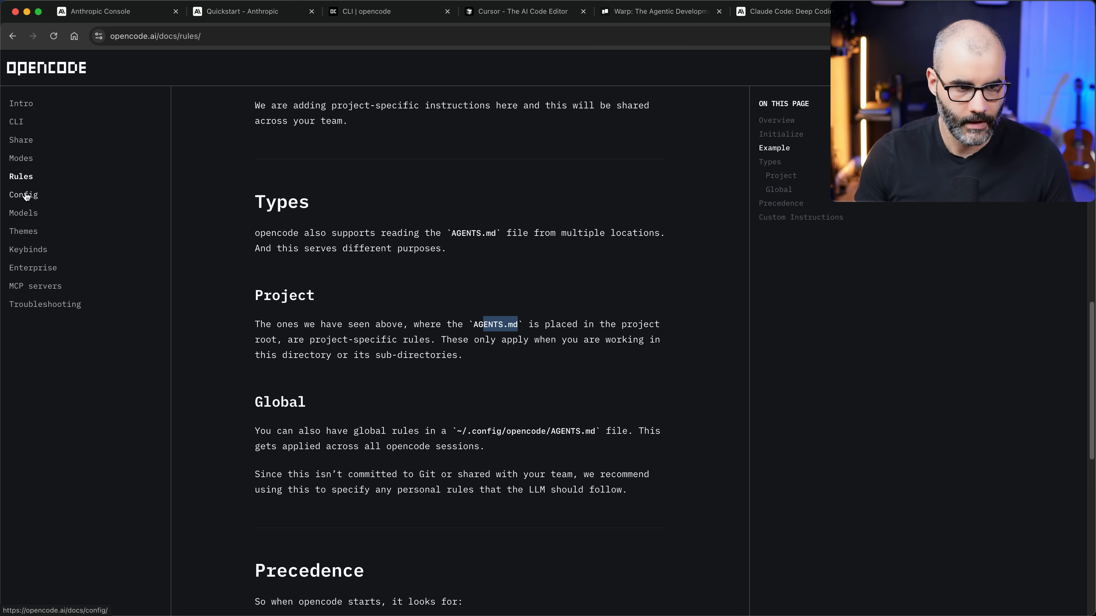
Move on through the Config page to the Models and providers documentation page.
left_click(24, 195)
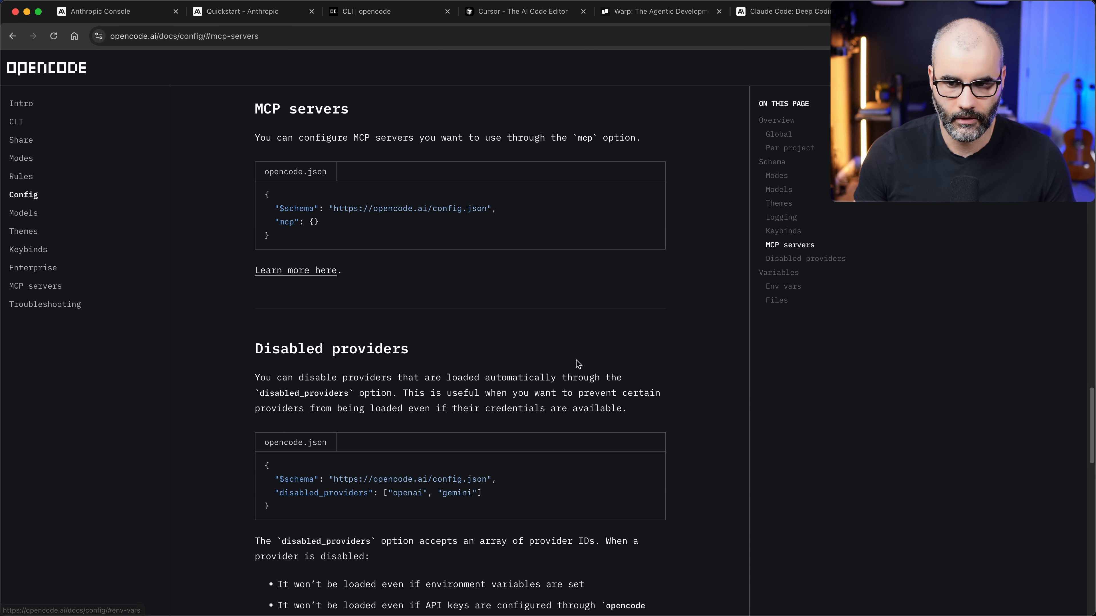
mouse_move(464, 378)
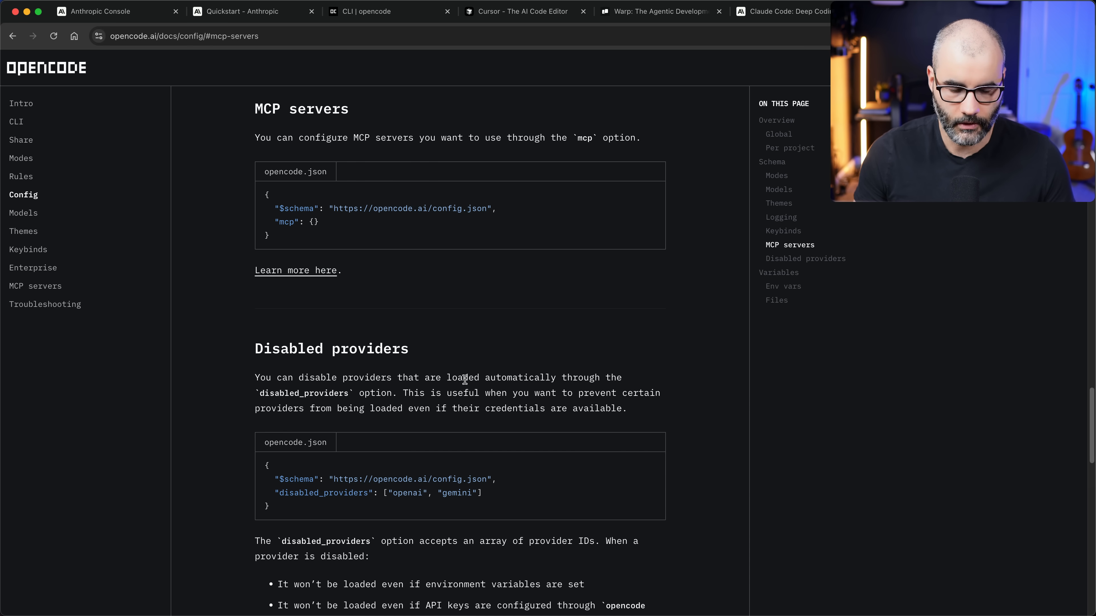
mouse_move(38, 213)
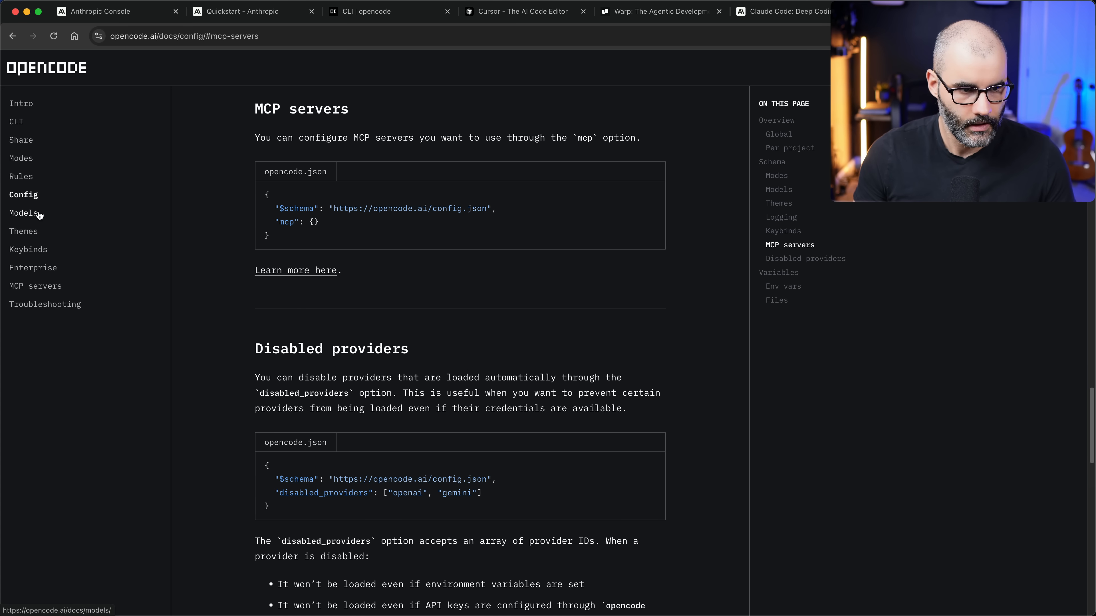
left_click(22, 213)
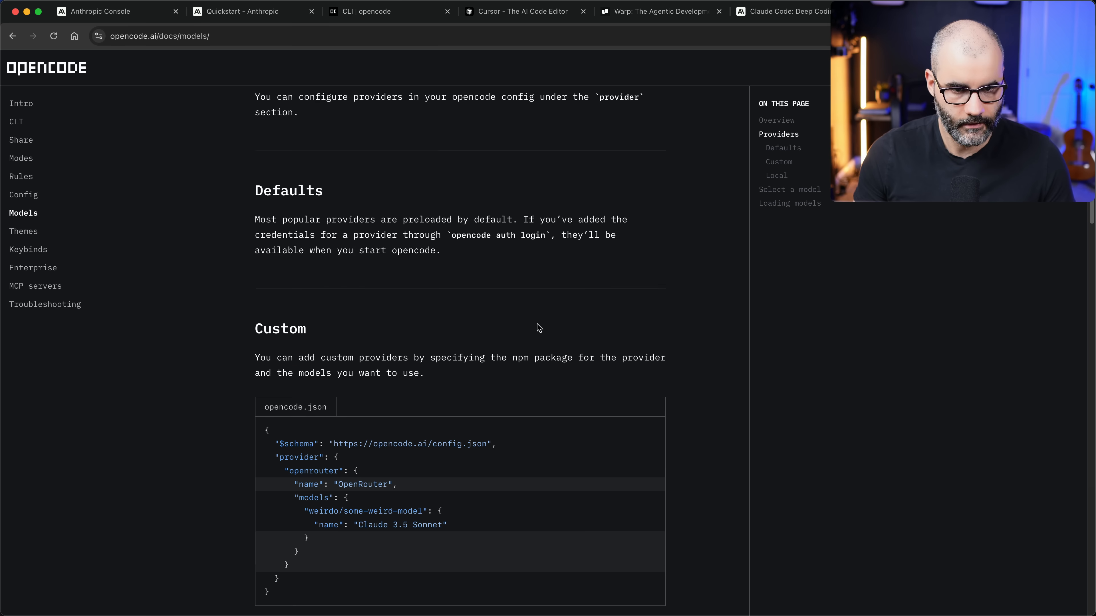
scroll("up", 3)
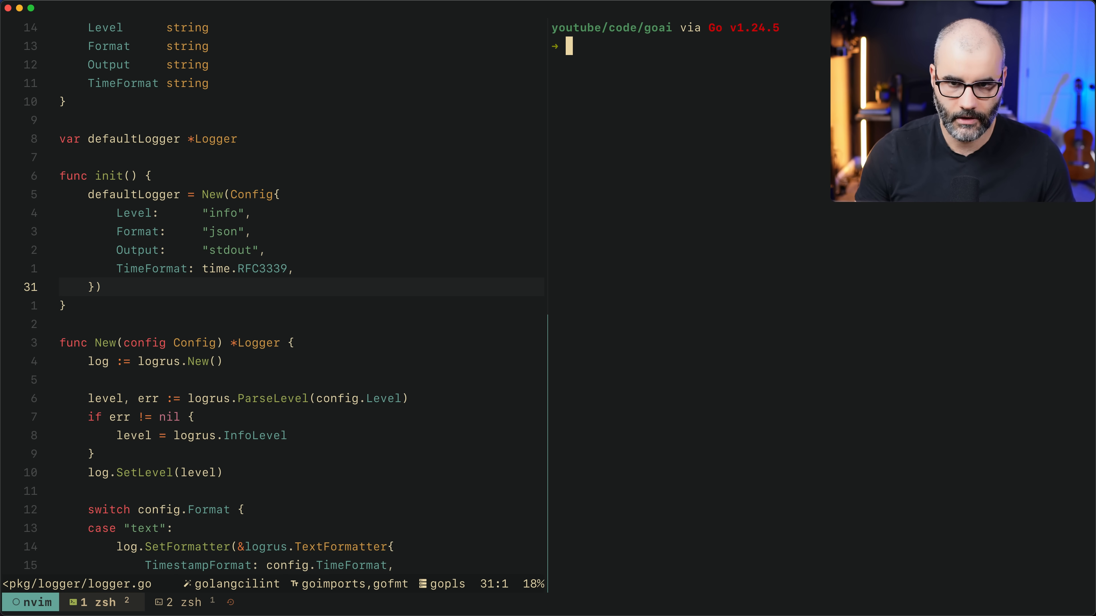
Launch opencode in the terminal split beside the Go source.
type("opencode")
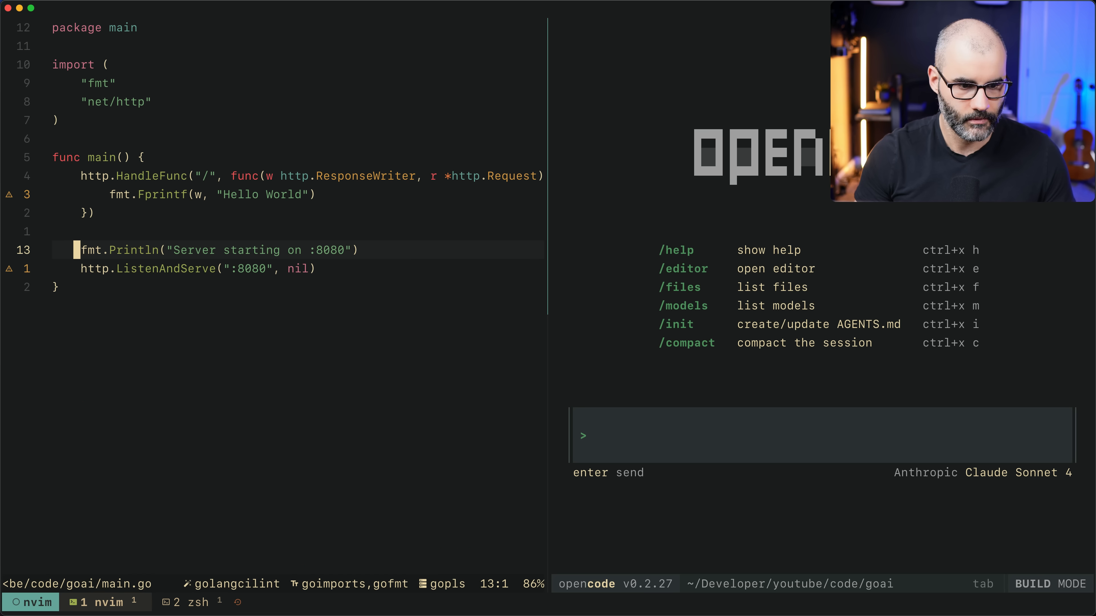
key("gg")
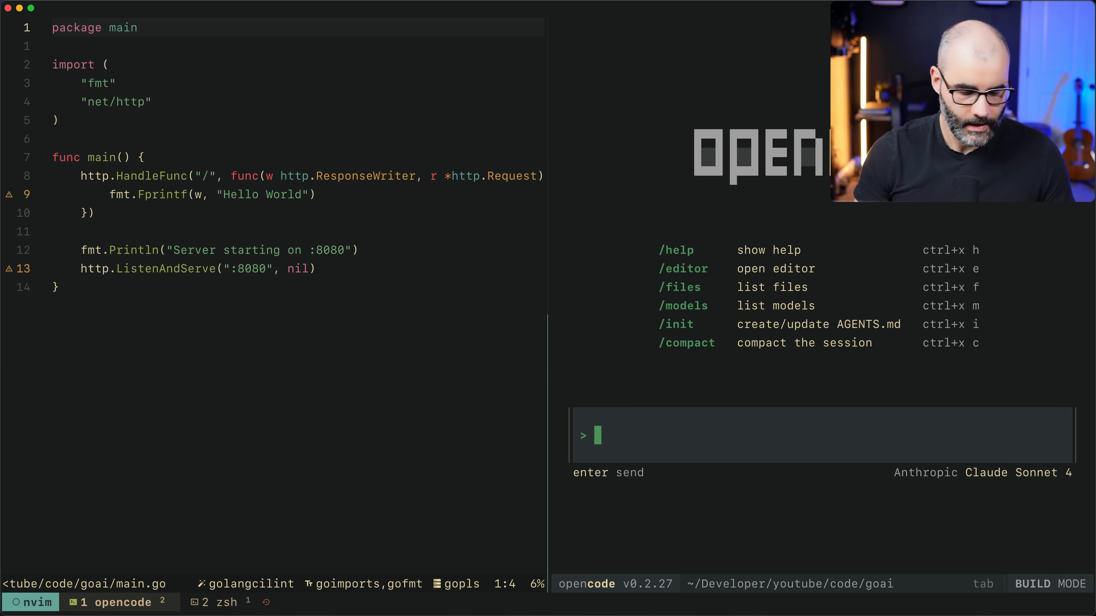
type("@")
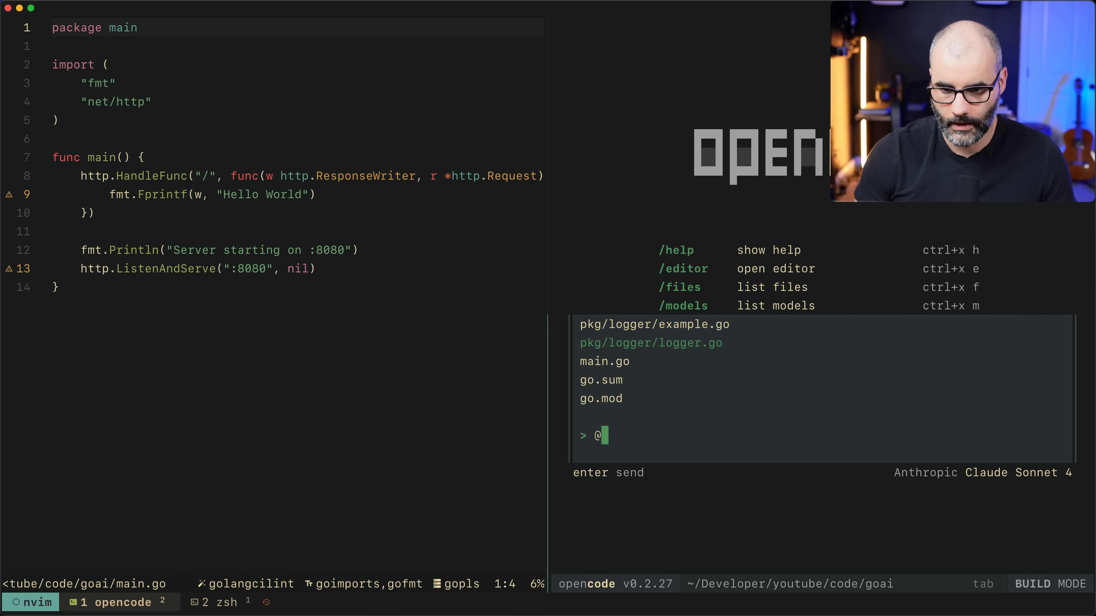
type("pkg/logger/example.go delete this file")
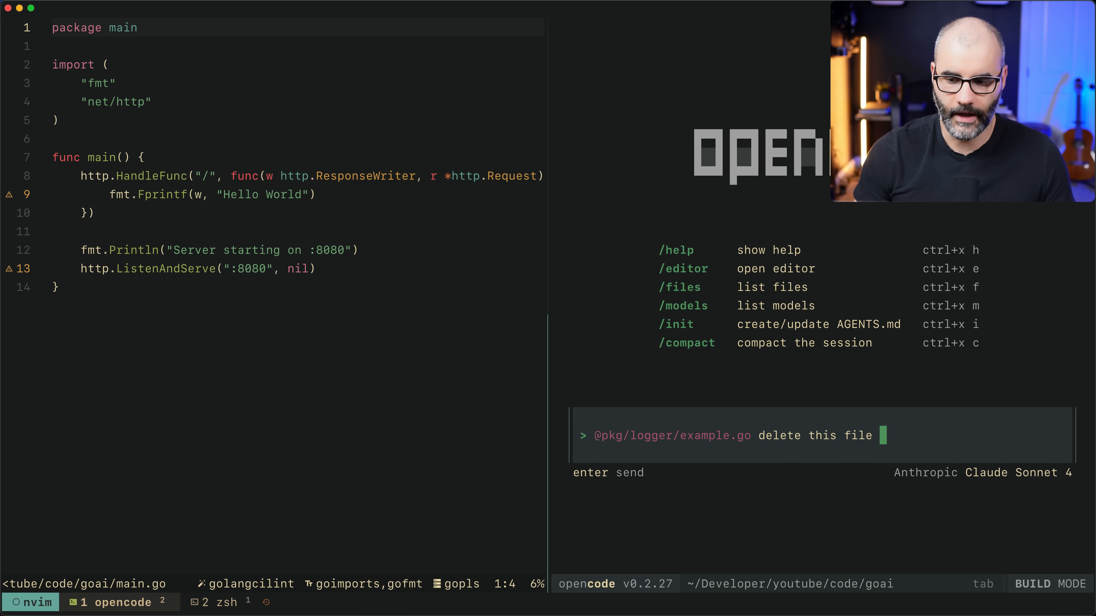
key("Enter")
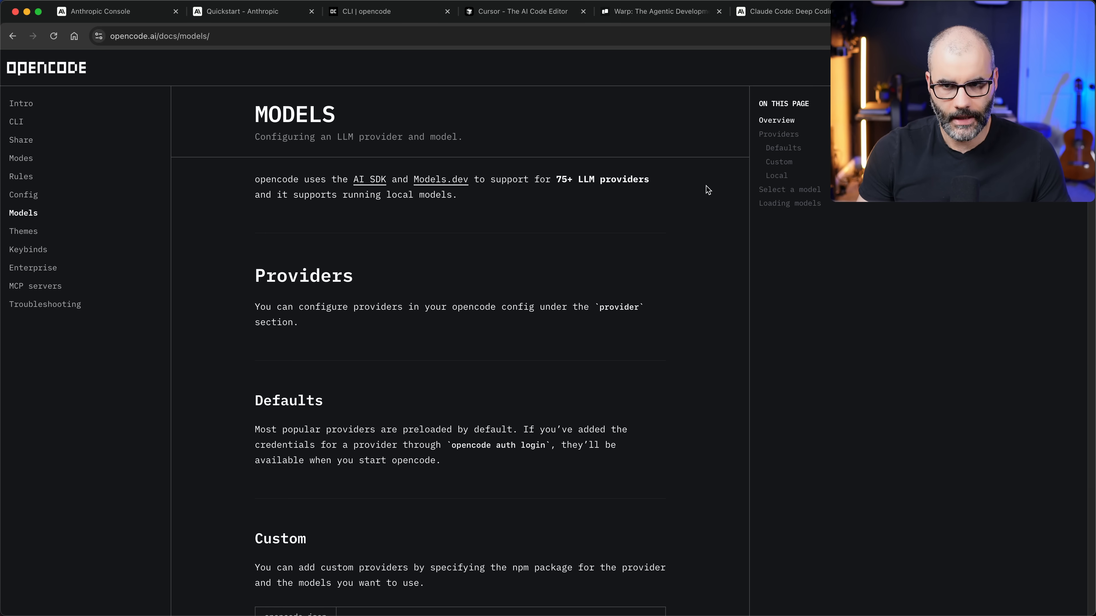
left_click(771, 12)
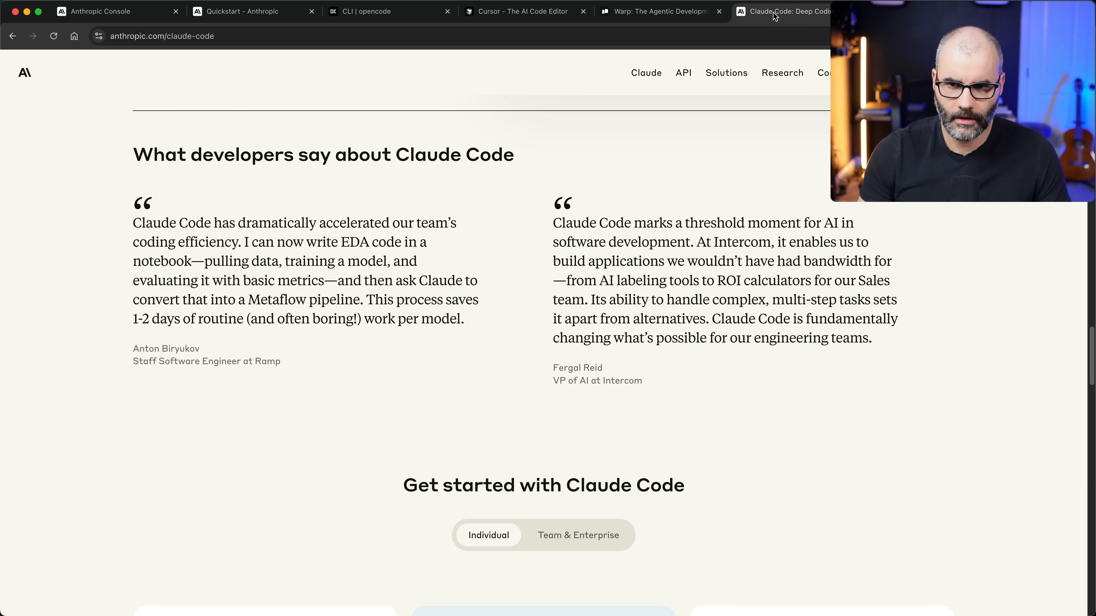
left_click(366, 11)
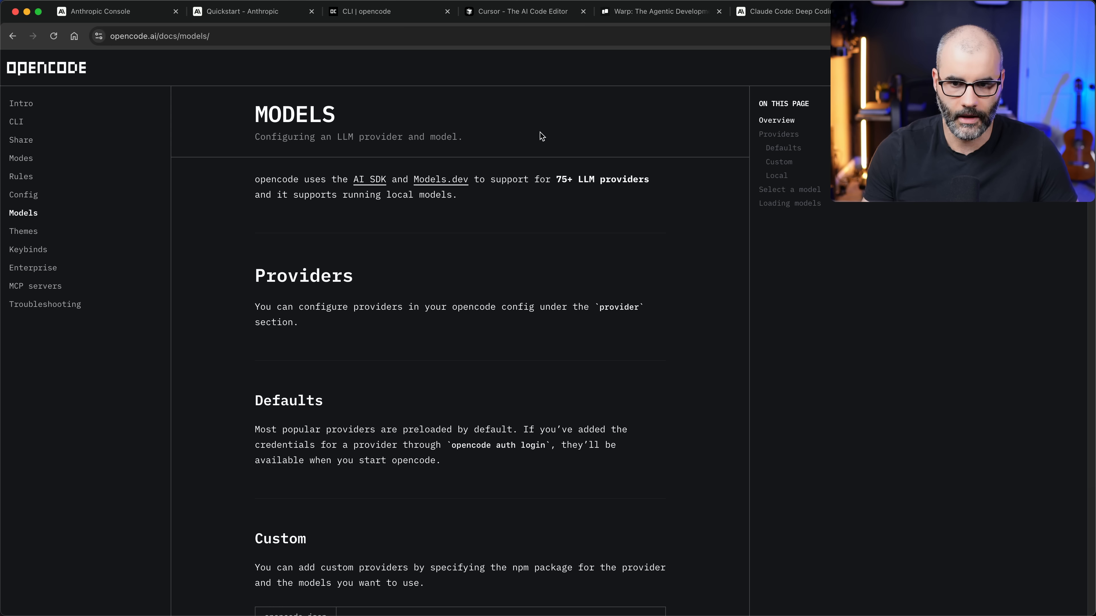
mouse_move(416, 215)
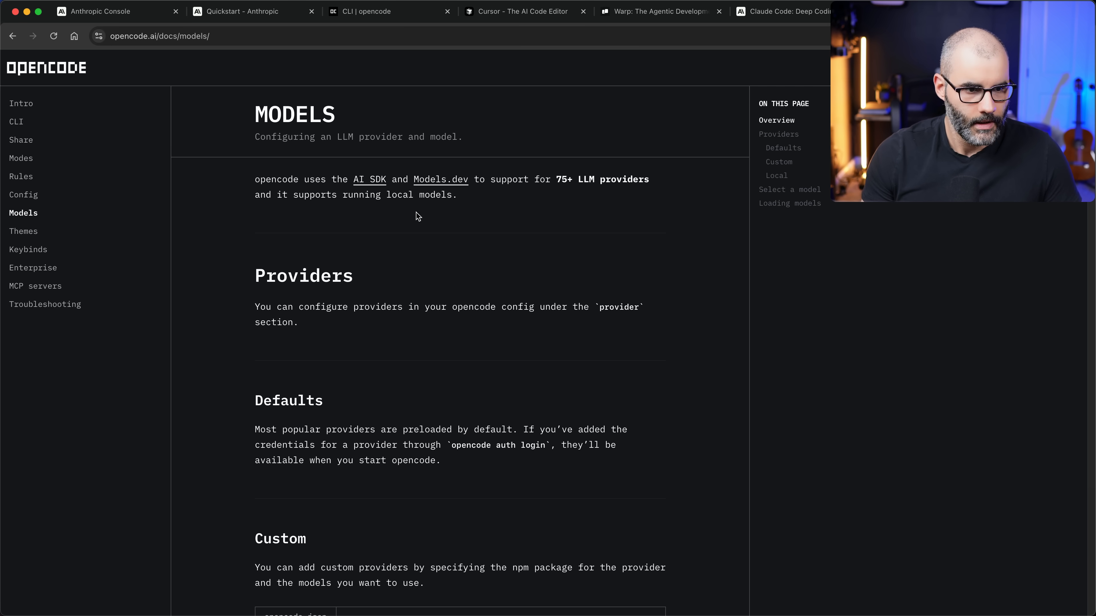
mouse_move(526, 296)
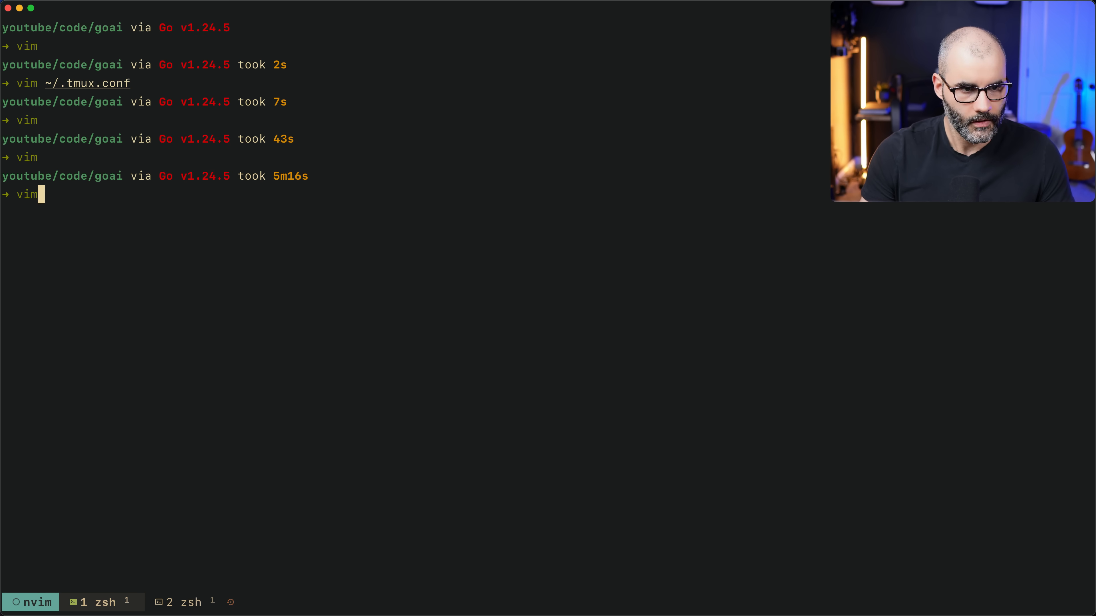
Launch Neovim in tmux window 2 and browse lua/plugins/ai.lua.
left_click(188, 603)
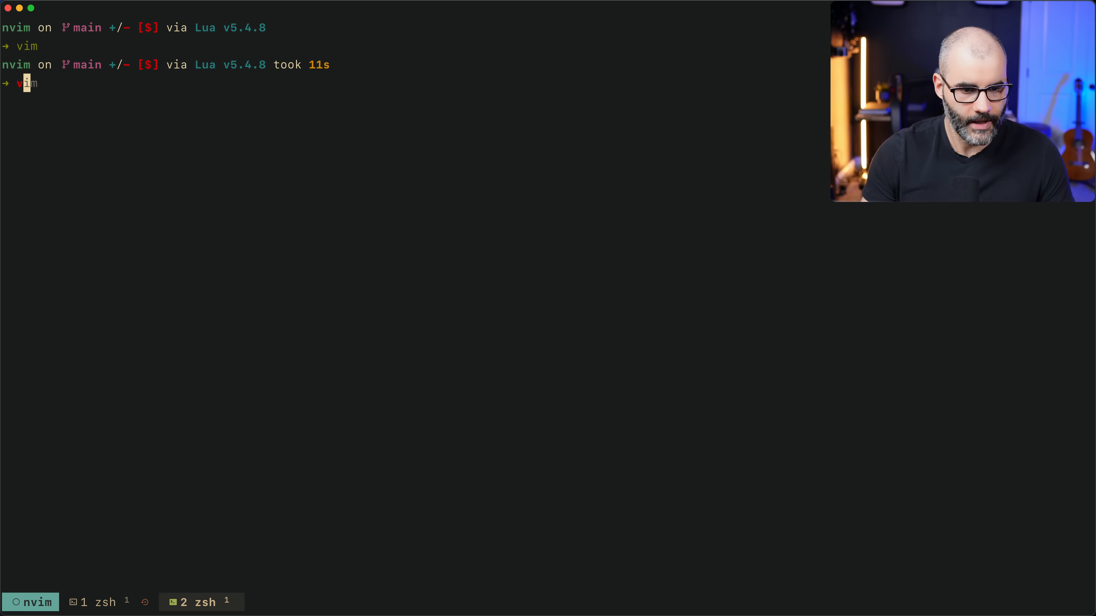
key("Enter")
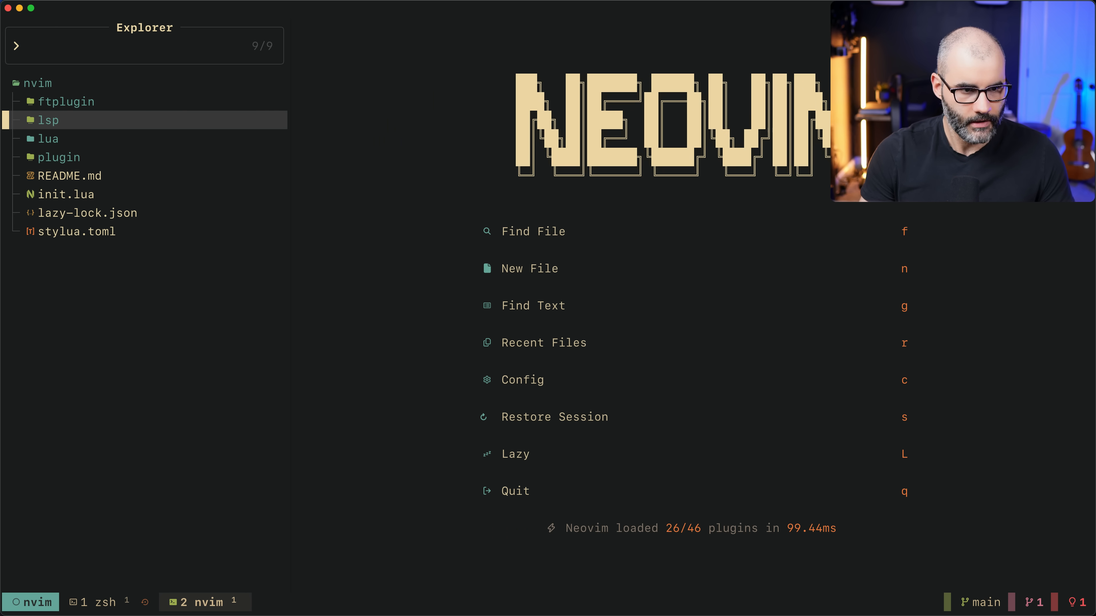
left_click(48, 138)
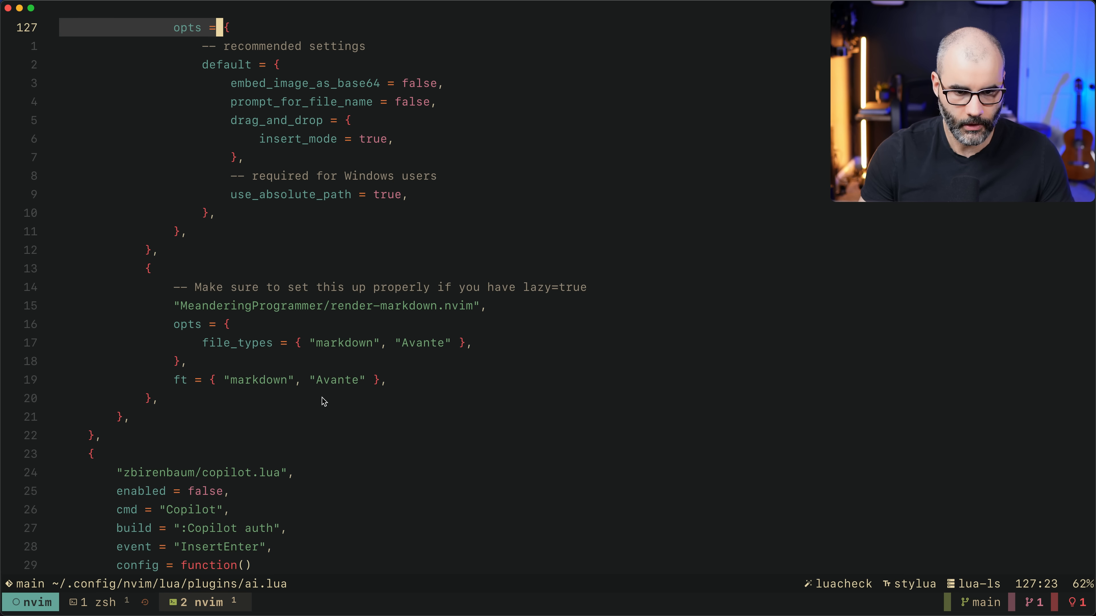
scroll("down", 3)
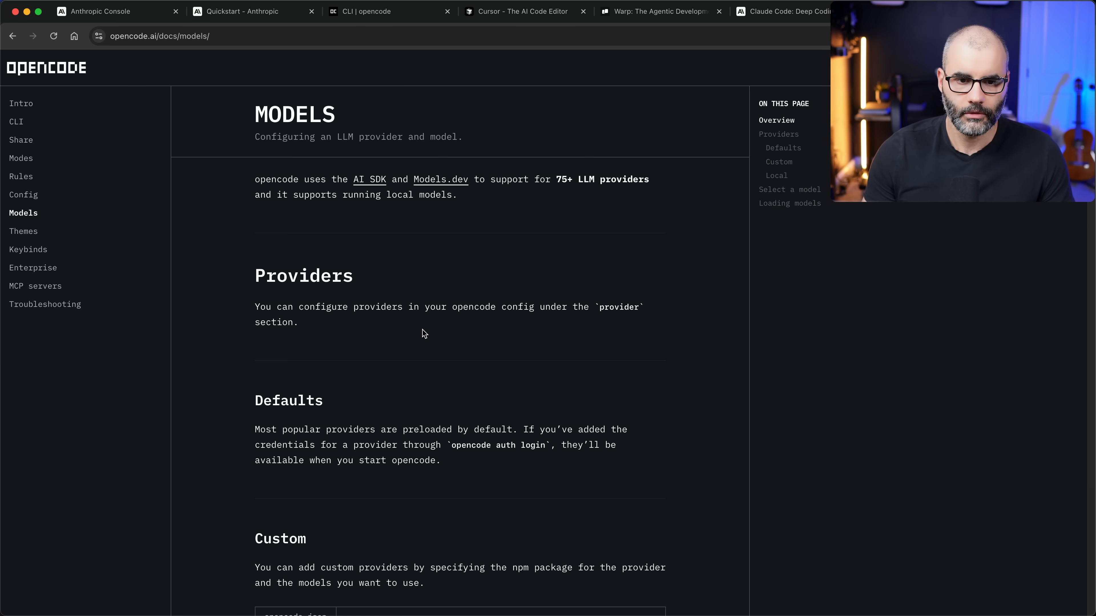
mouse_move(467, 319)
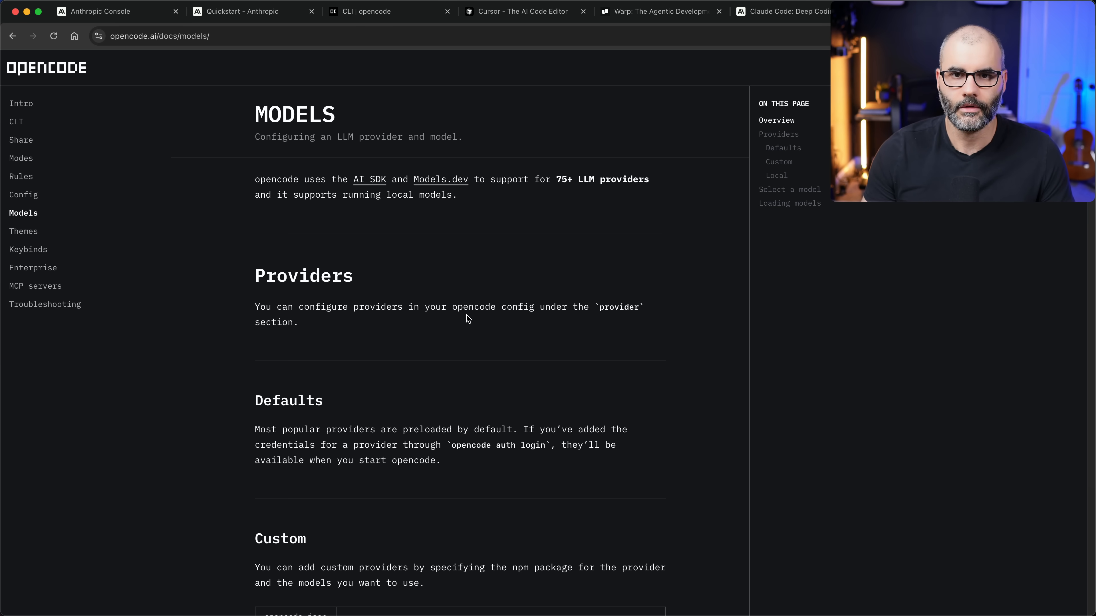